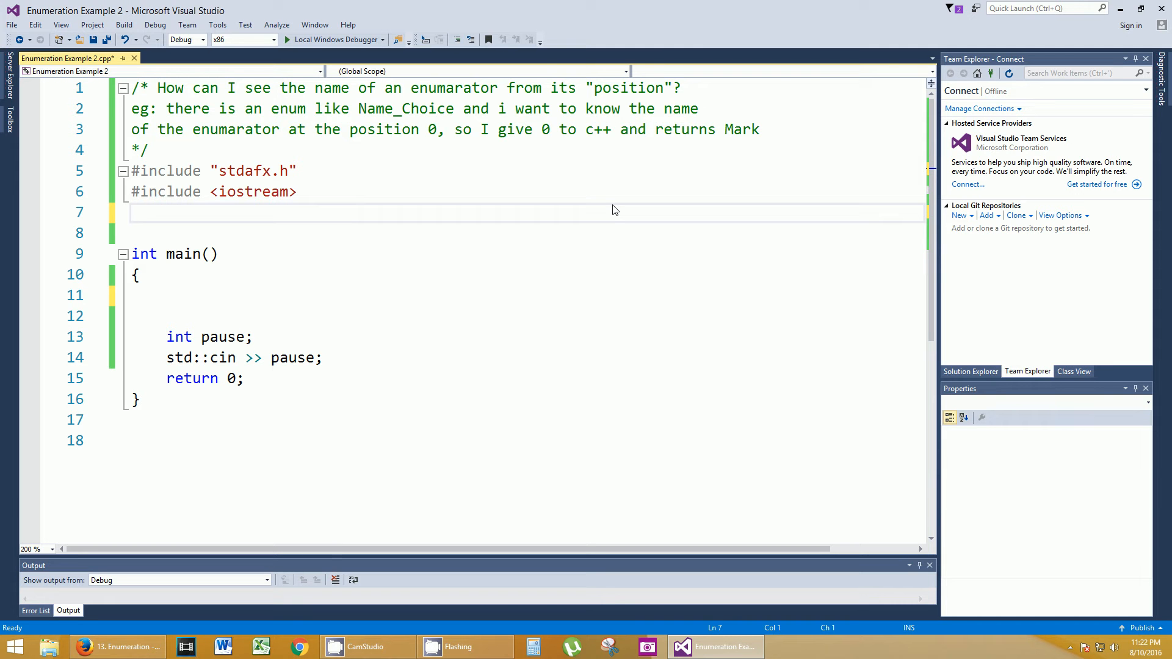
- Move through the comment block and includes, selecting the stdafx include line before spacing them apart
{"action": "left_click", "coordinate": [132, 212]}
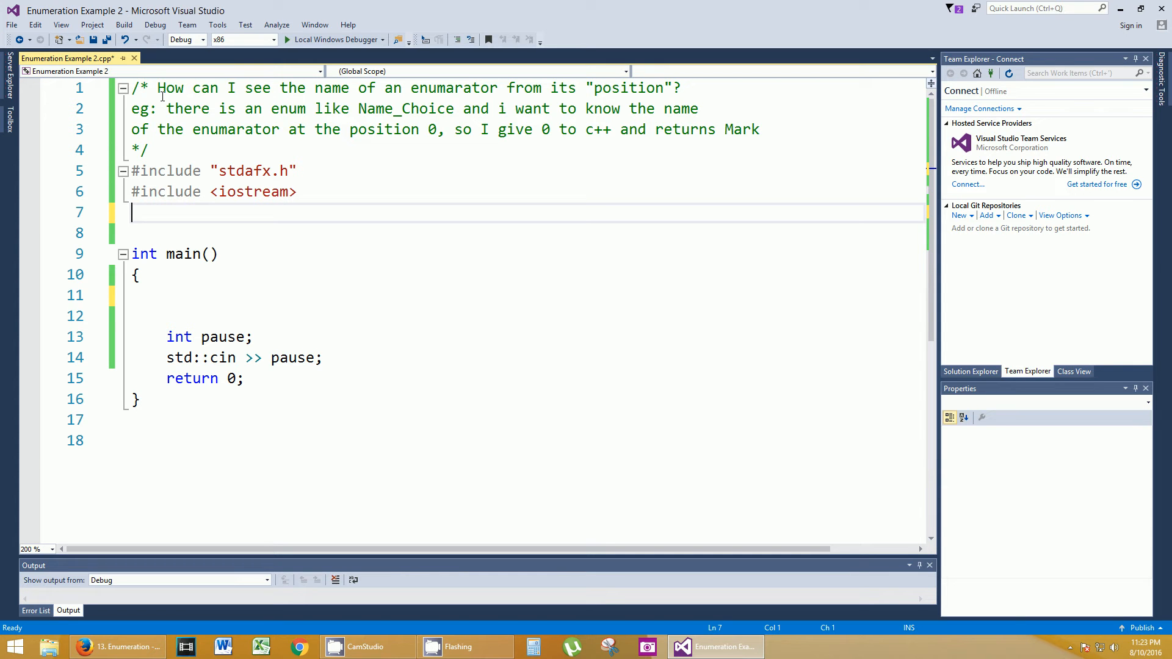
{"action": "left_click", "coordinate": [208, 149]}
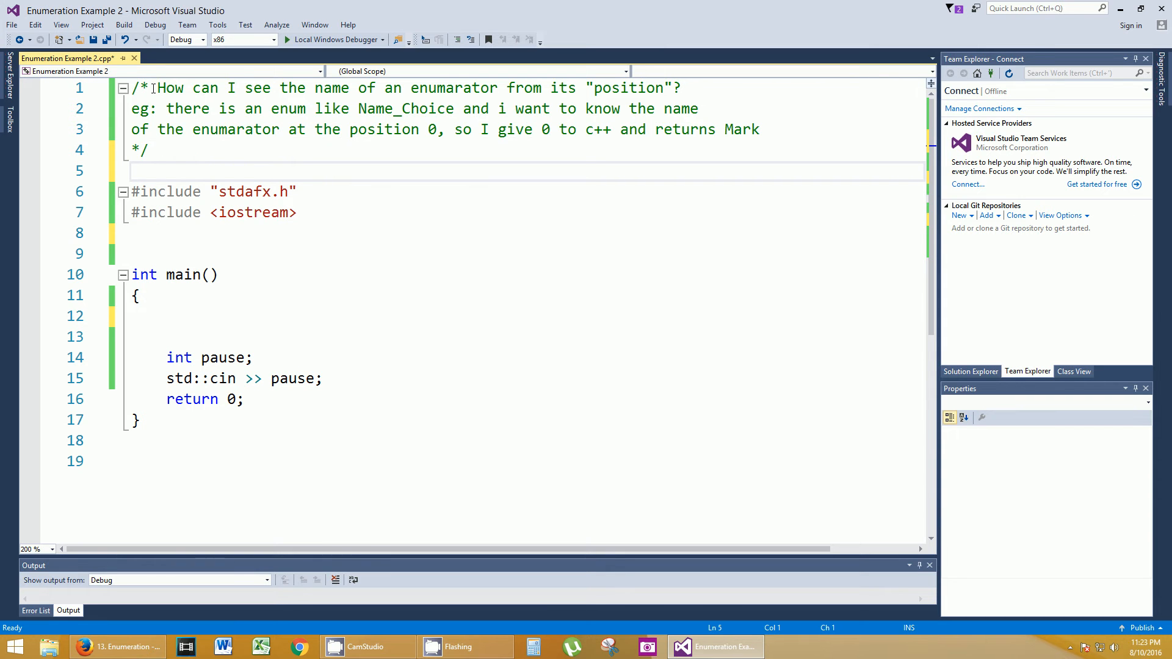
{"action": "left_click_drag", "start_coordinate": [158, 88], "coordinate": [332, 88]}
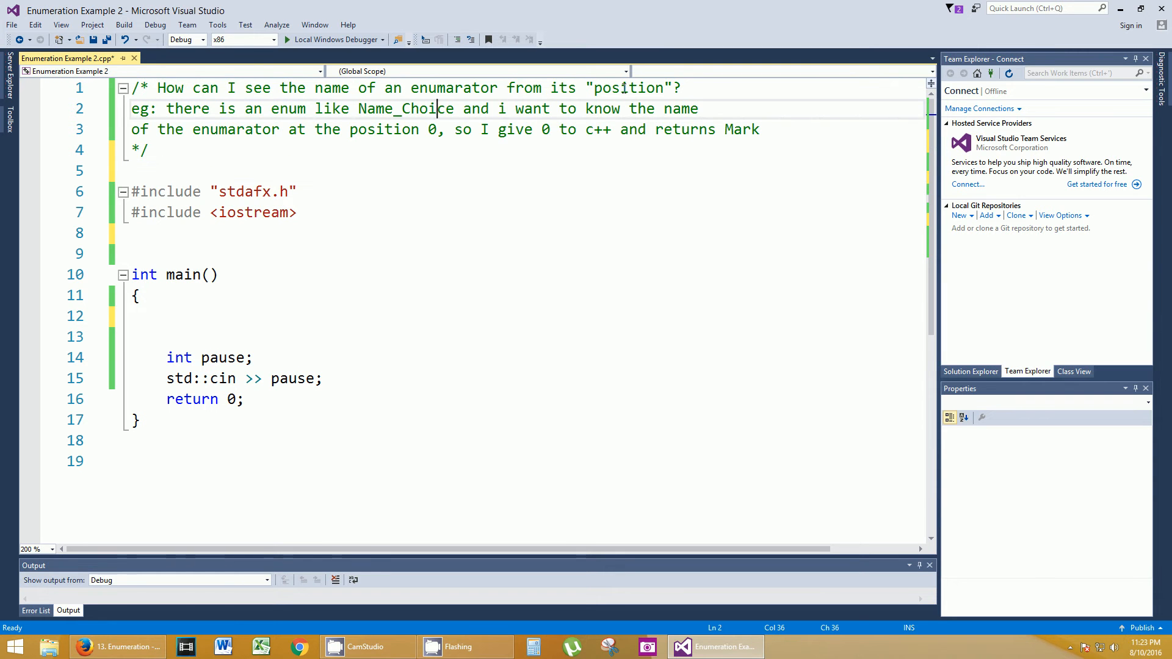
{"action": "left_click", "coordinate": [358, 108]}
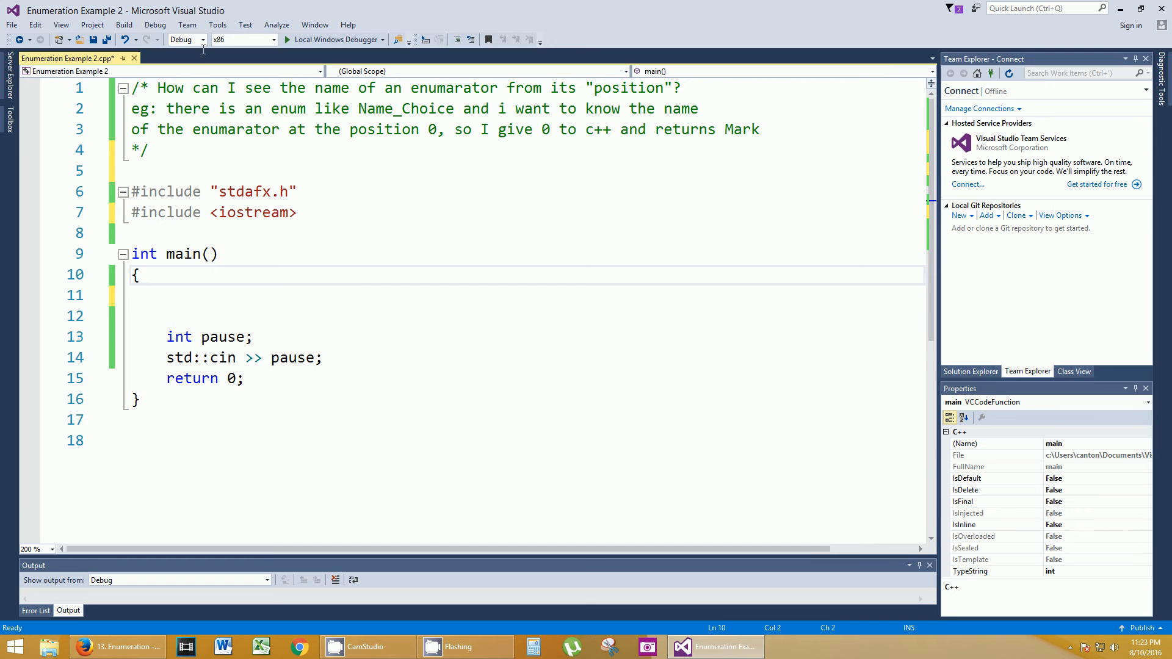
{"action": "left_click", "coordinate": [138, 275]}
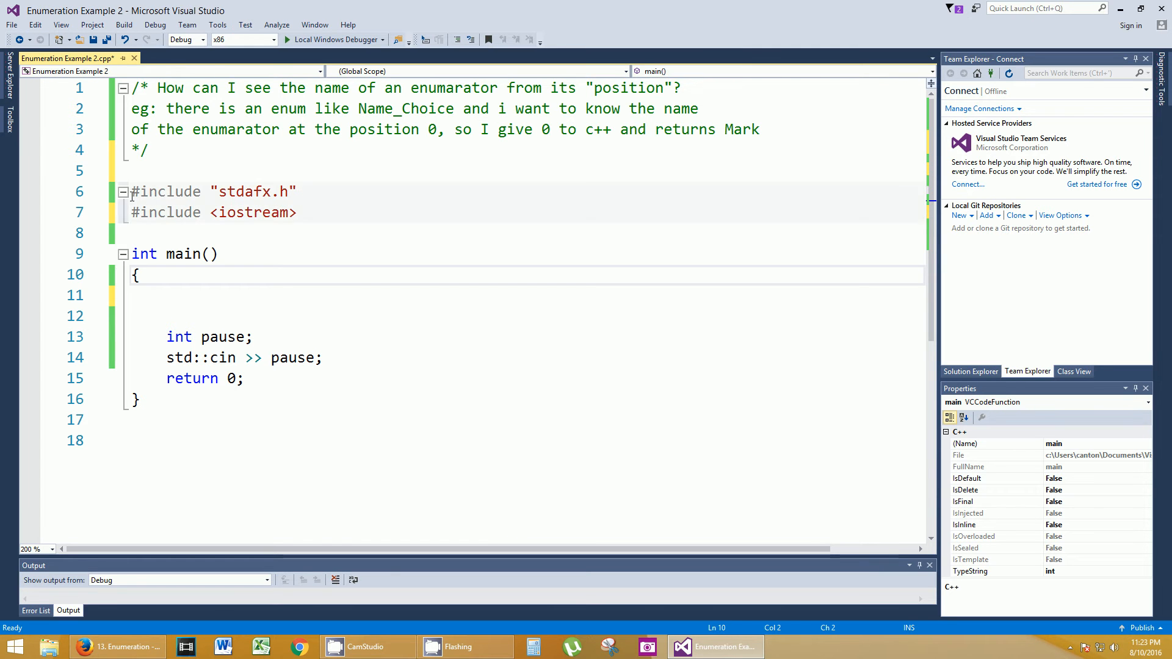
{"action": "triple_click", "coordinate": [213, 192]}
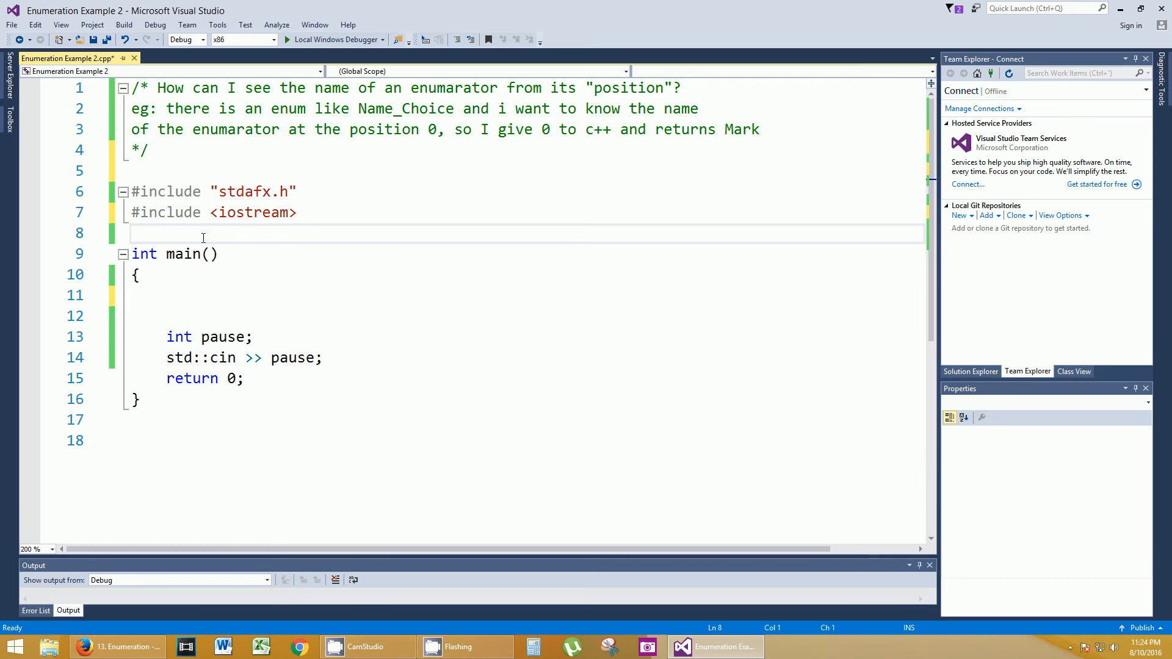
- Declare enum Name_Choice listing the names Mark through Billy above main
{"action": "key", "text": "enter"}
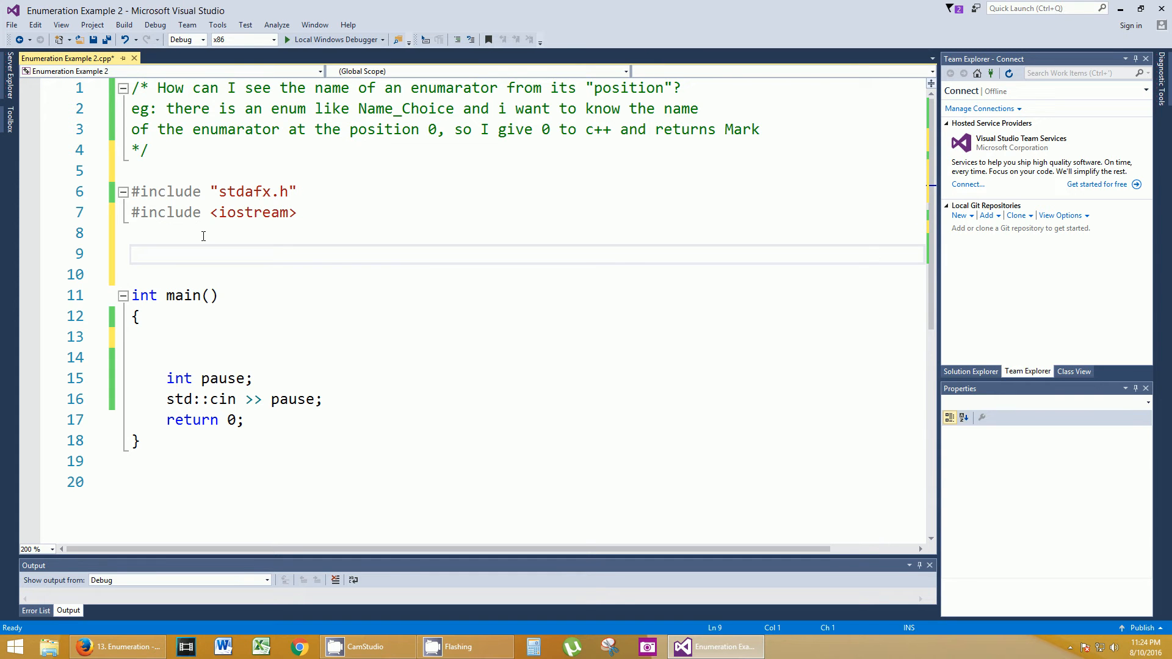
{"action": "type", "text": "enum"}
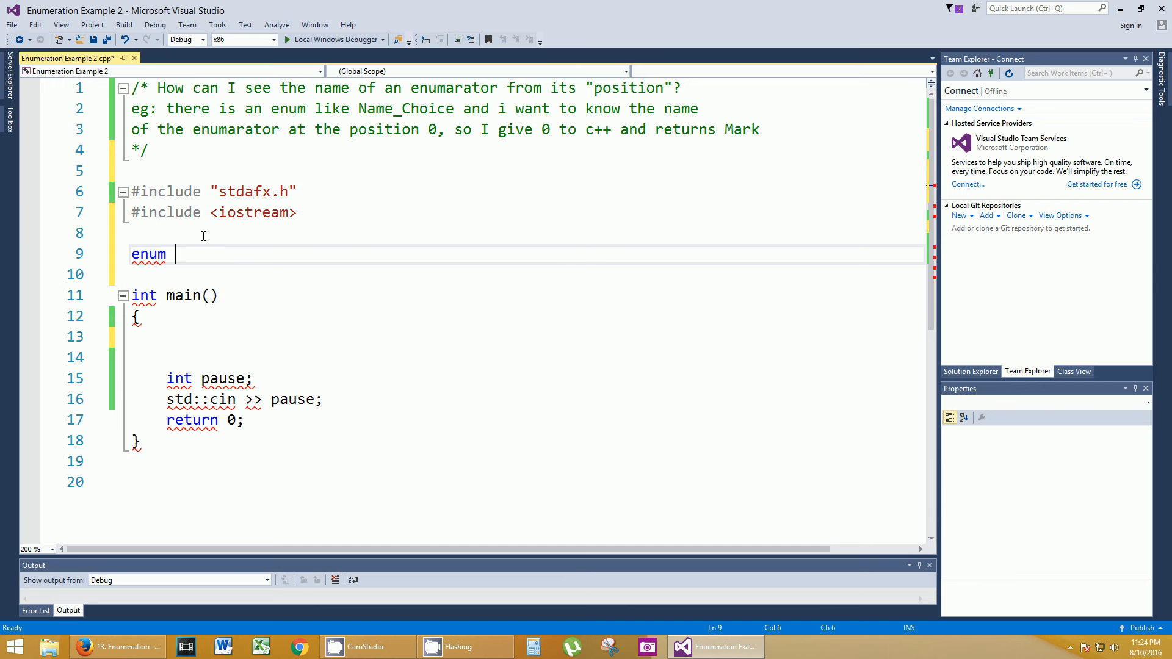
{"action": "type", "text": "Name_Chioce"}
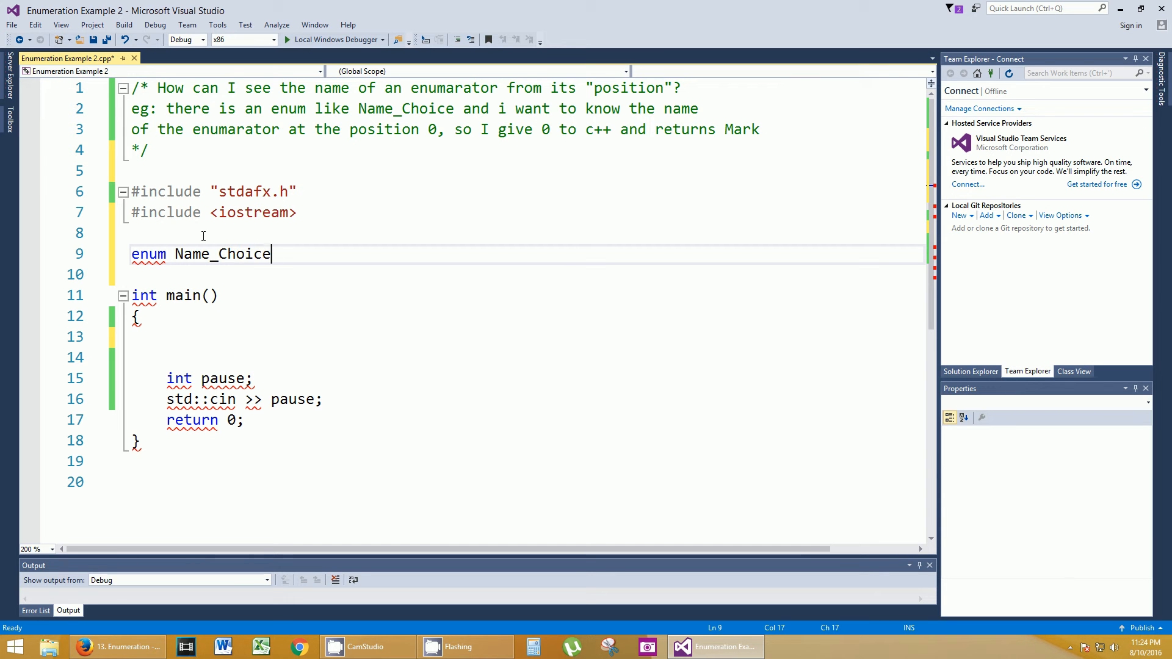
{"action": "type", "text": "{};"}
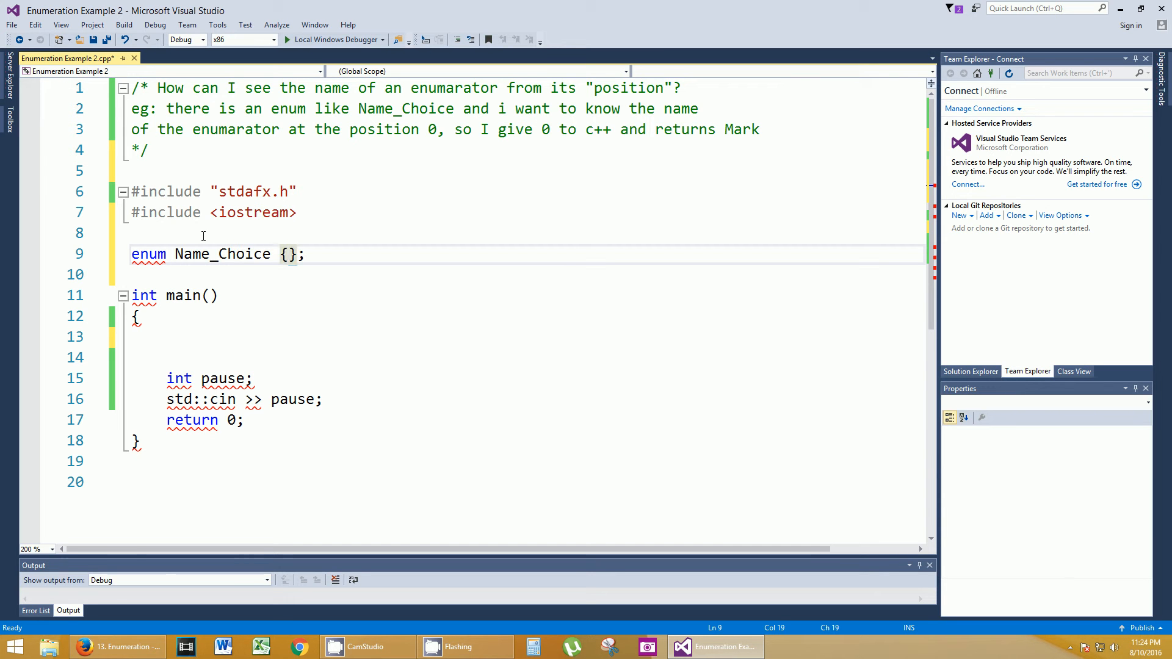
{"action": "type", "text": "Mark, Tom, Joe,"}
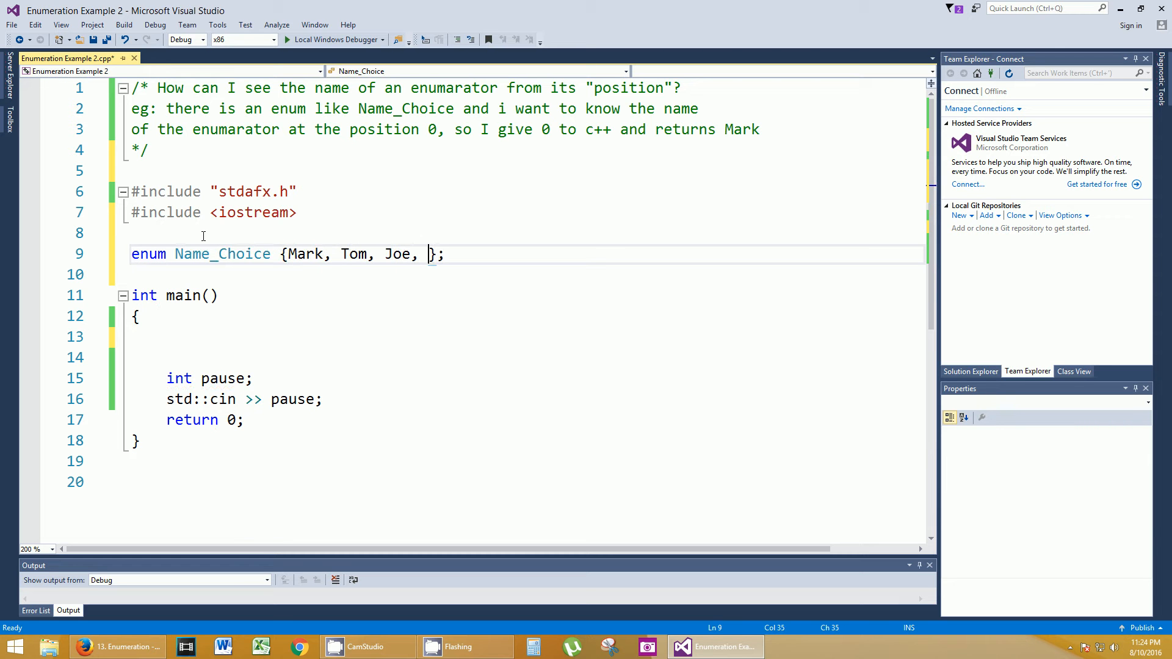
{"action": "type", "text": "Billy"}
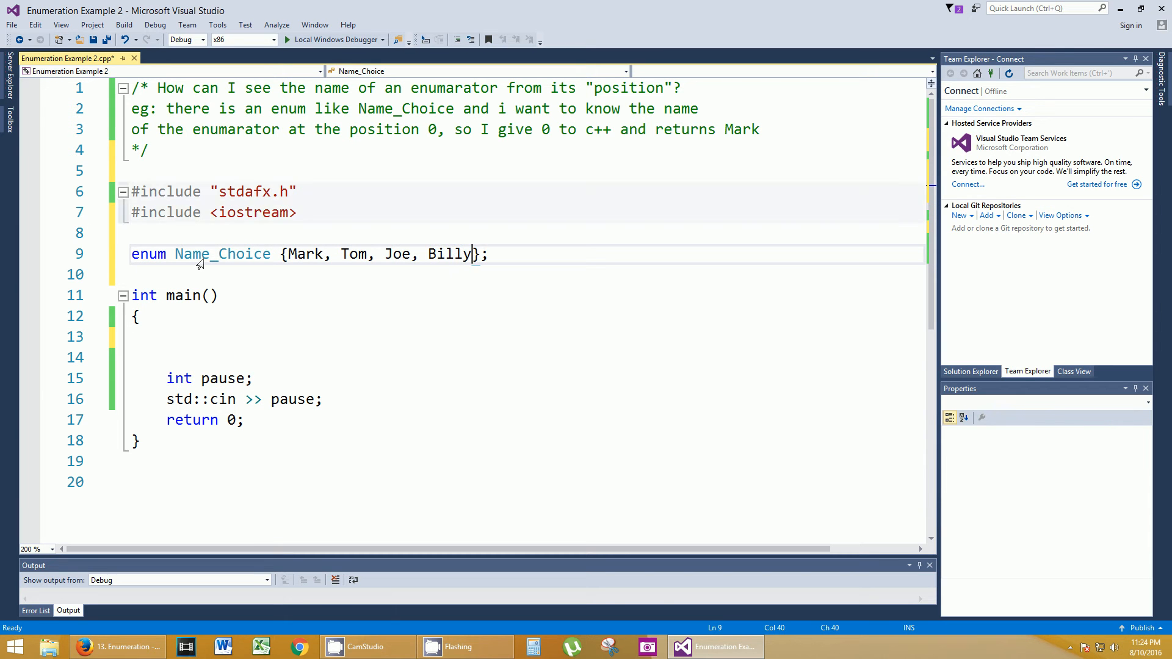
- Give the enumerator Mark the starting value 10258
{"action": "double_click", "coordinate": [305, 254]}
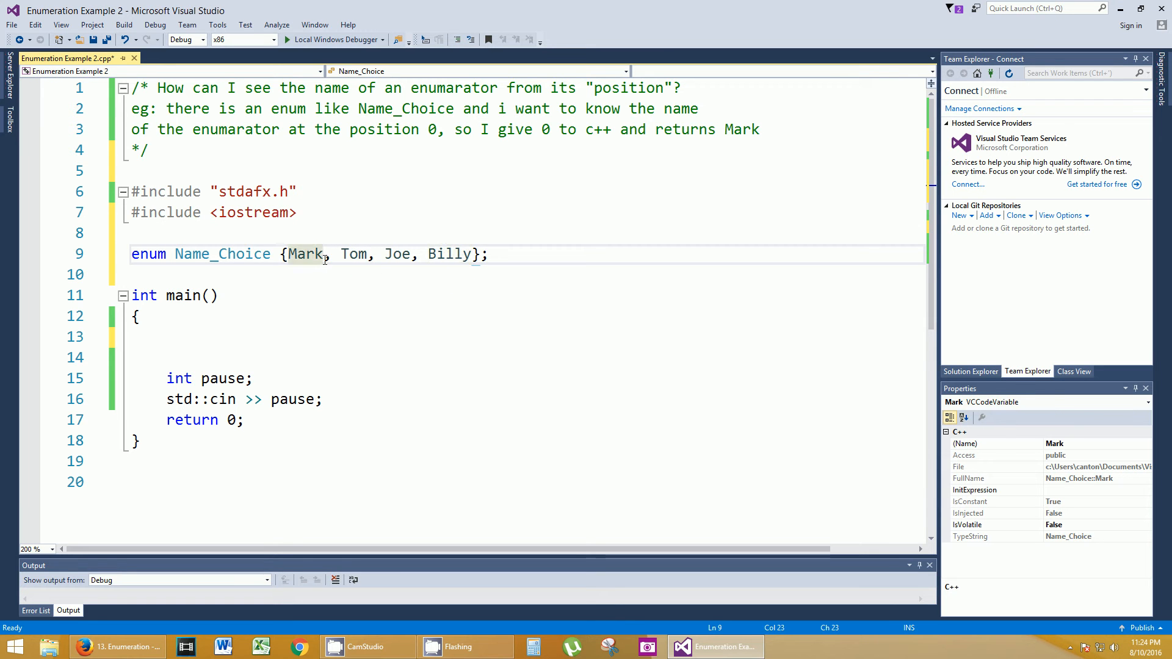
{"action": "type", "text": "\" \""}
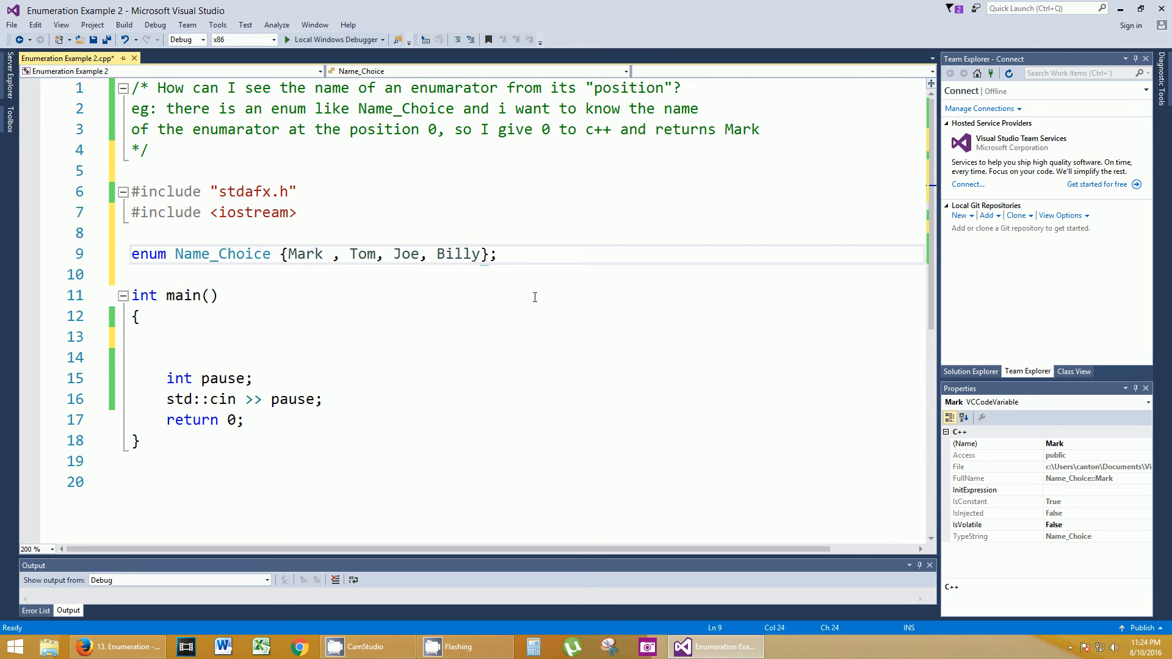
{"action": "type", "text": "= 10"}
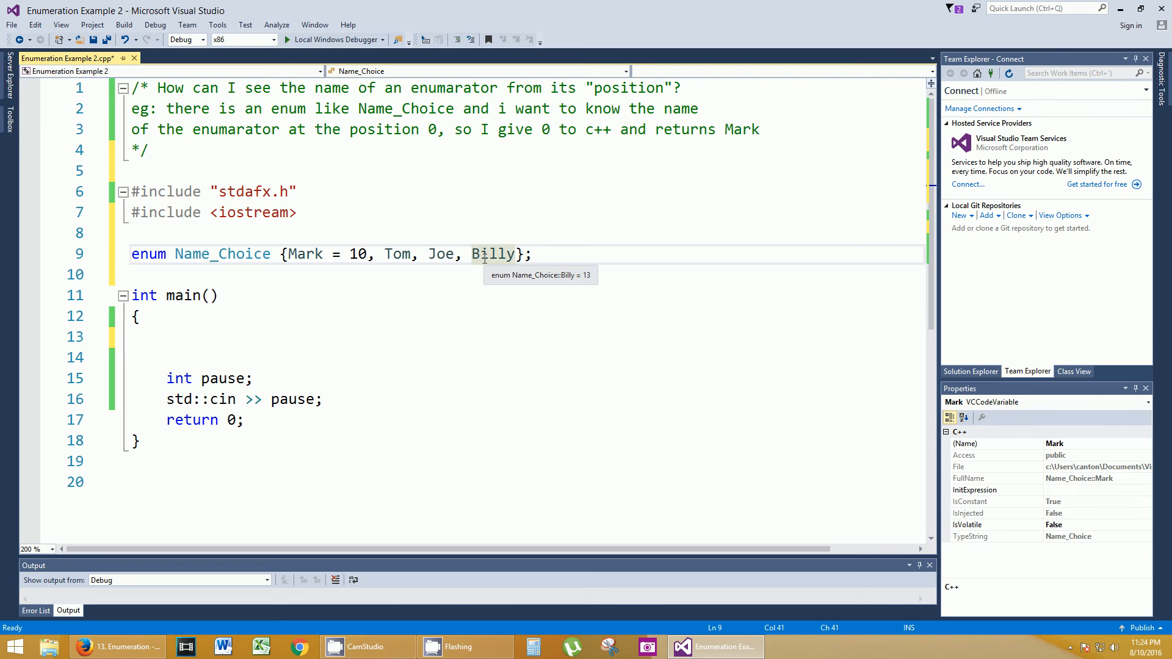
{"action": "mouse_move", "coordinate": [314, 280]}
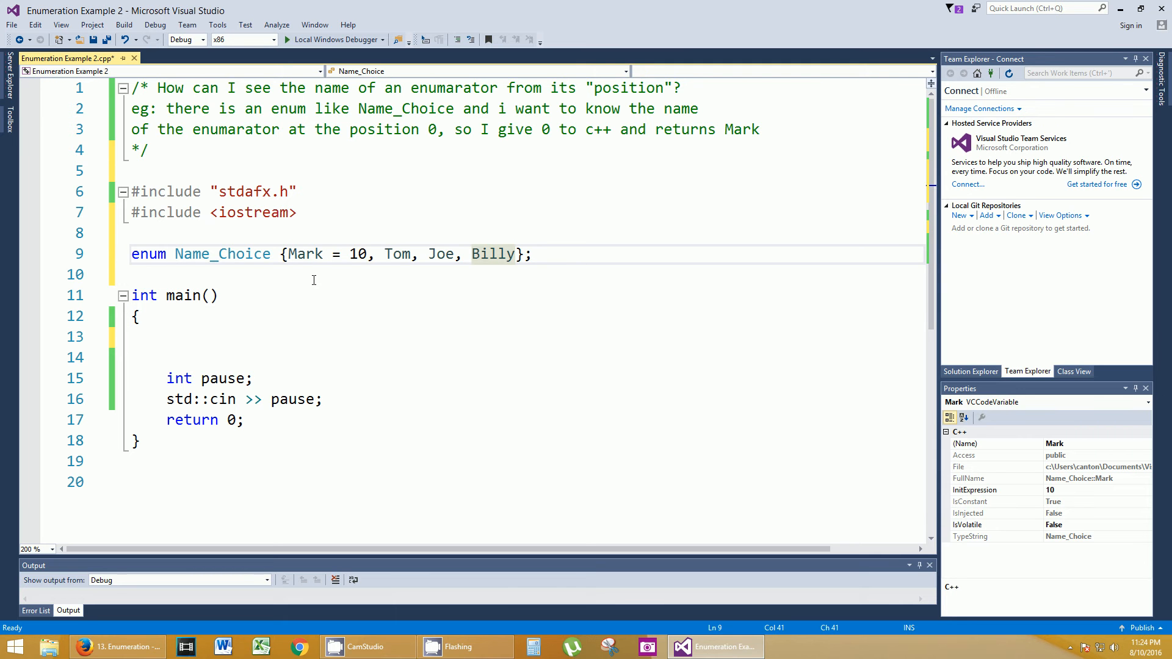
{"action": "double_click", "coordinate": [305, 254]}
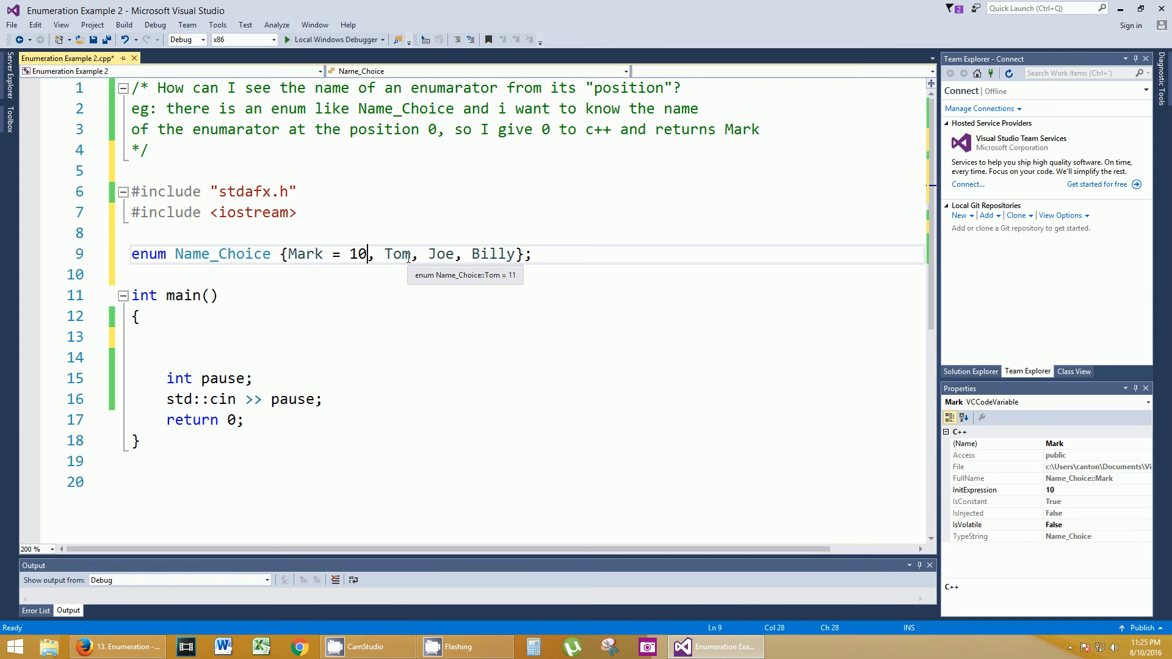
{"action": "type", "text": "58"}
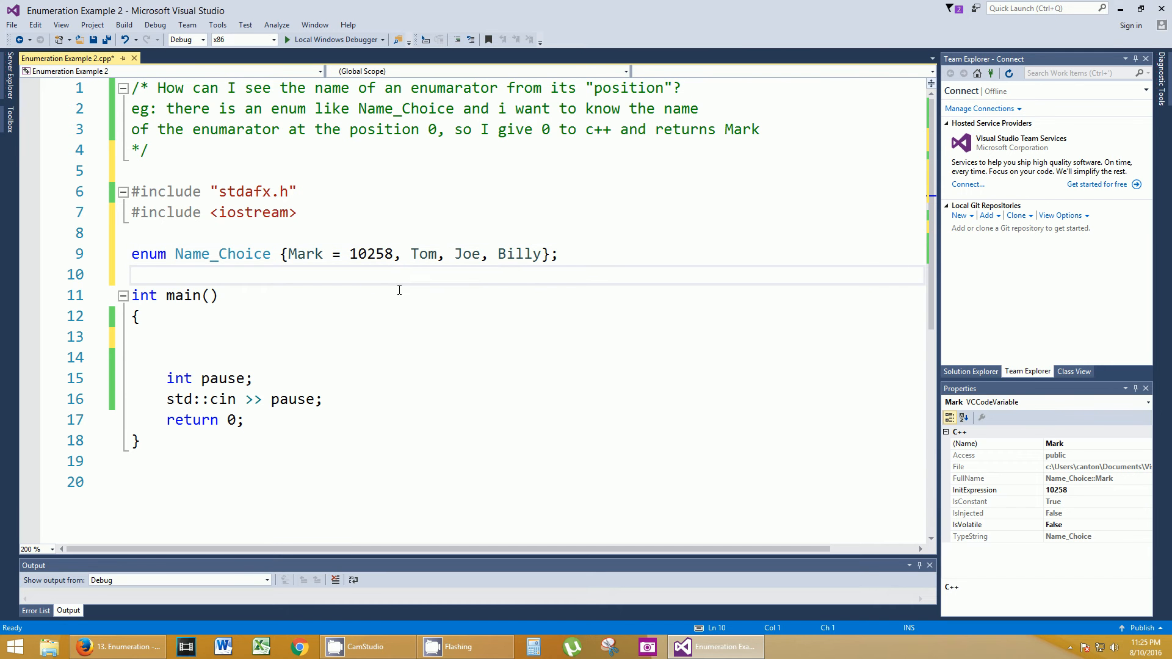
- Declare Name_Choice myclassinstructor = Joe inside main
{"action": "left_click", "coordinate": [168, 337]}
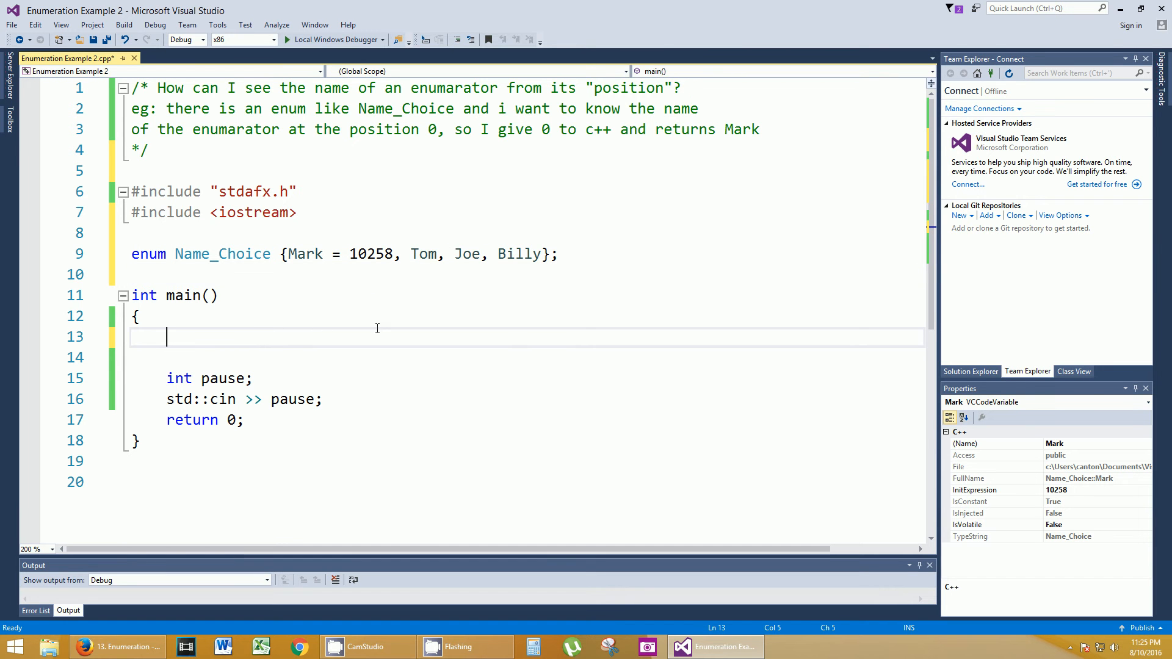
{"action": "type", "text": "N"}
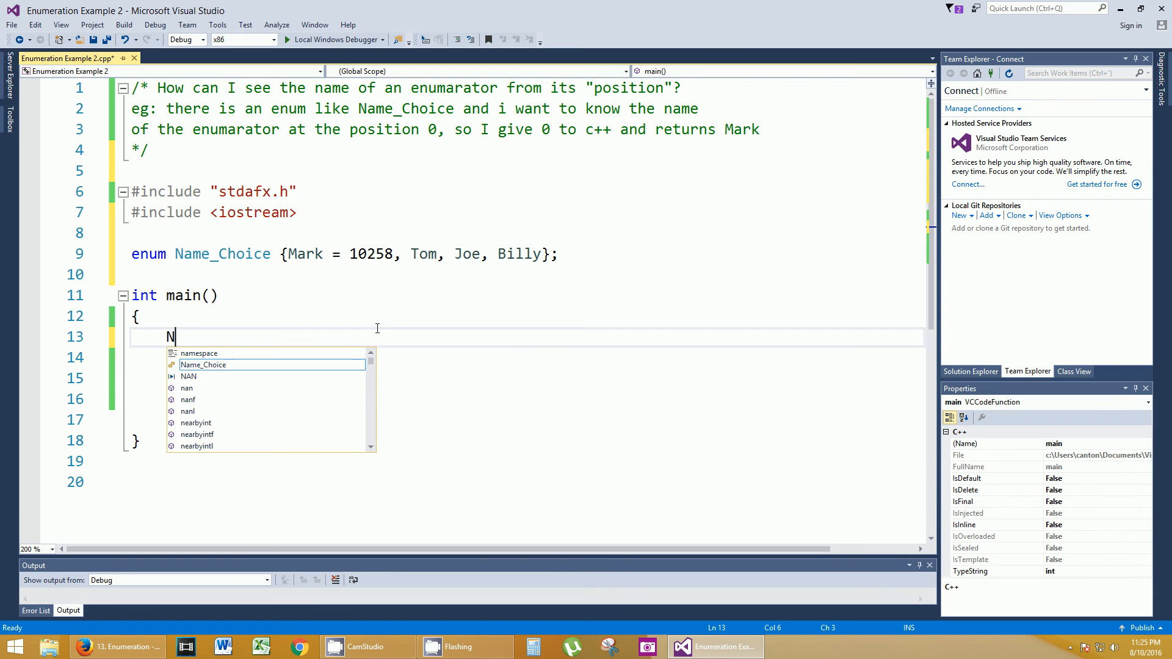
{"action": "type", "text": "ame_Choice"}
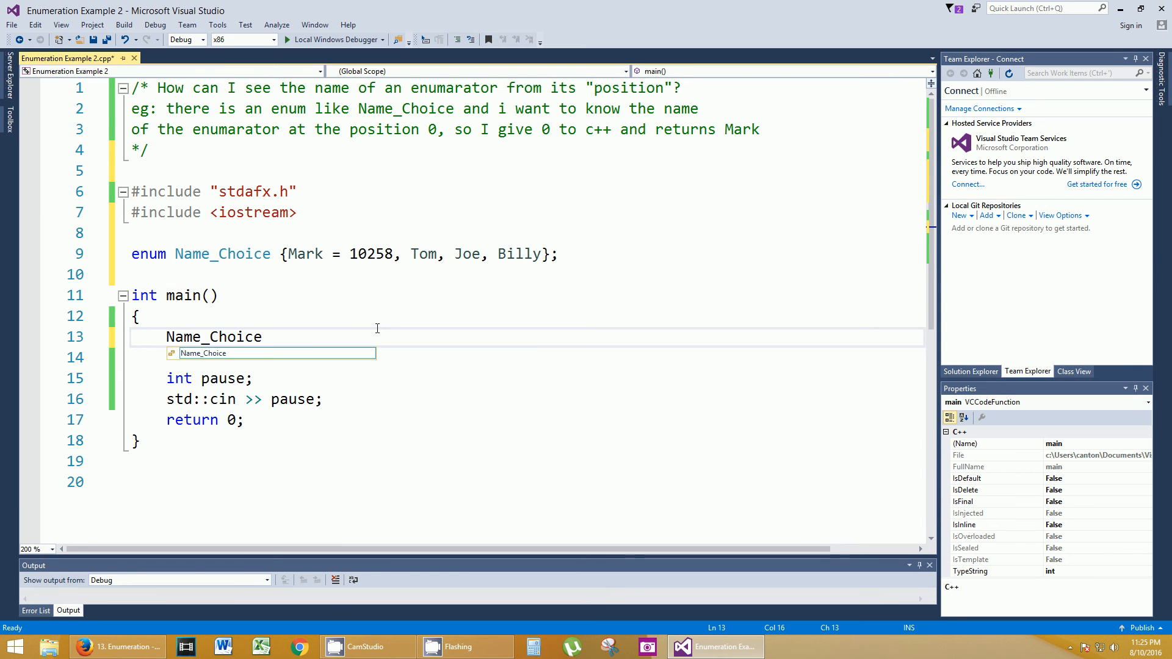
{"action": "type", "text": "my"}
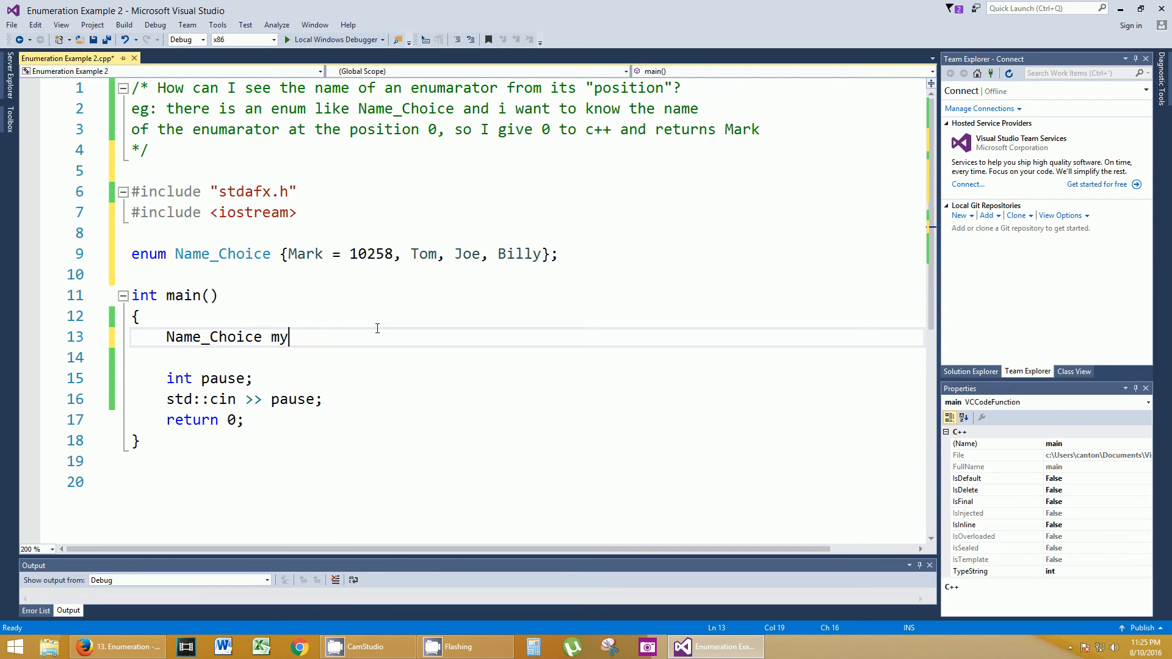
{"action": "type", "text": "classinstr"}
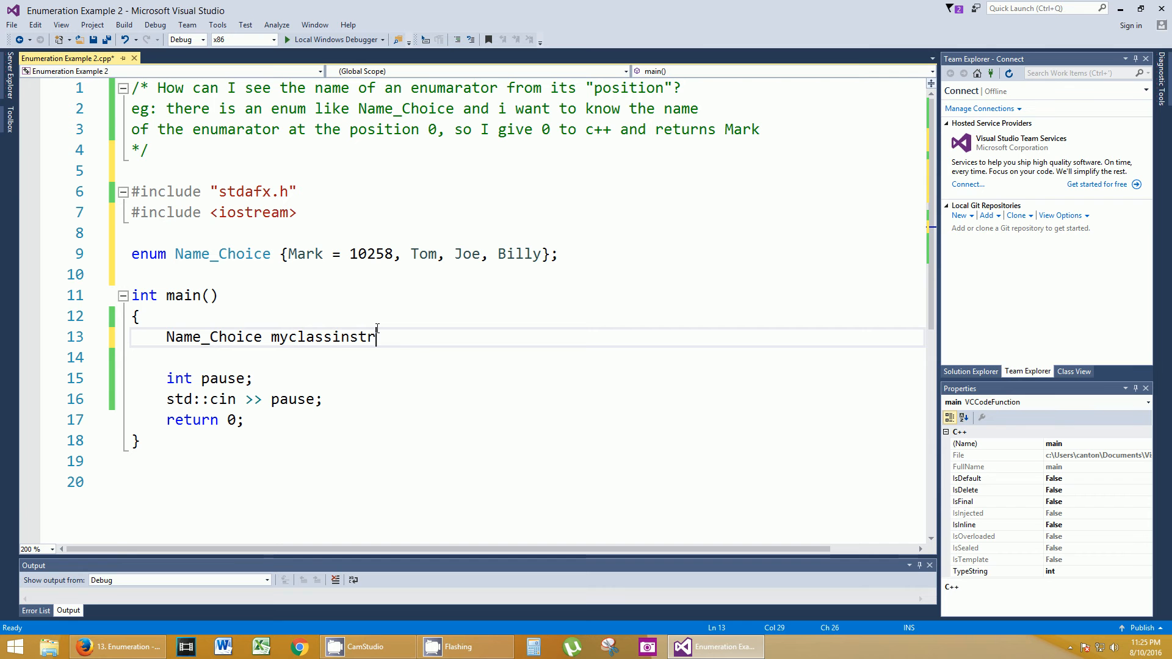
{"action": "type", "text": "uctor ="}
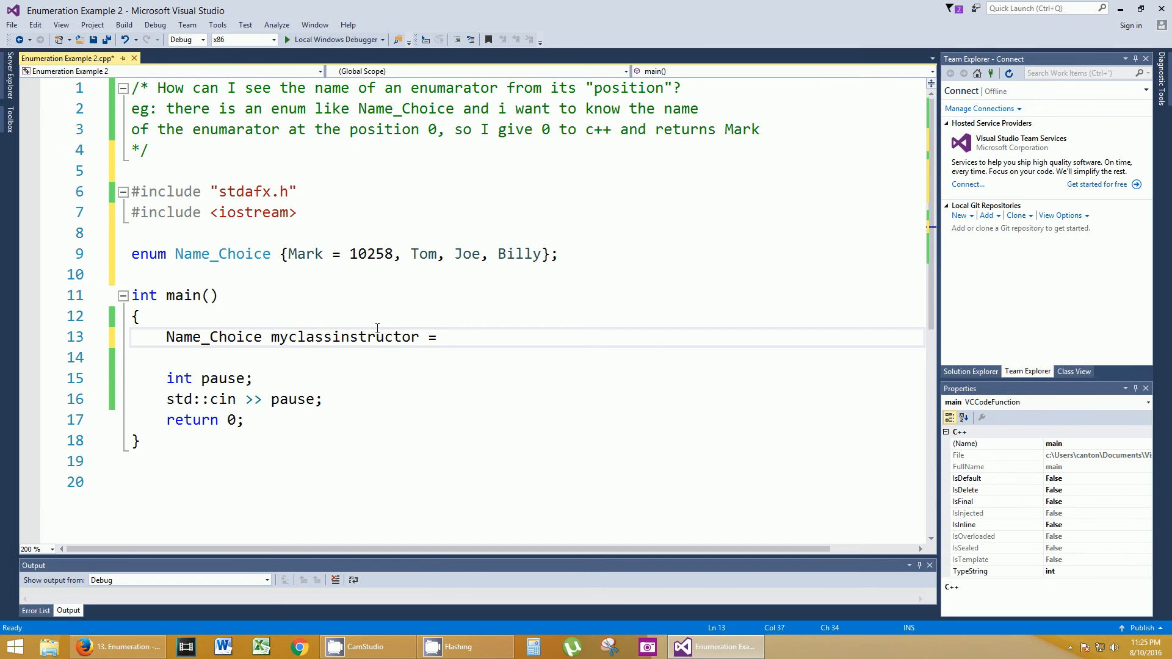
{"action": "type", "text": "Joe;"}
{"action": "type", "text": "std::cout "}
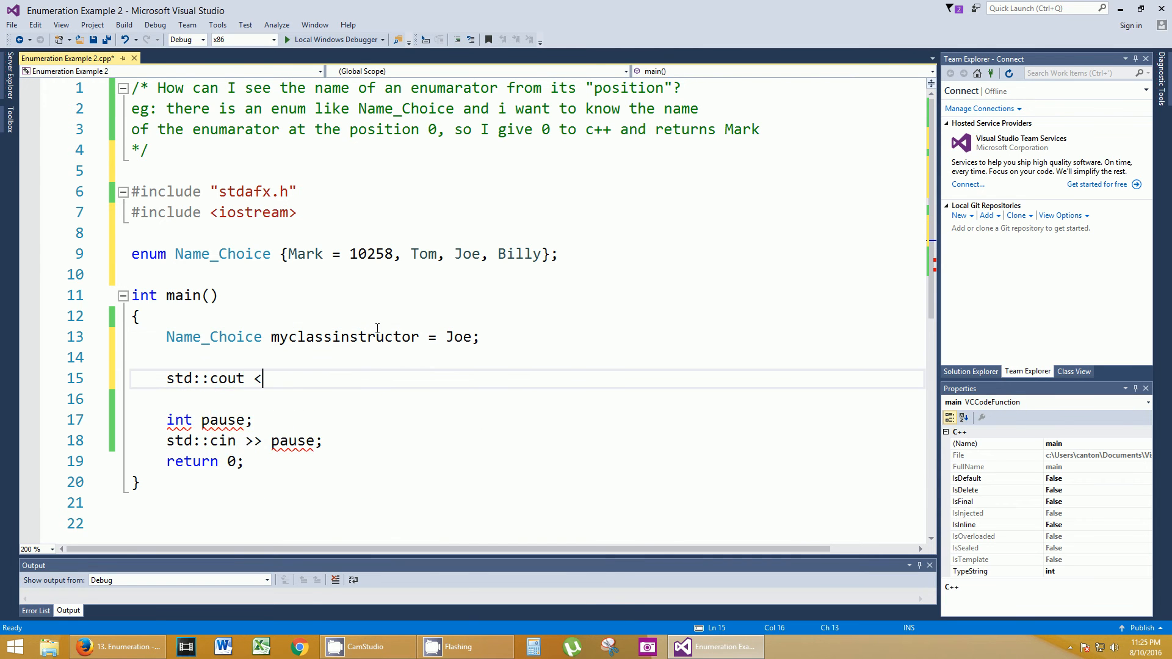
{"action": "type", "text": "<"}
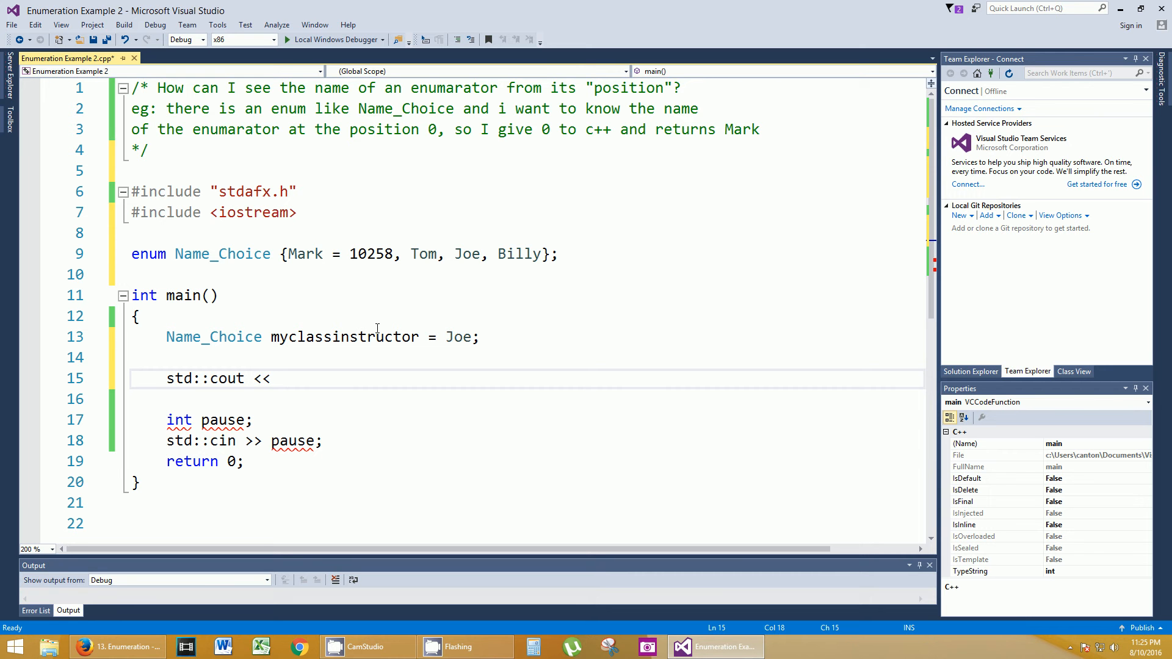
- Write the cout statement printing "The instructor is: " followed by myclassinstructor
{"action": "left_click", "coordinate": [280, 378]}
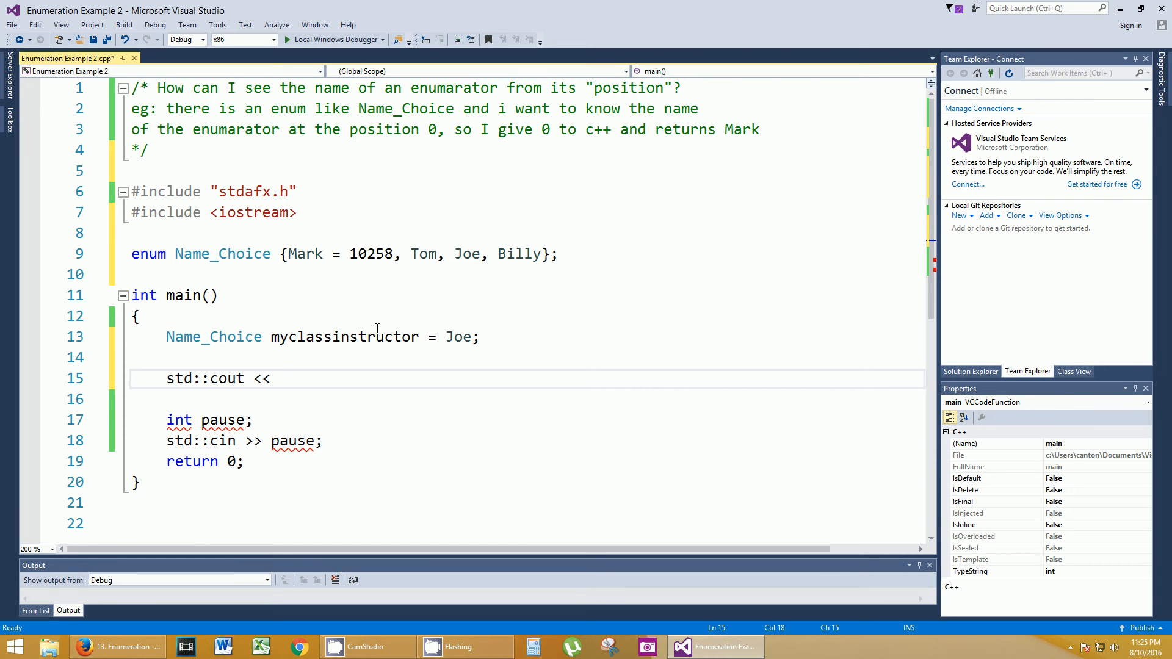
{"action": "type", "text": "\"The instruc"}
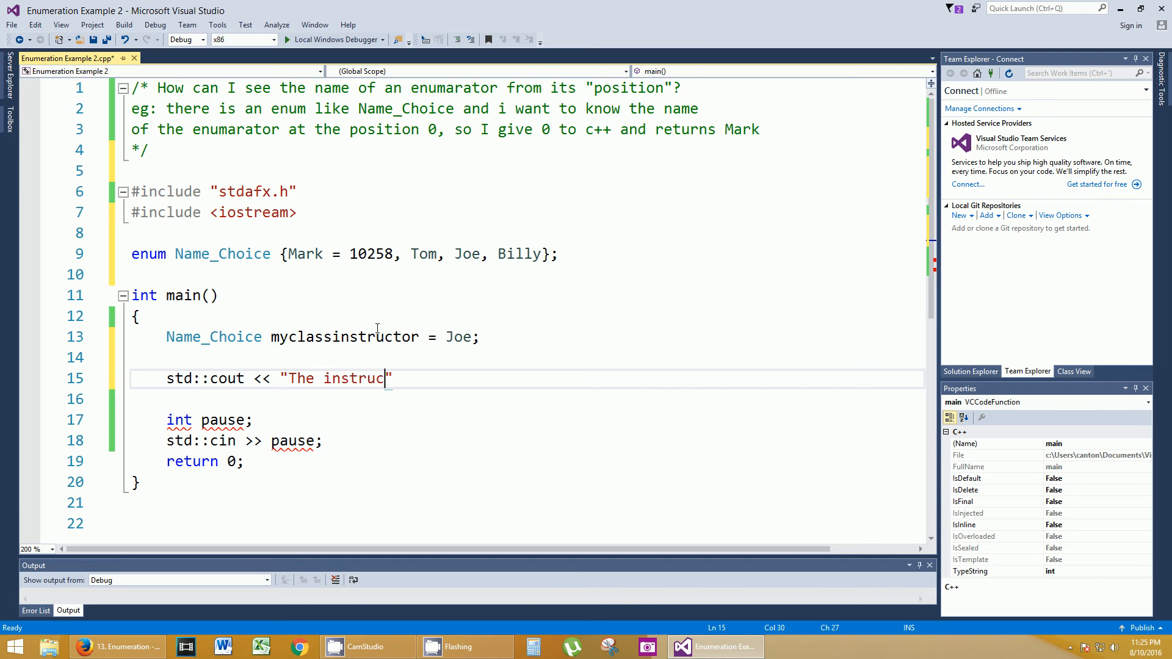
{"action": "type", "text": "tor is:"}
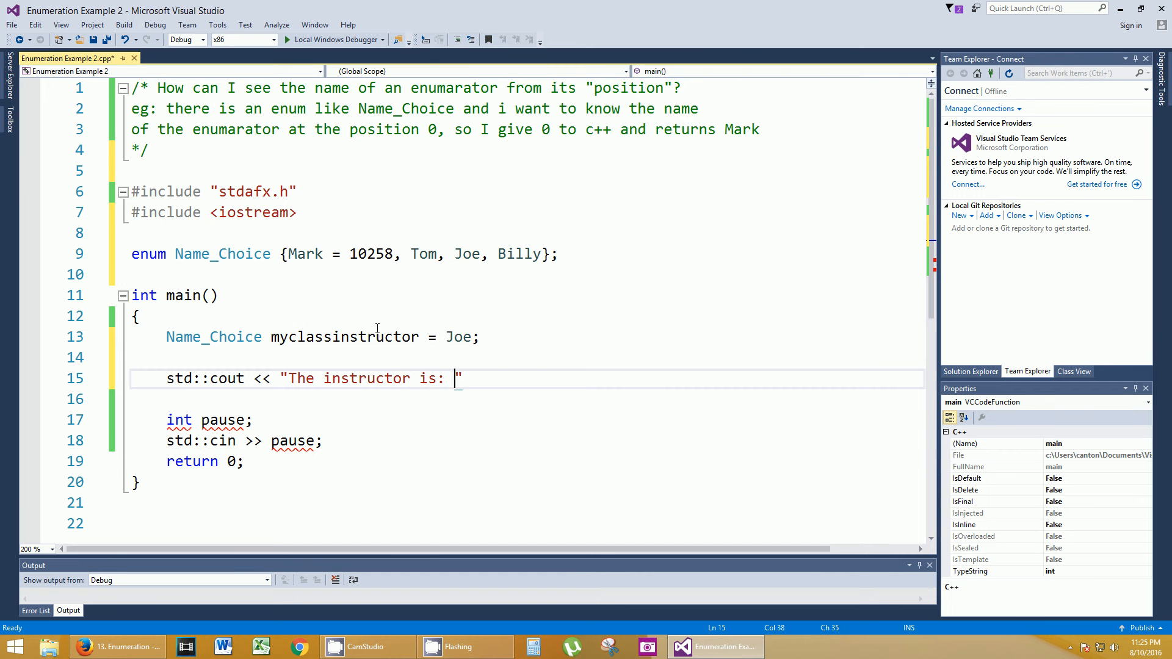
{"action": "type", "text": "<<"}
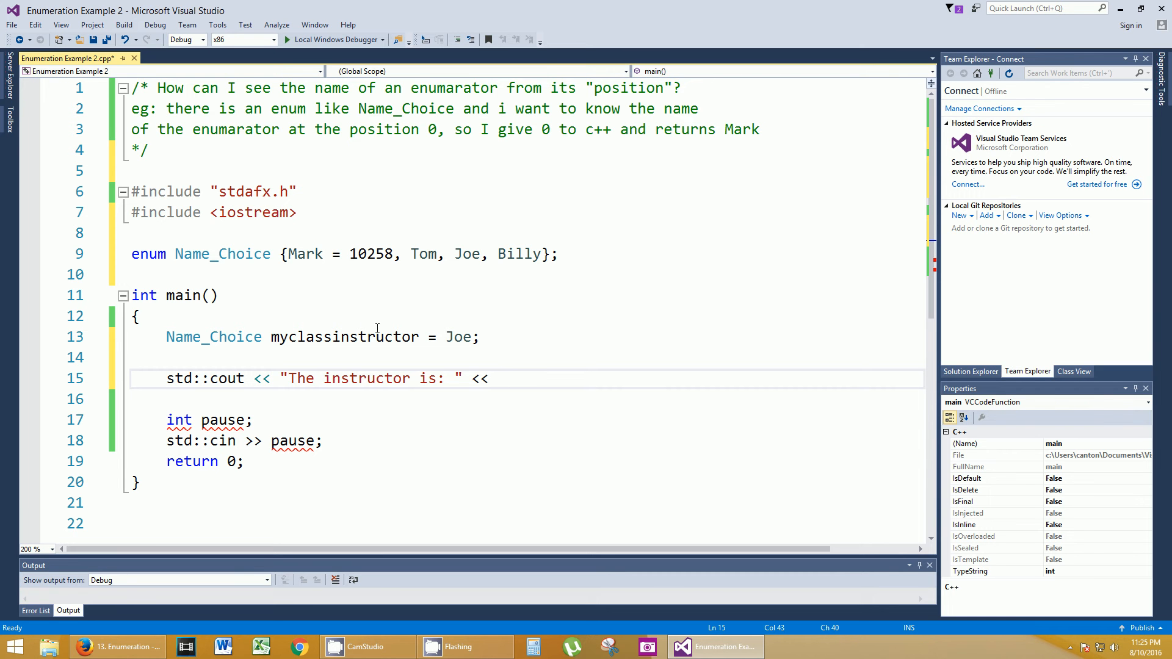
{"action": "type", "text": "myclass"}
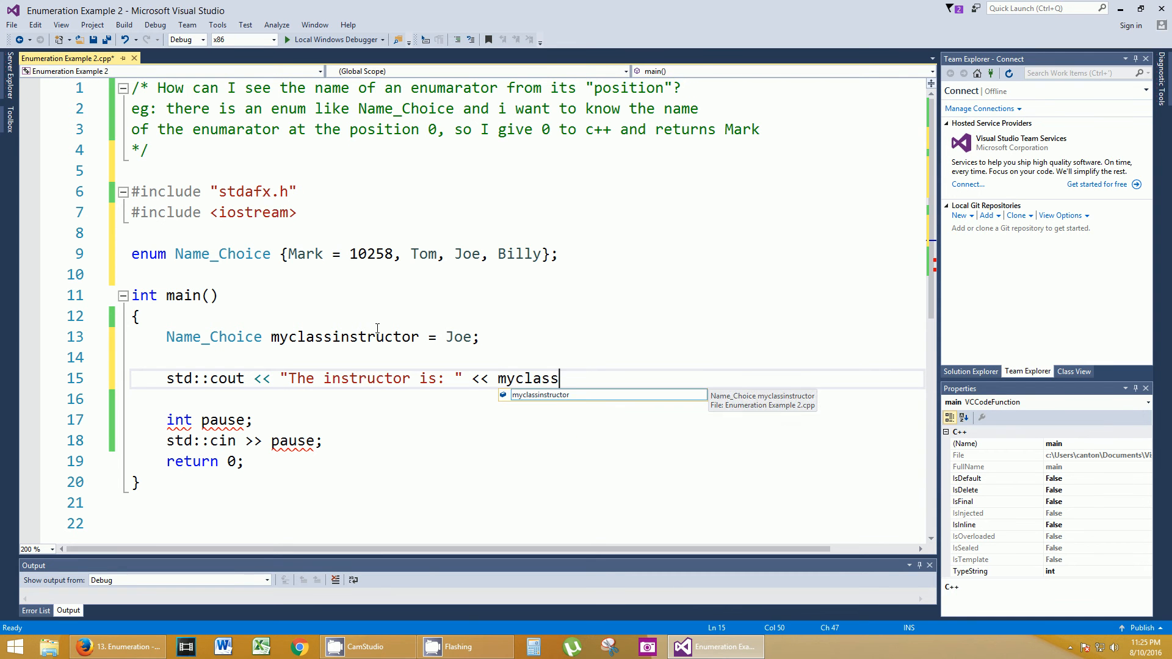
{"action": "type", "text": "instructor;"}
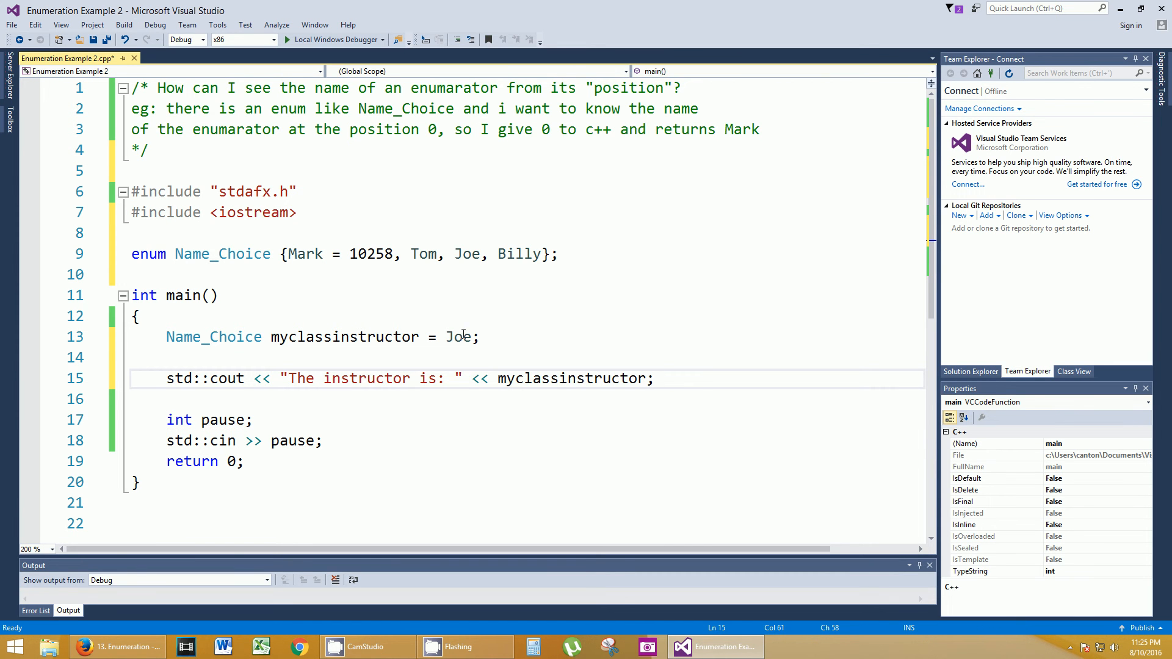
{"action": "double_click", "coordinate": [346, 337]}
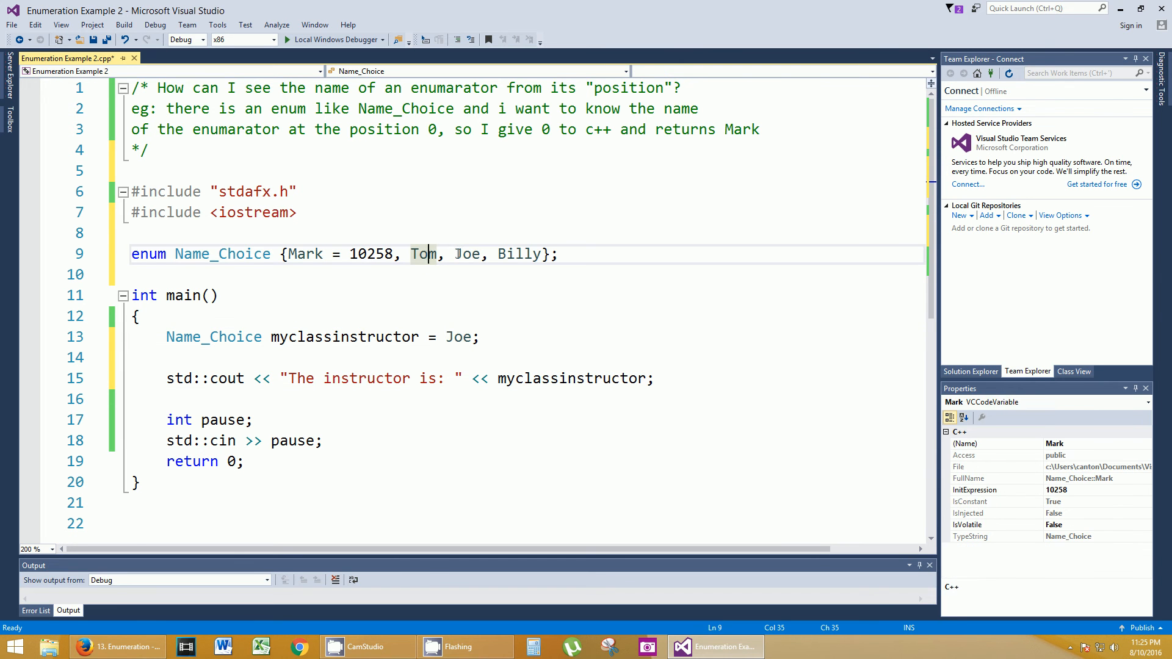
{"action": "mouse_move", "coordinate": [466, 254]}
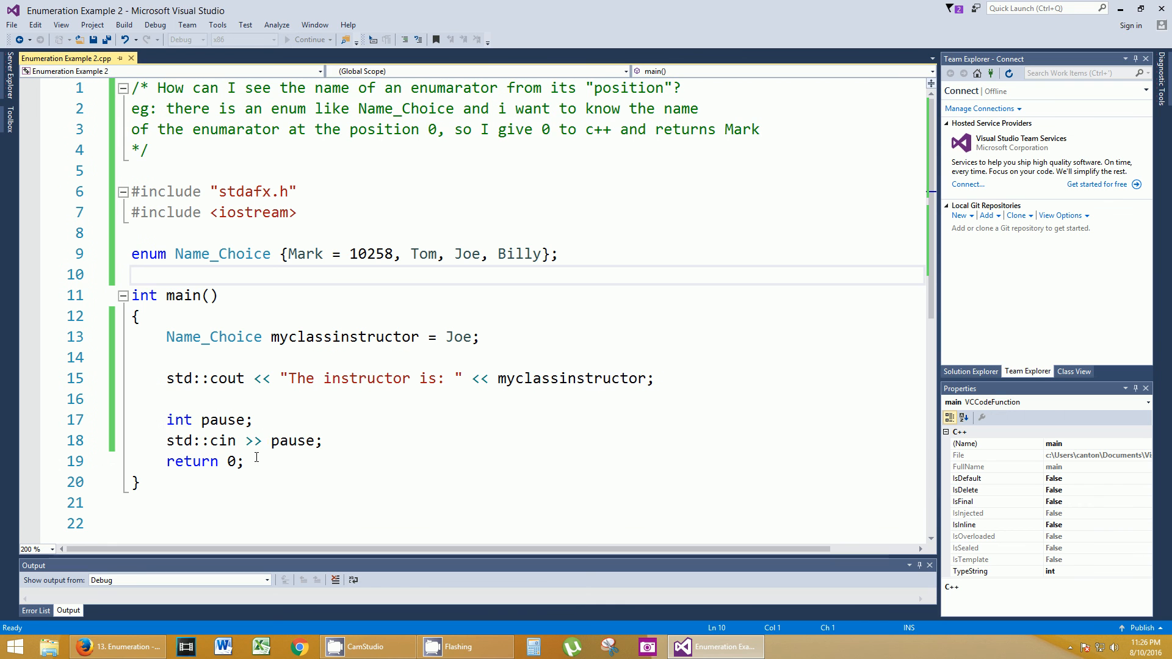
{"action": "left_click_drag", "start_coordinate": [167, 419], "coordinate": [322, 441]}
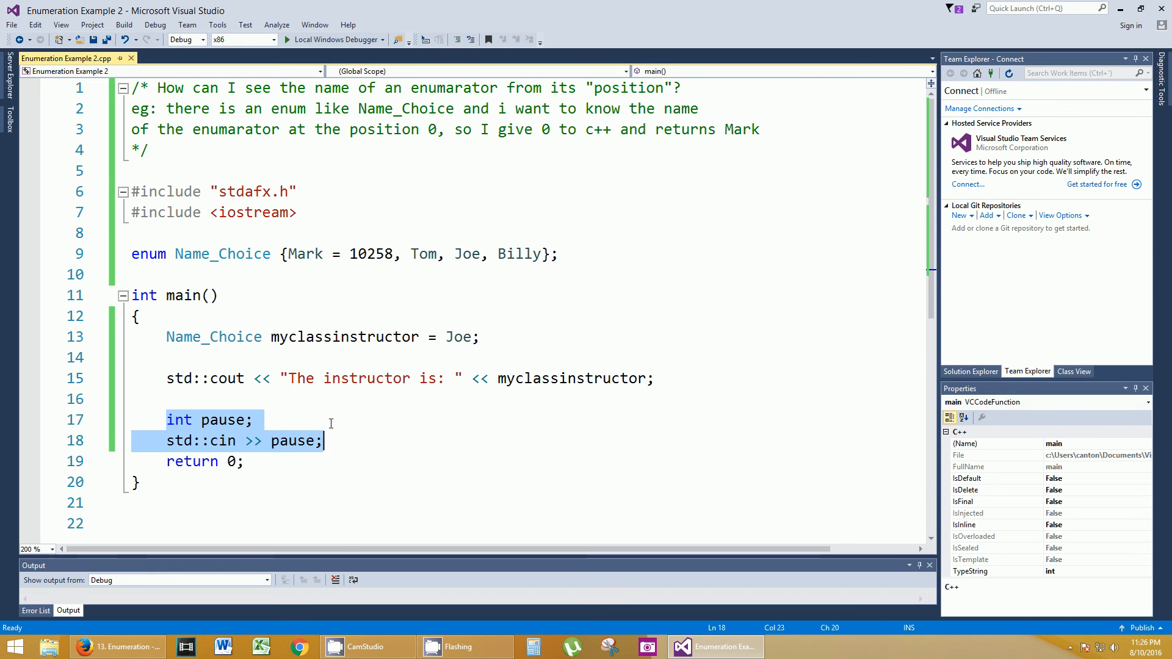
{"action": "mouse_move", "coordinate": [251, 406]}
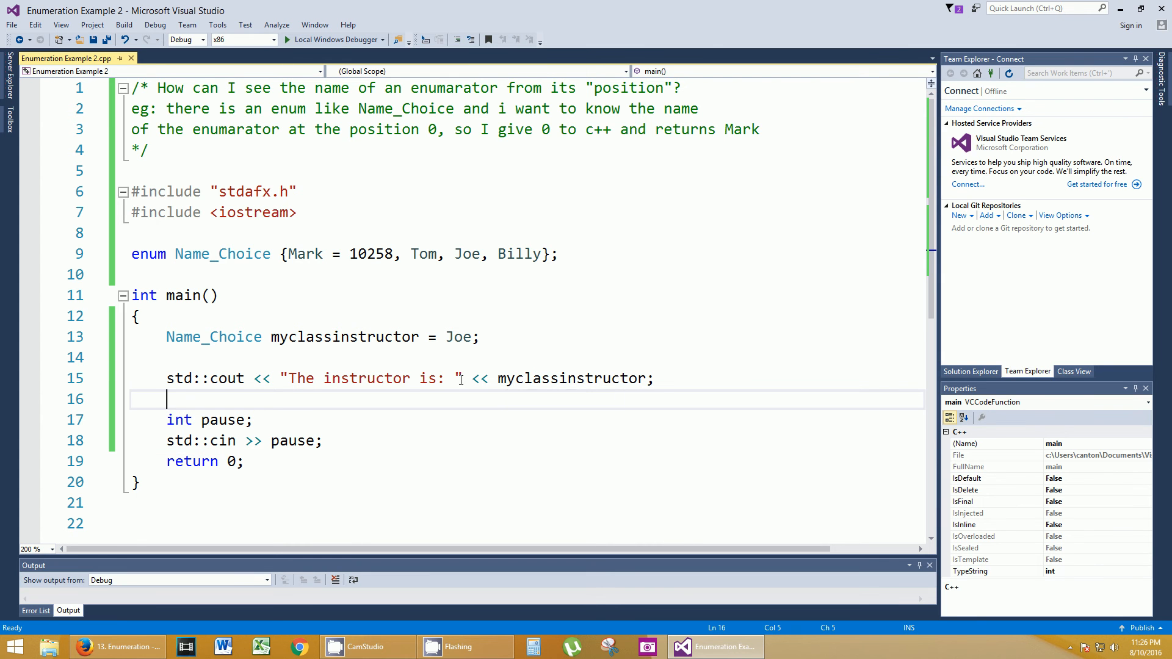
{"action": "mouse_move", "coordinate": [334, 327]}
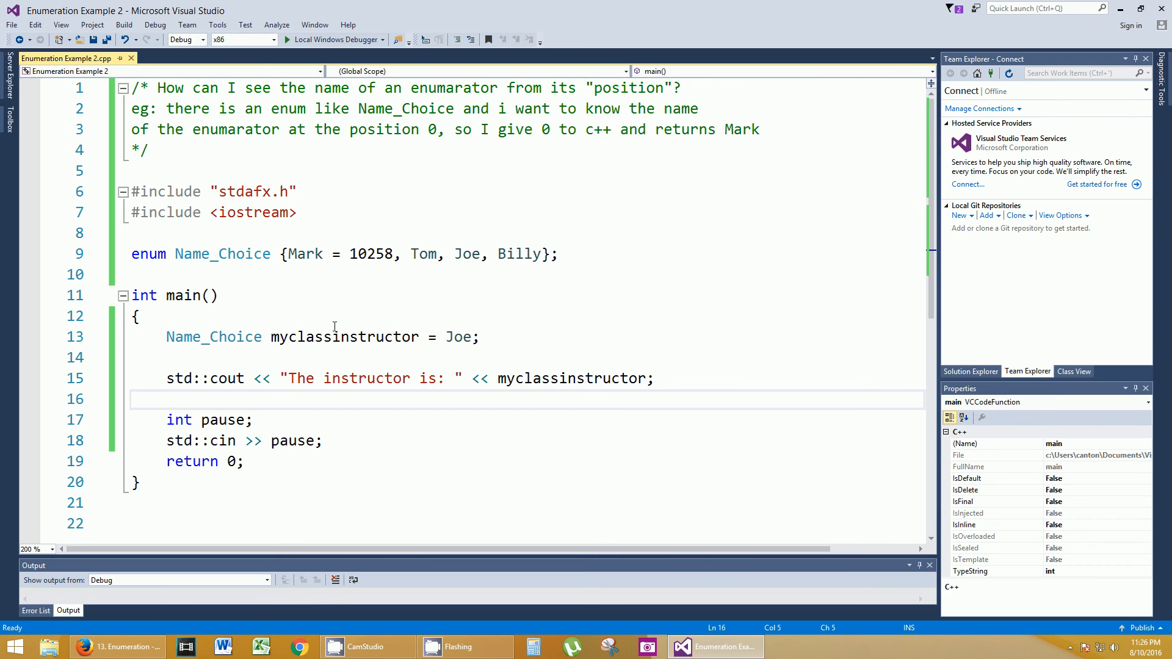
{"action": "mouse_move", "coordinate": [341, 300]}
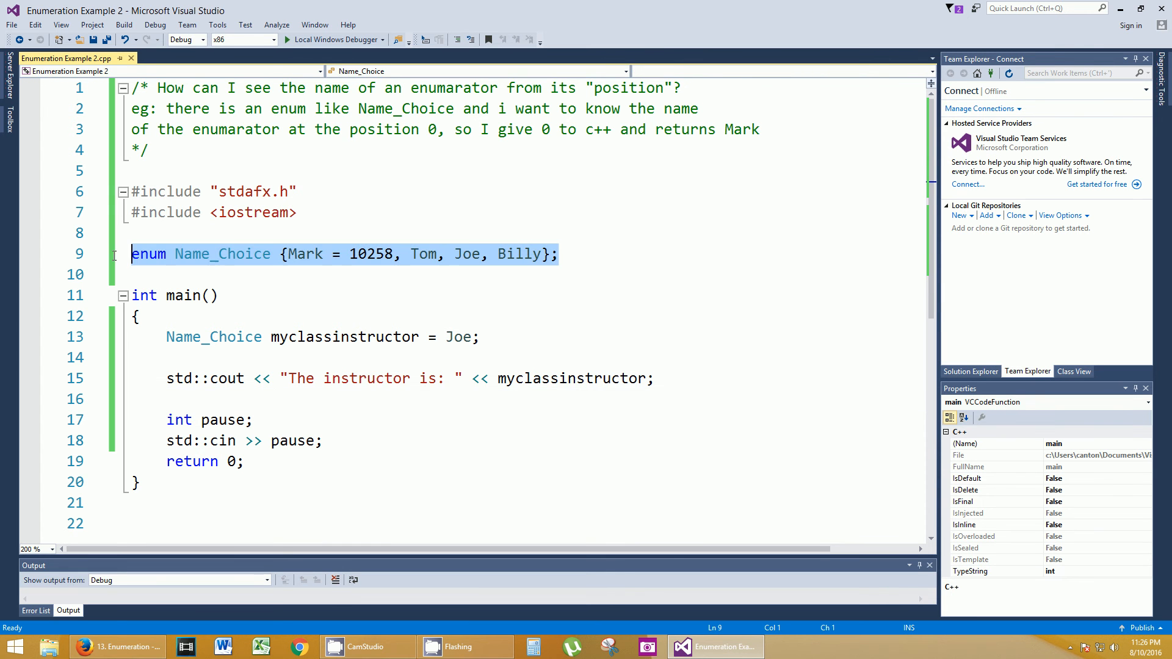
- Remove the enum and myclassinstructor declaration and add #include <string>
{"action": "key", "text": "Delete"}
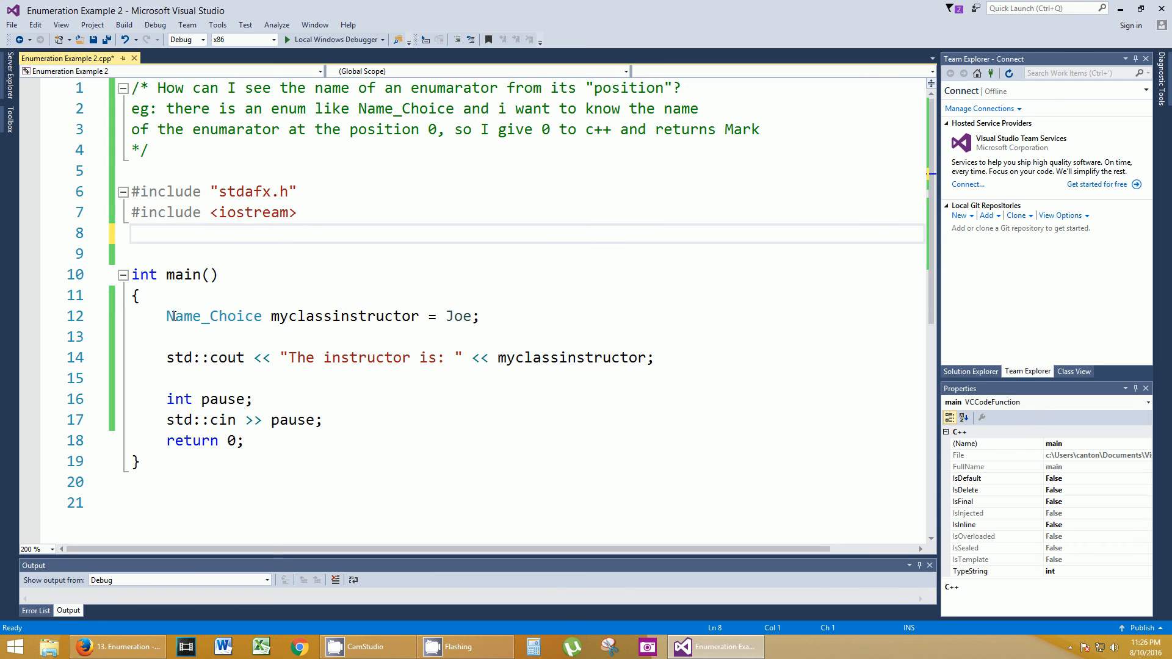
{"action": "left_click_drag", "start_coordinate": [167, 317], "coordinate": [478, 317]}
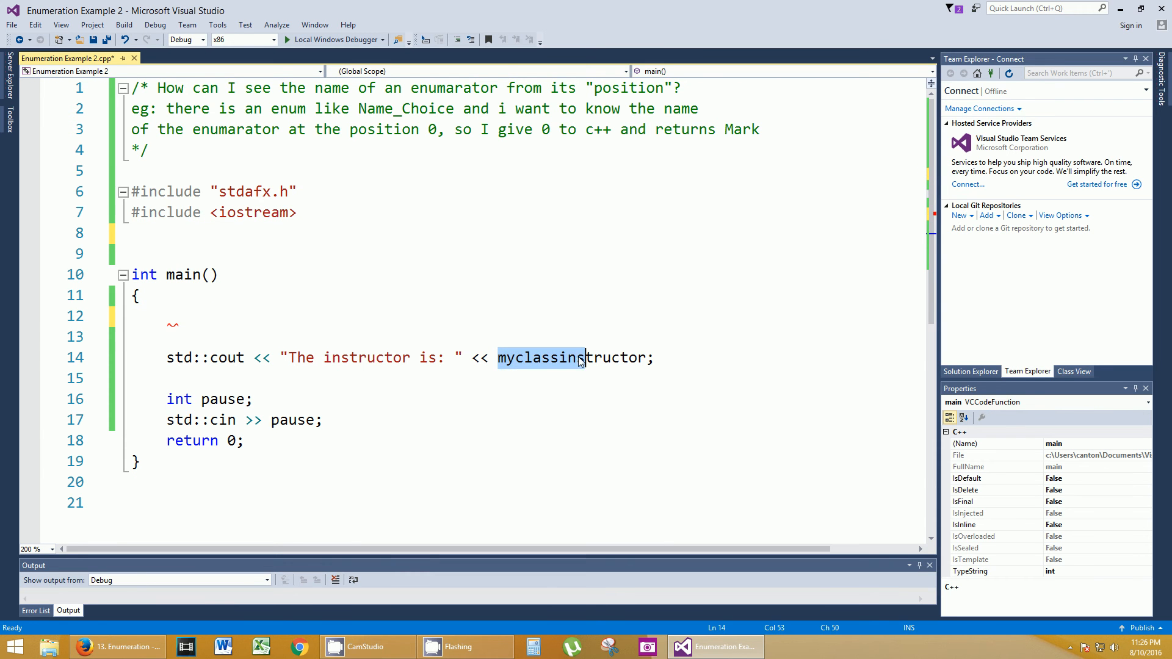
{"action": "left_click", "coordinate": [291, 234]}
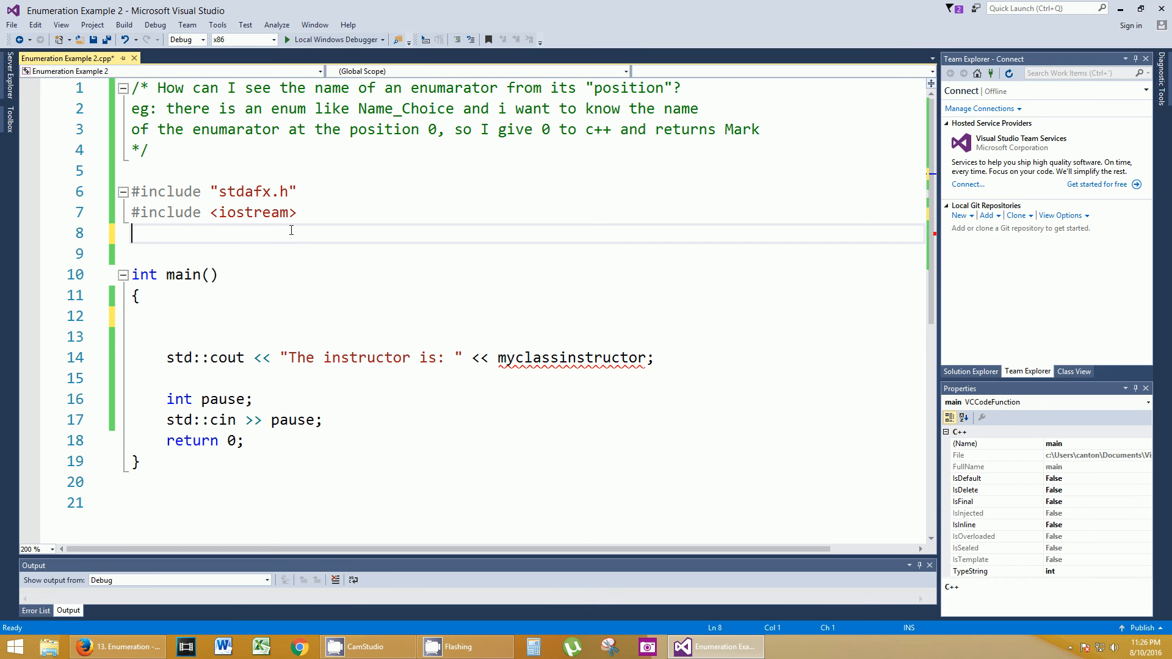
{"action": "type", "text": "#include"}
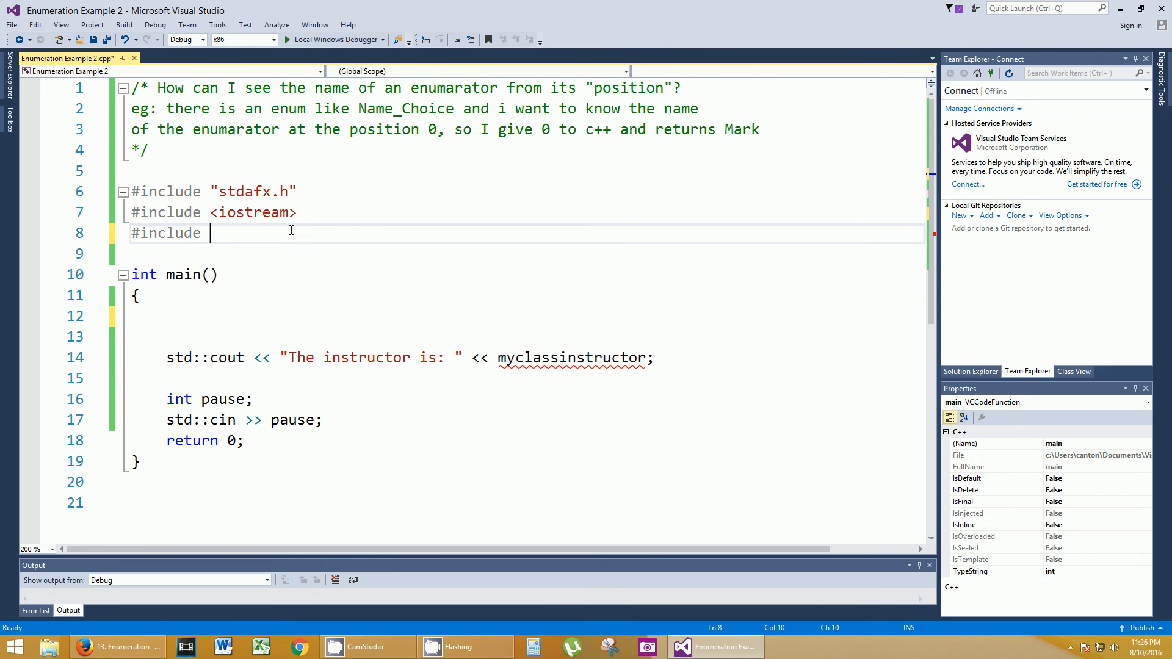
{"action": "type", "text": "<str>"}
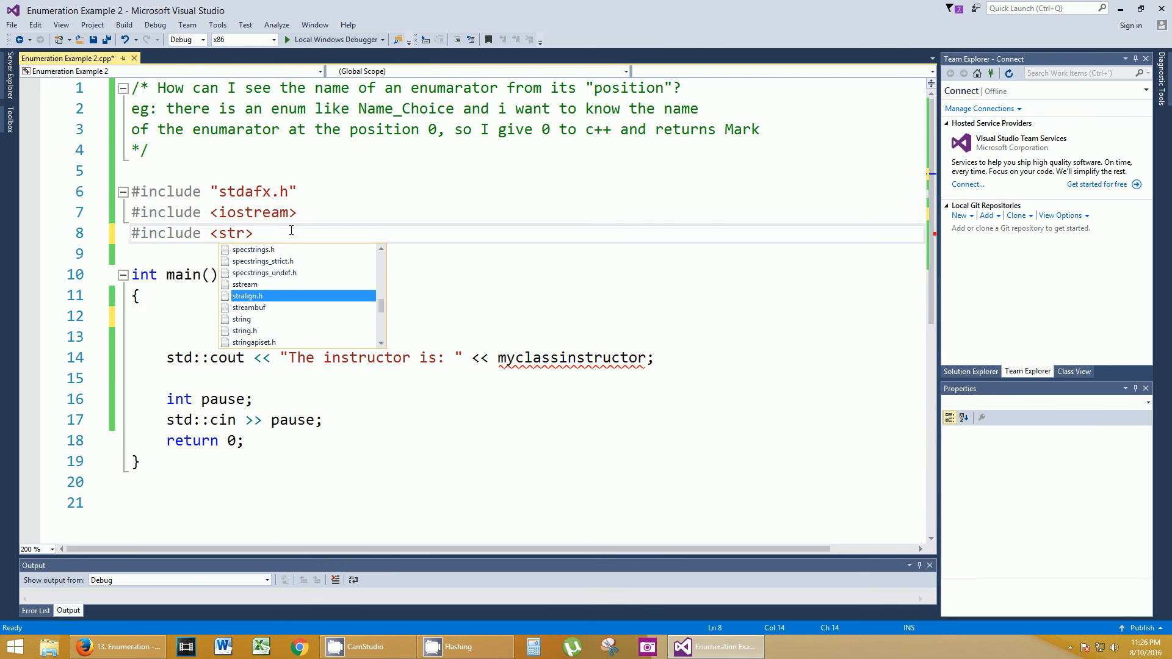
{"action": "type", "text": "ing"}
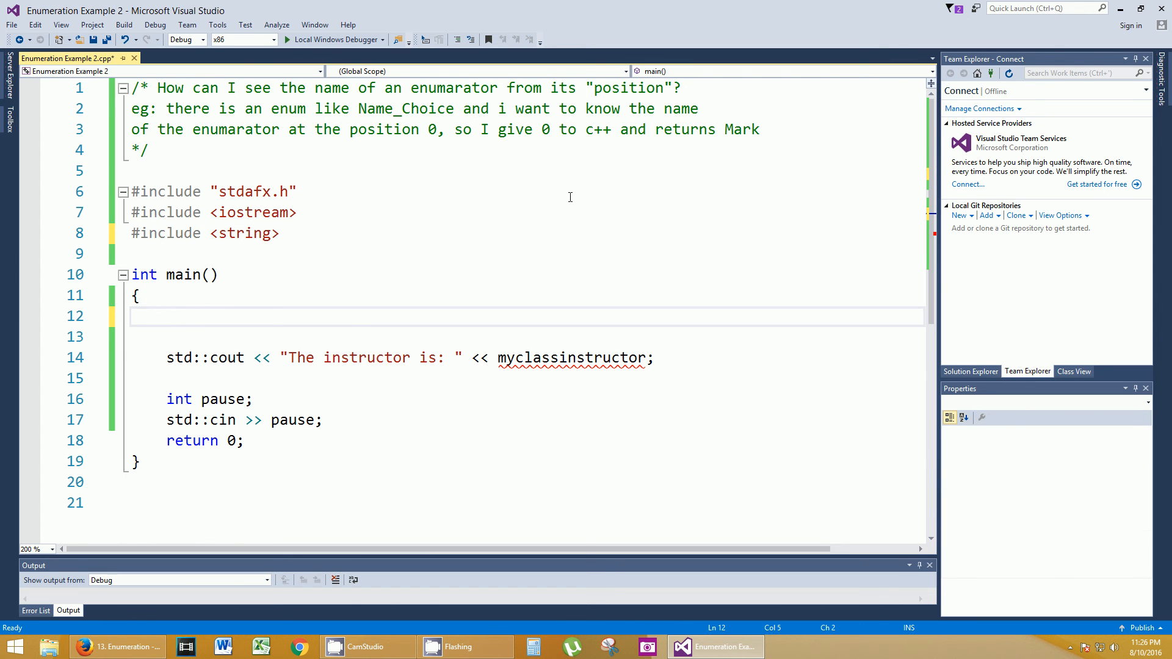
- Declare std::string Name_Choice holding "mark" at the top of main
{"action": "left_click", "coordinate": [169, 275]}
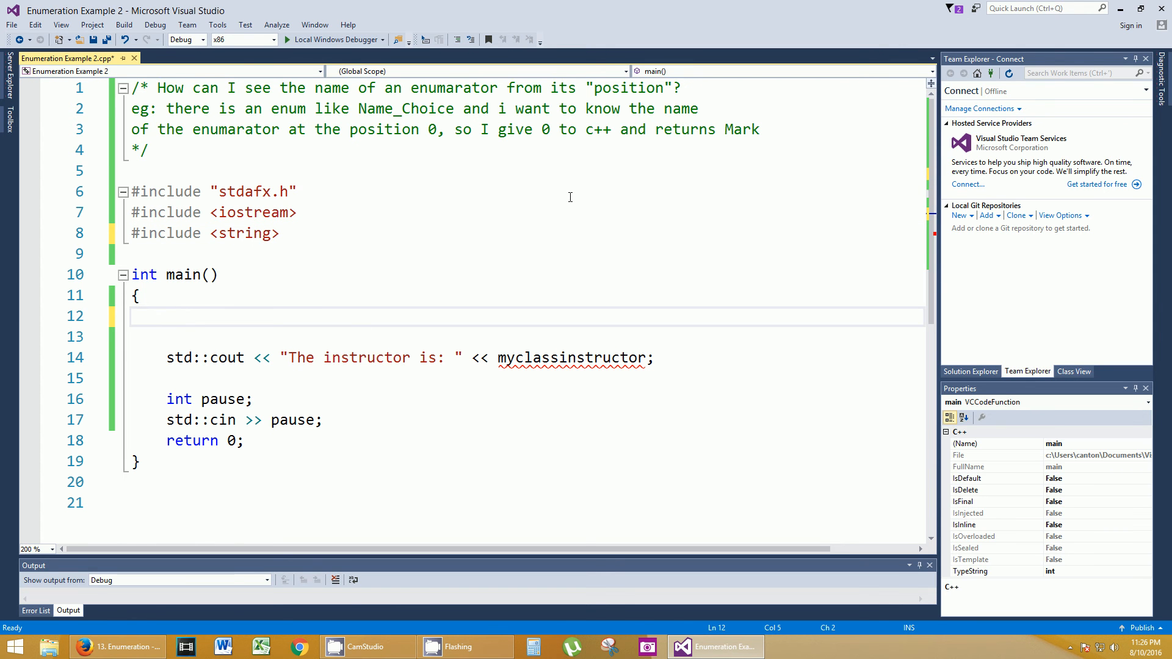
{"action": "type", "text": "std:"}
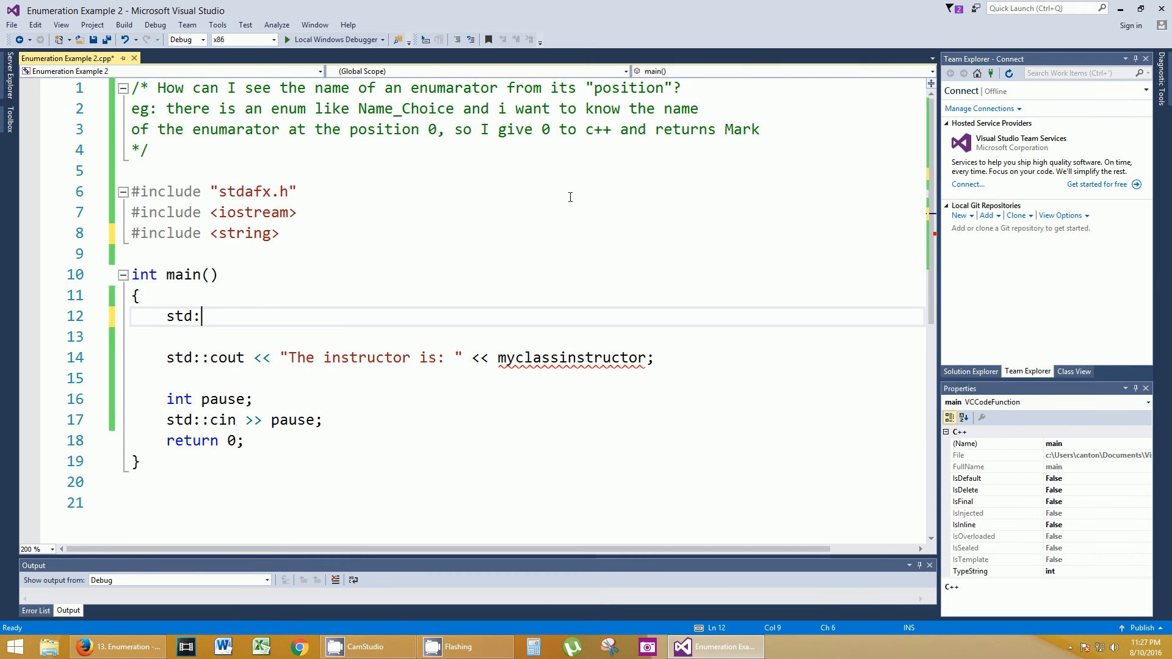
{"action": "type", "text": ":string"}
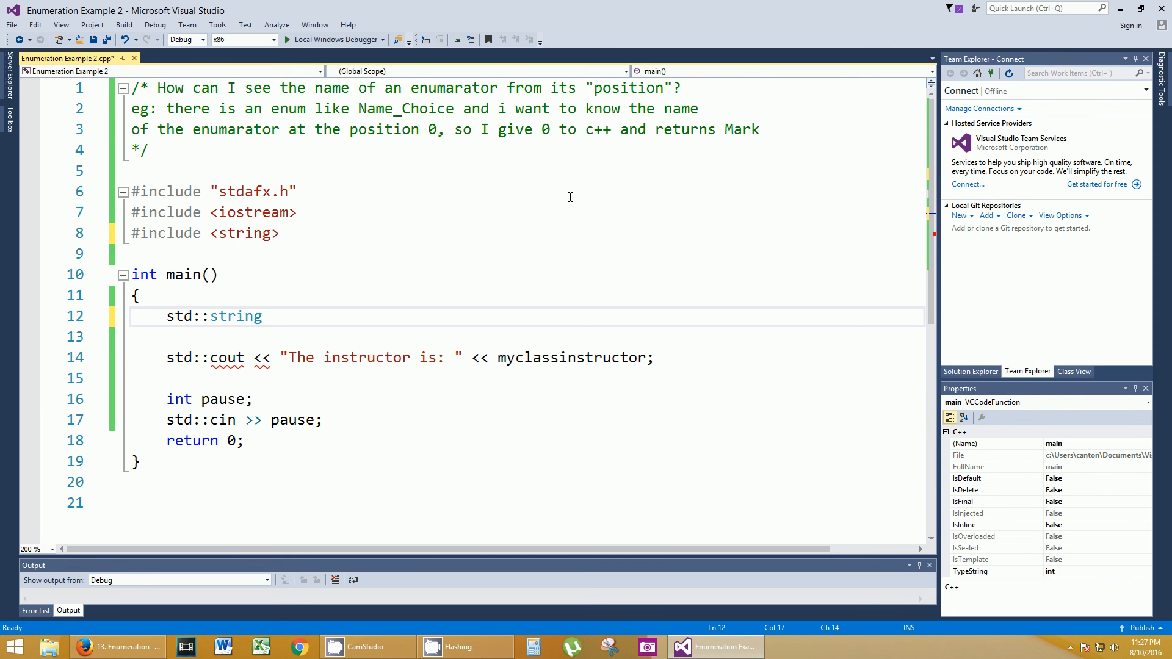
{"action": "type", "text": "Name_"}
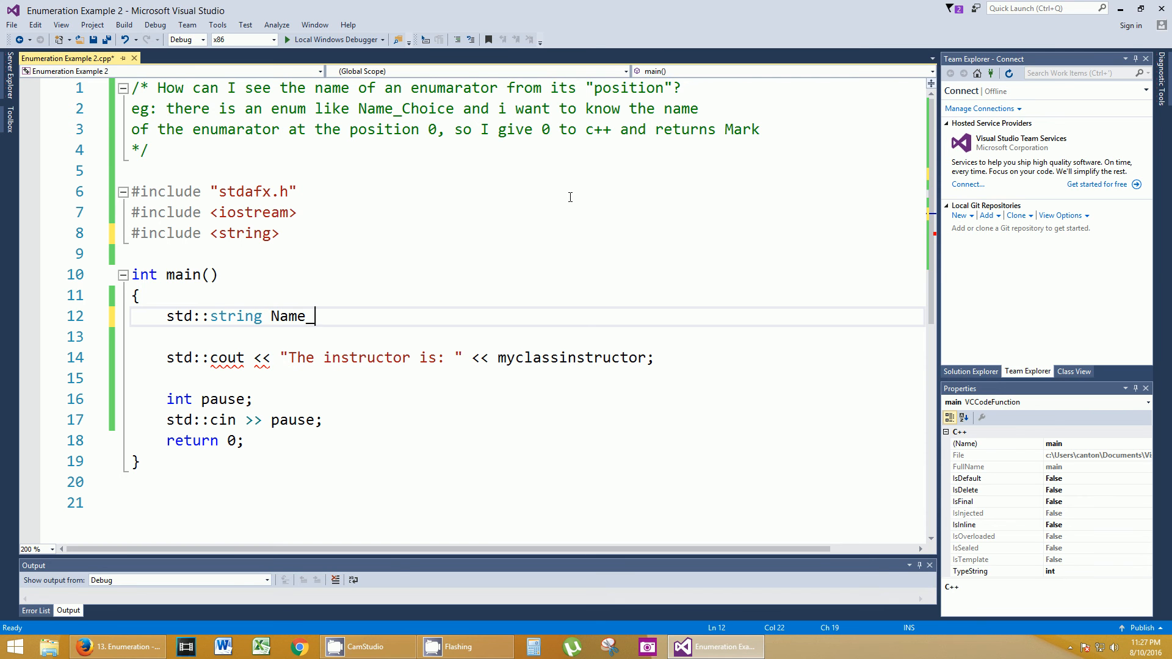
{"action": "type", "text": "Choice ="}
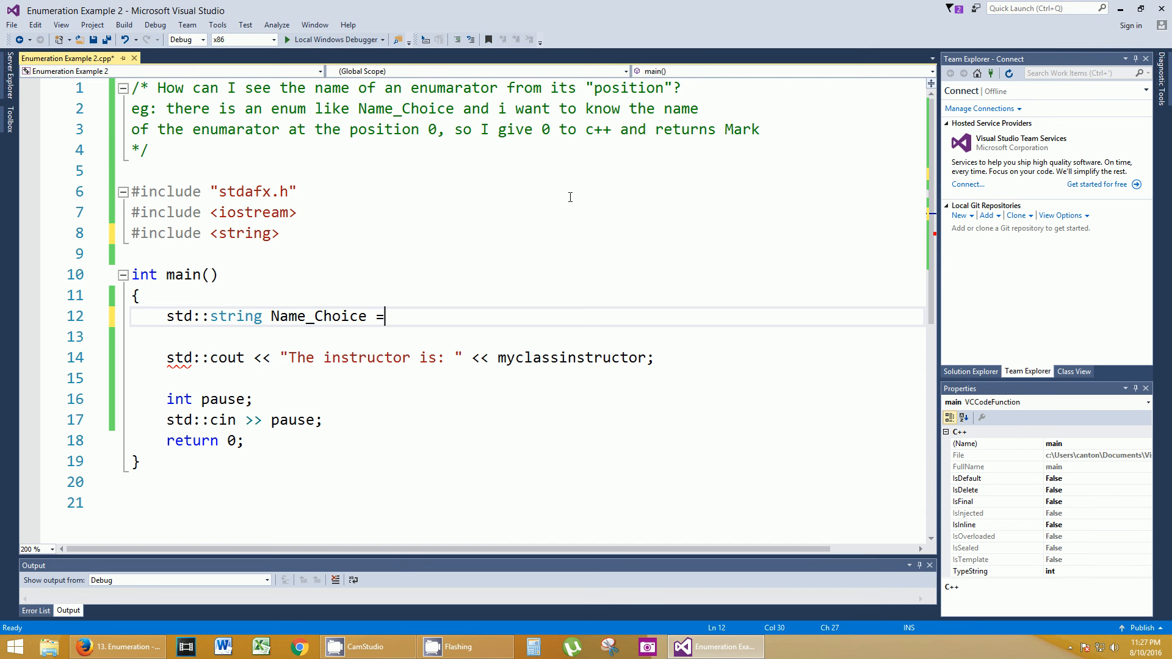
{"action": "type", "text": "\"mark\""}
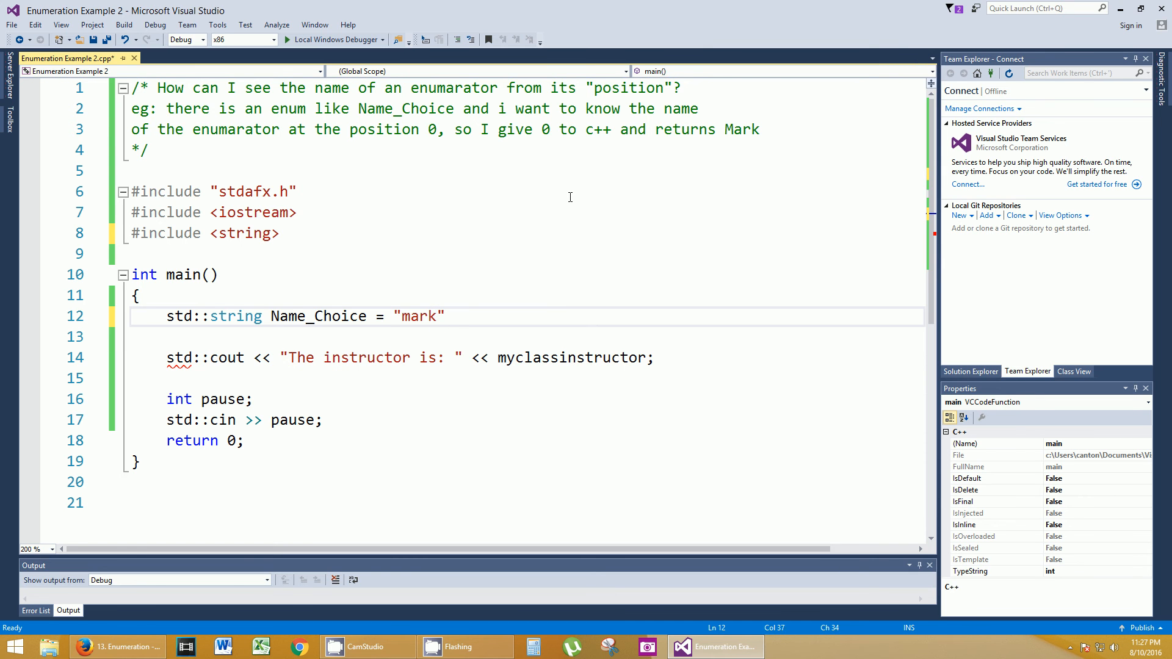
- Add string declarations Name_choice2 = "John" and Name_choice3 = "Billy"
{"action": "type", "text": "std::string"}
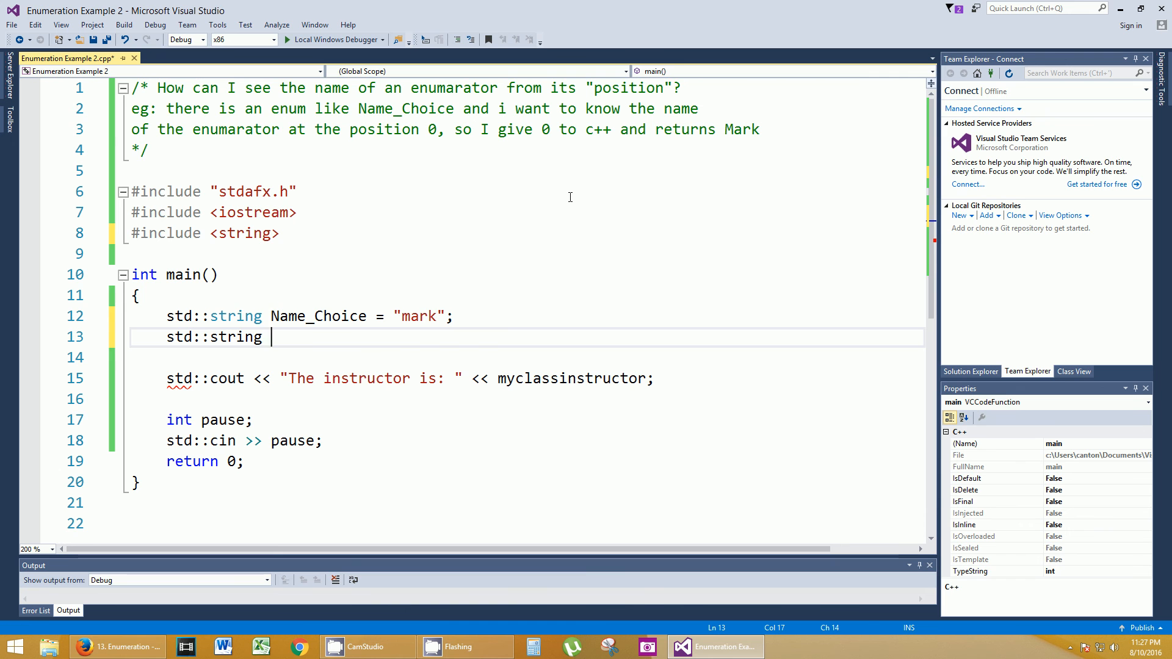
{"action": "type", "text": "Name_c"}
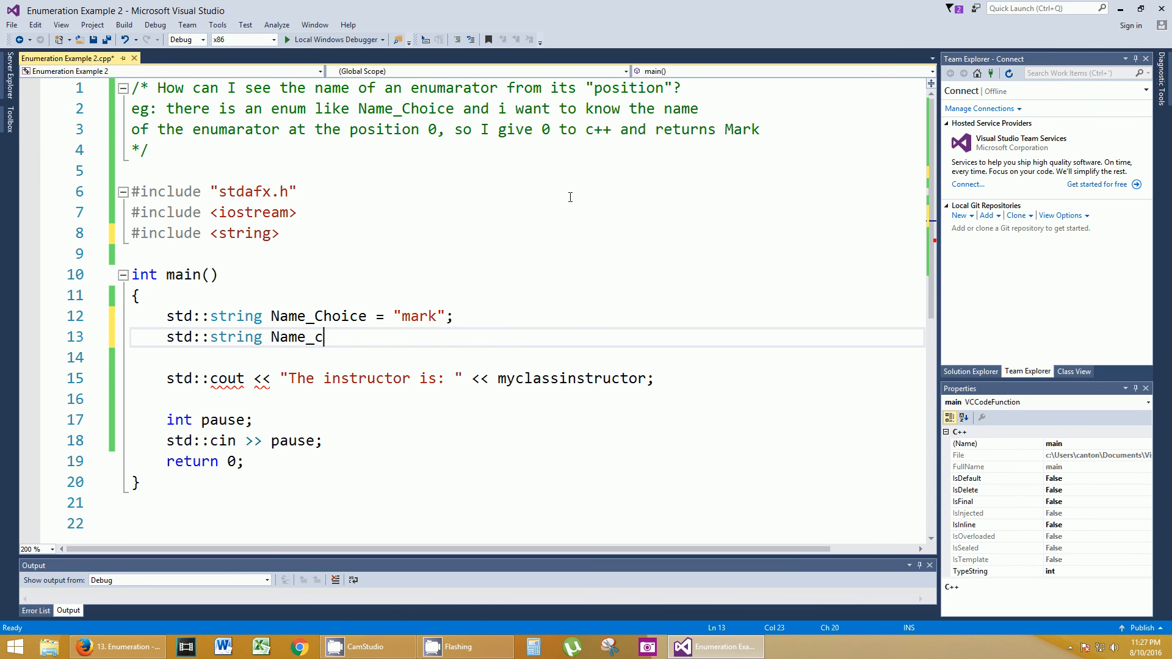
{"action": "type", "text": "hoice2 = \""}
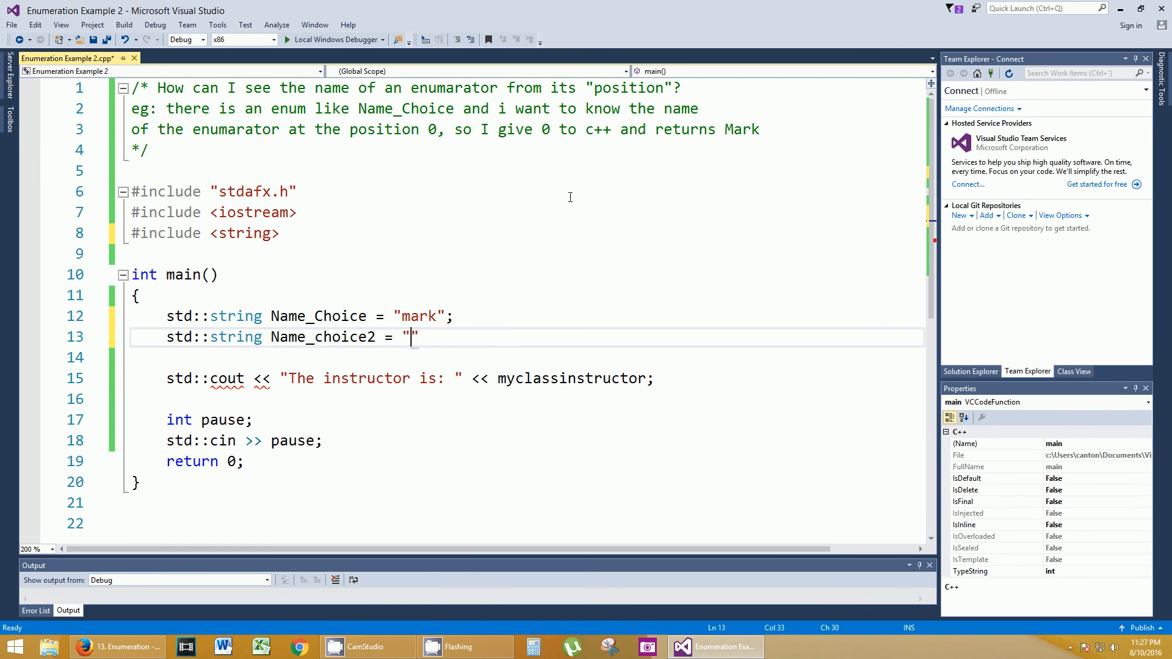
{"action": "type", "text": "John"}
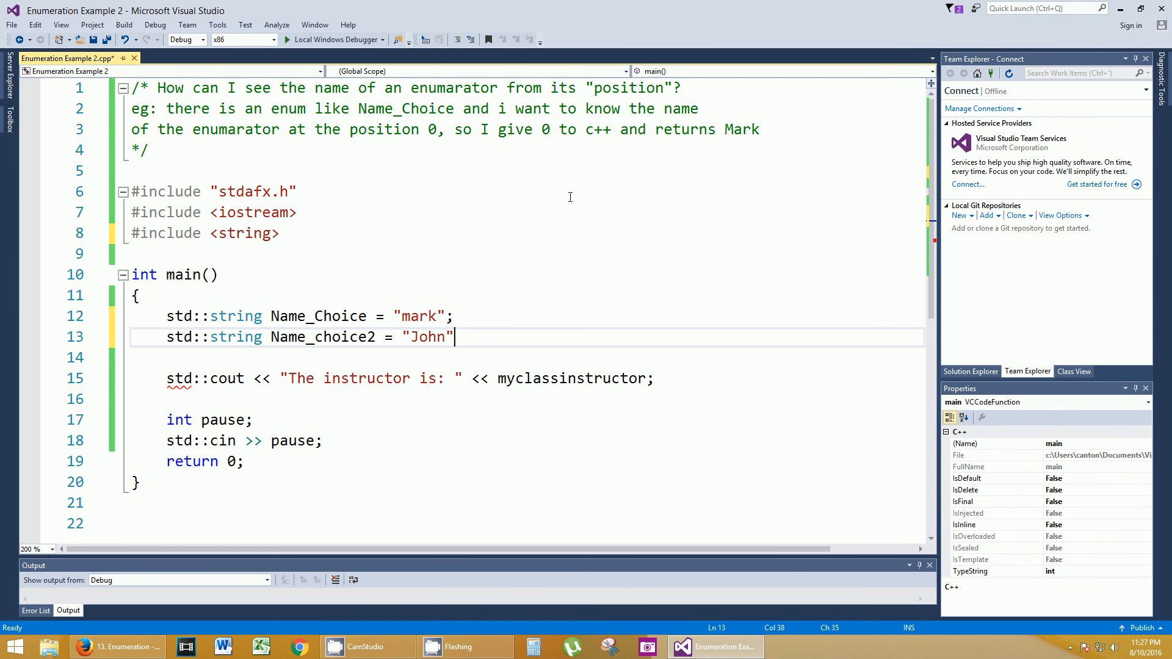
{"action": "type", "text": ","}
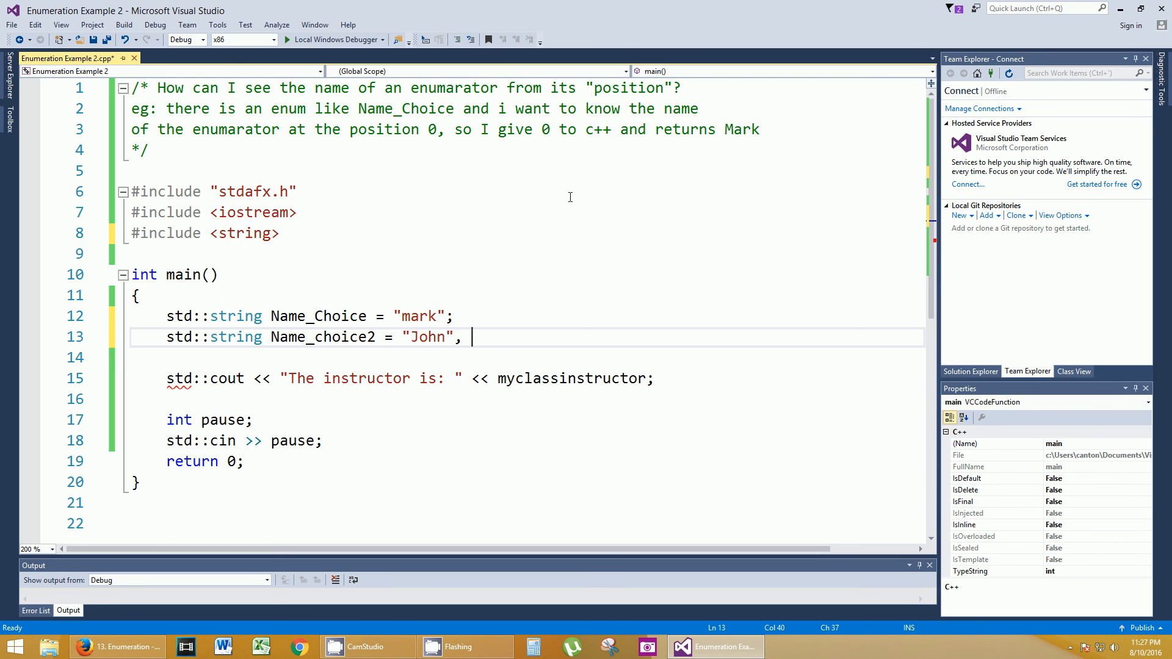
{"action": "type", "text": "Name_choice 3"}
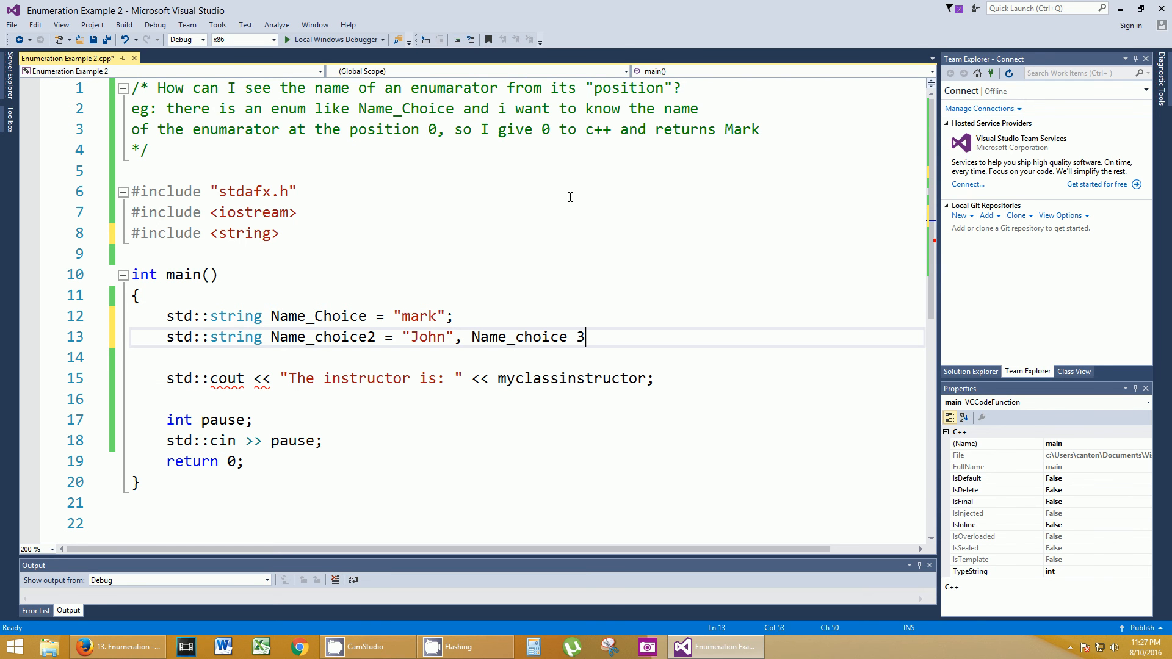
{"action": "key", "text": "backspace"}
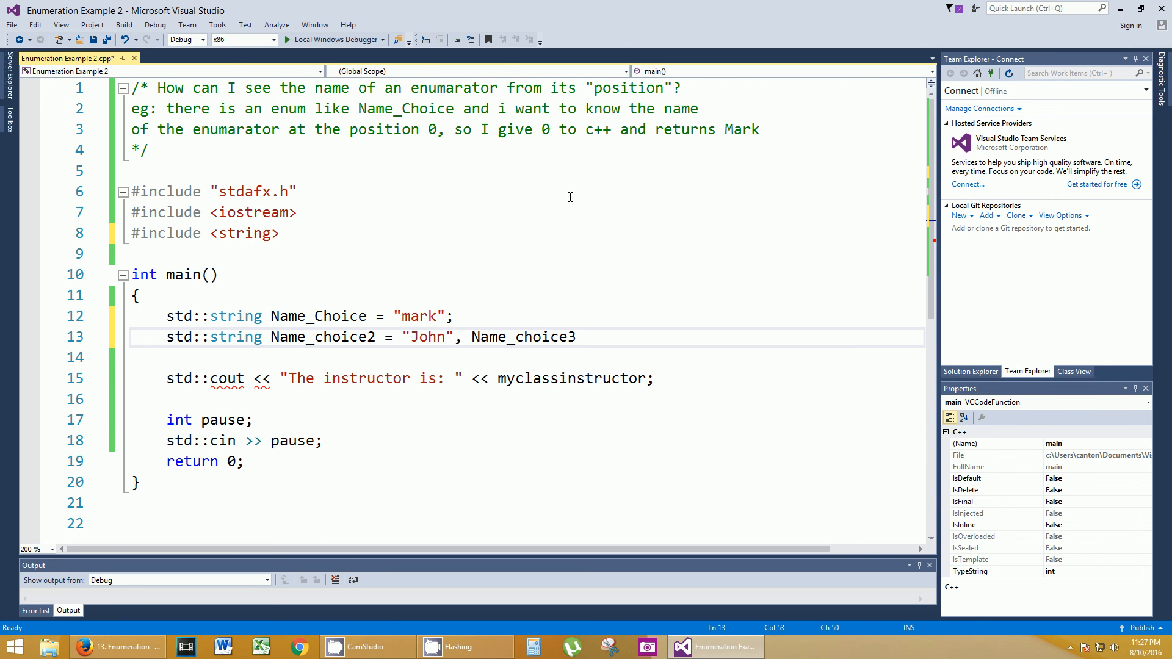
{"action": "type", "text": "= \"Billy\""}
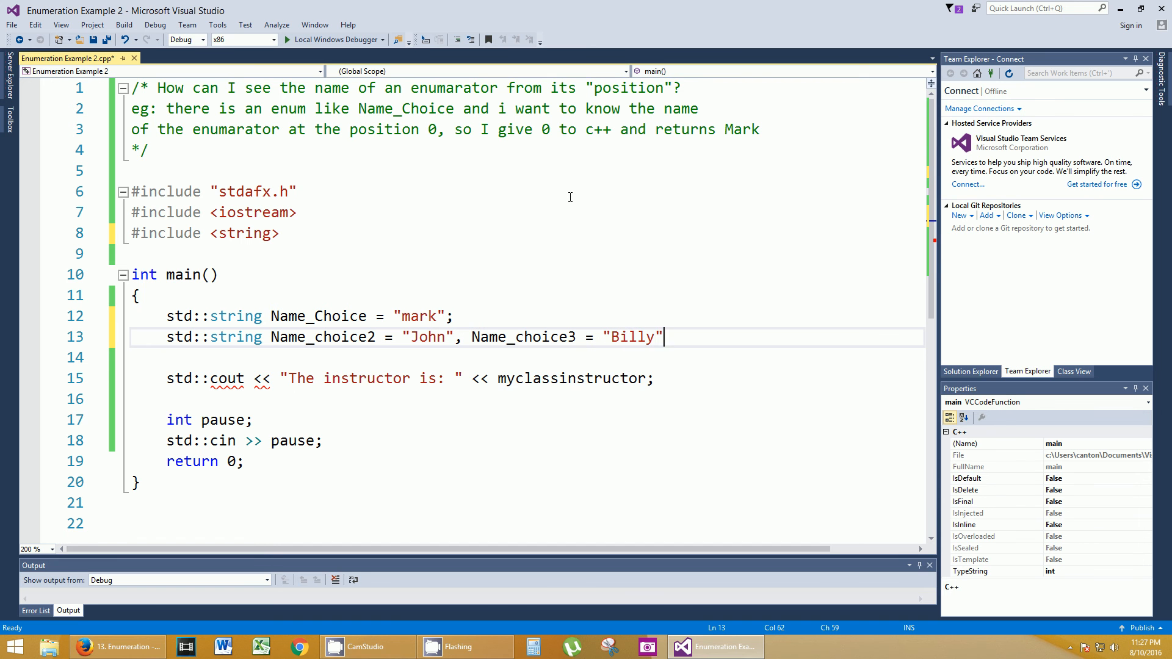
{"action": "key", "text": "enter"}
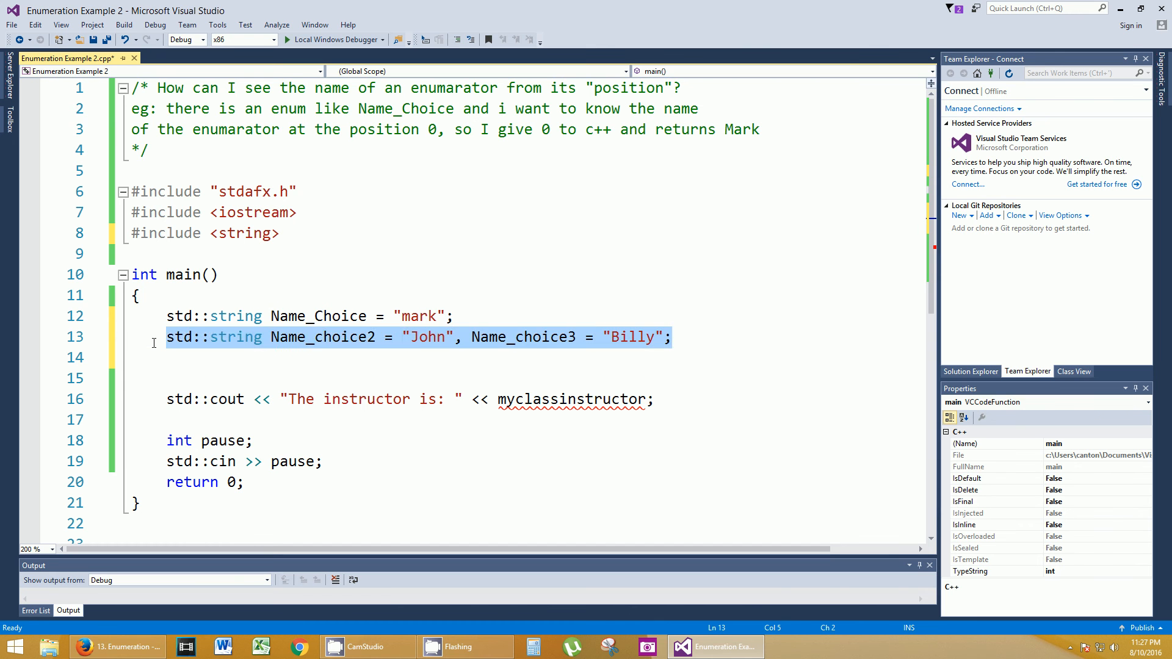
- Turn Name_Choice into a string array initialized with "Mark", "Tom", "Billy", "Joe"
{"action": "key", "text": "Delete"}
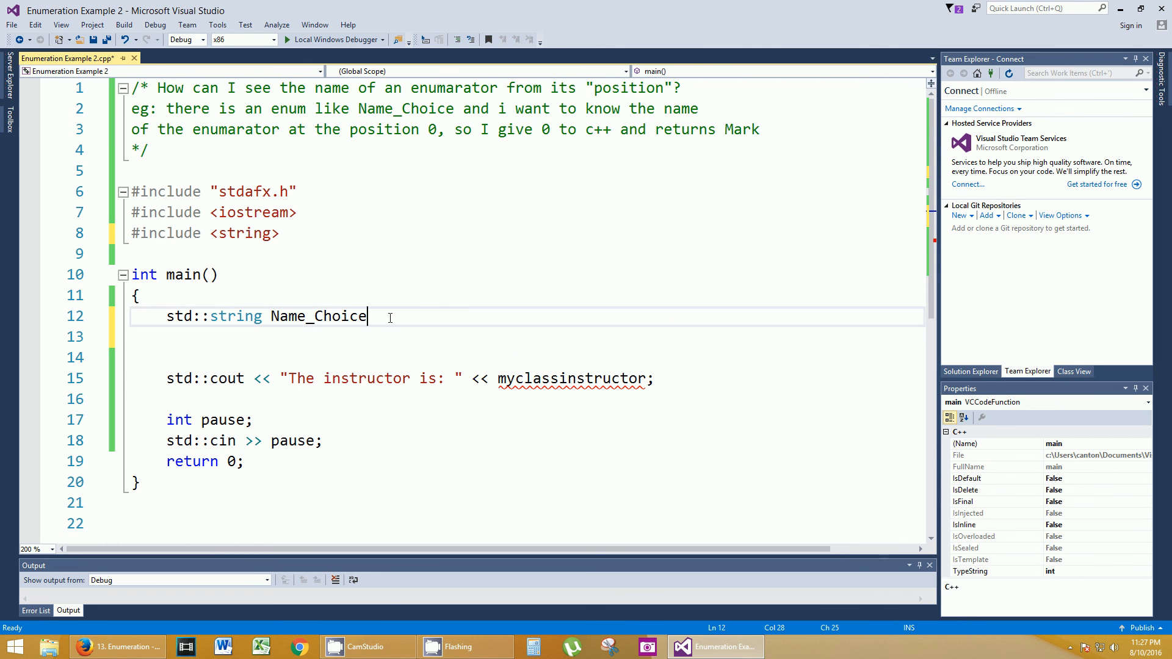
{"action": "double_click", "coordinate": [319, 317]}
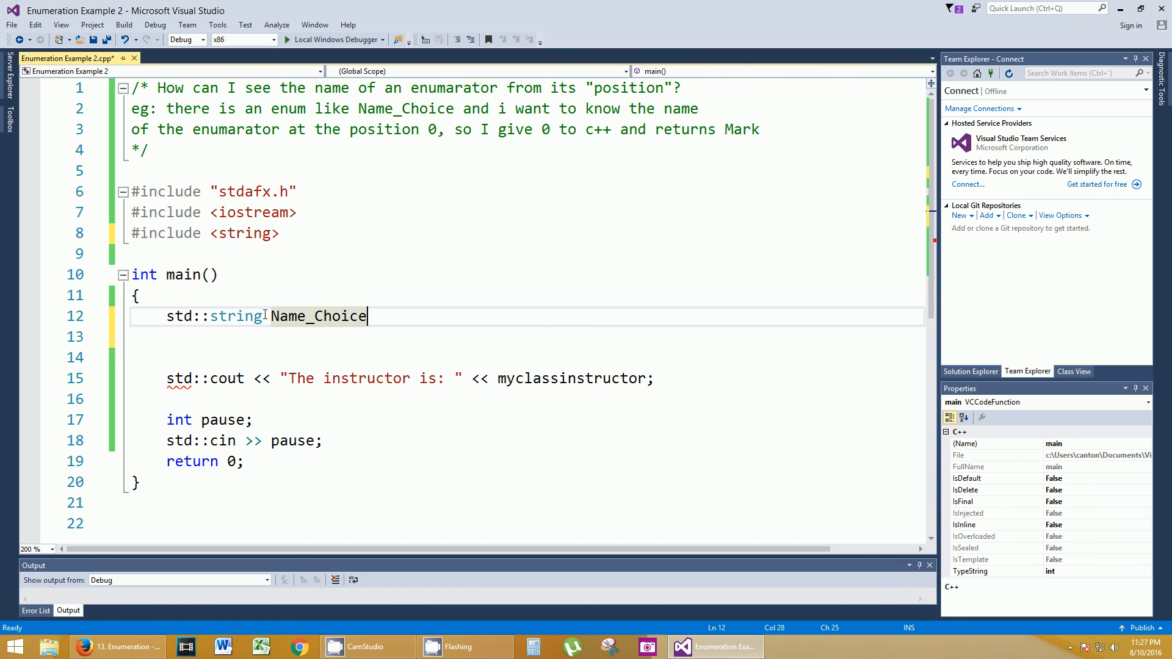
{"action": "mouse_move", "coordinate": [506, 322]}
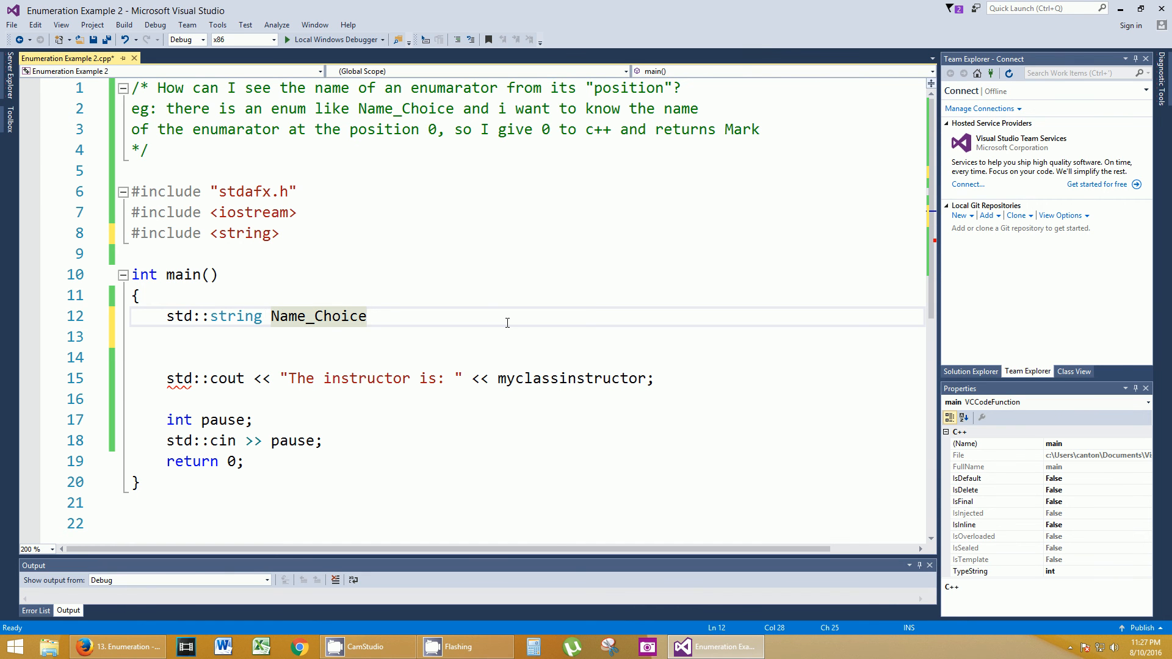
{"action": "type", "text": "[]"}
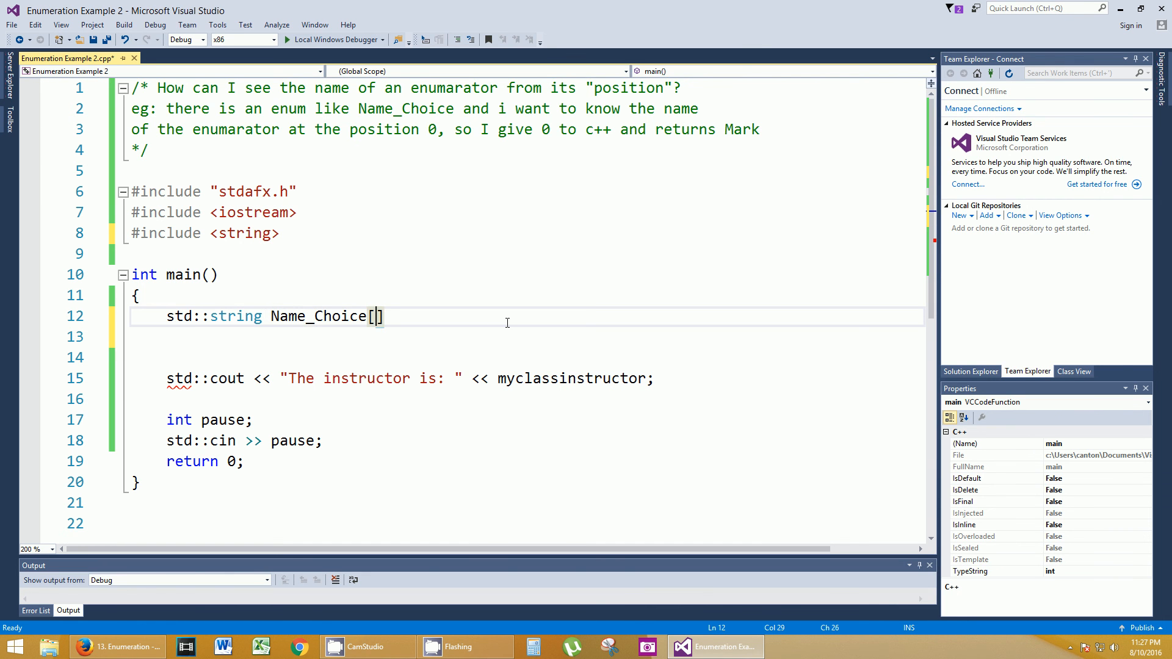
{"action": "type", "text": "="}
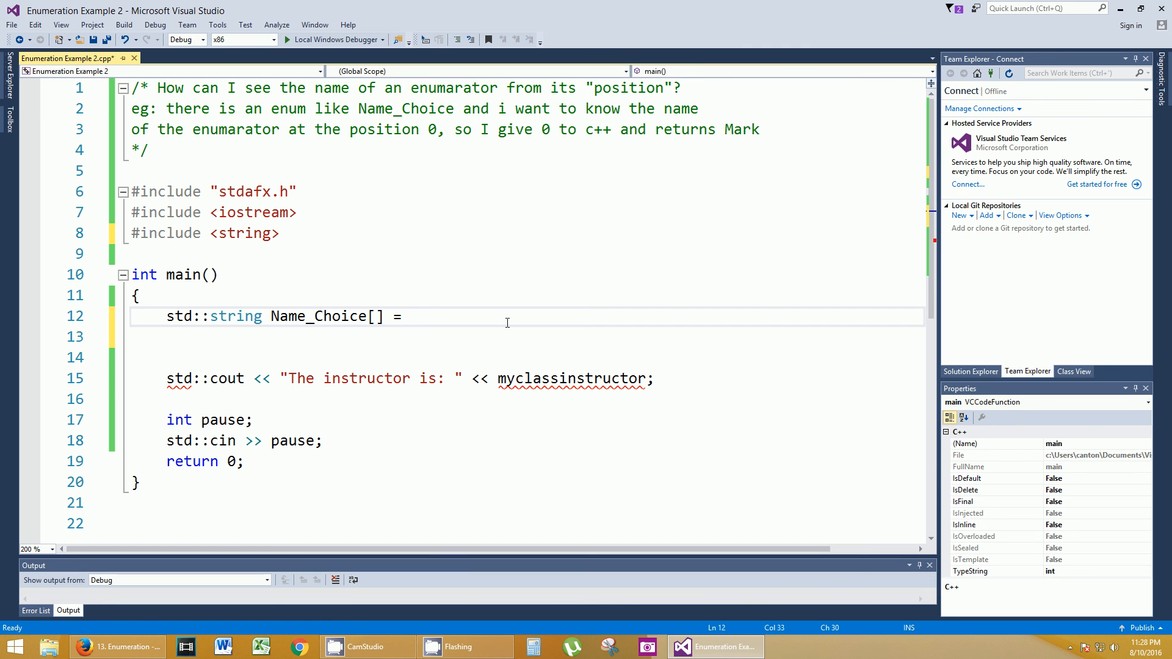
{"action": "type", "text": "{"}
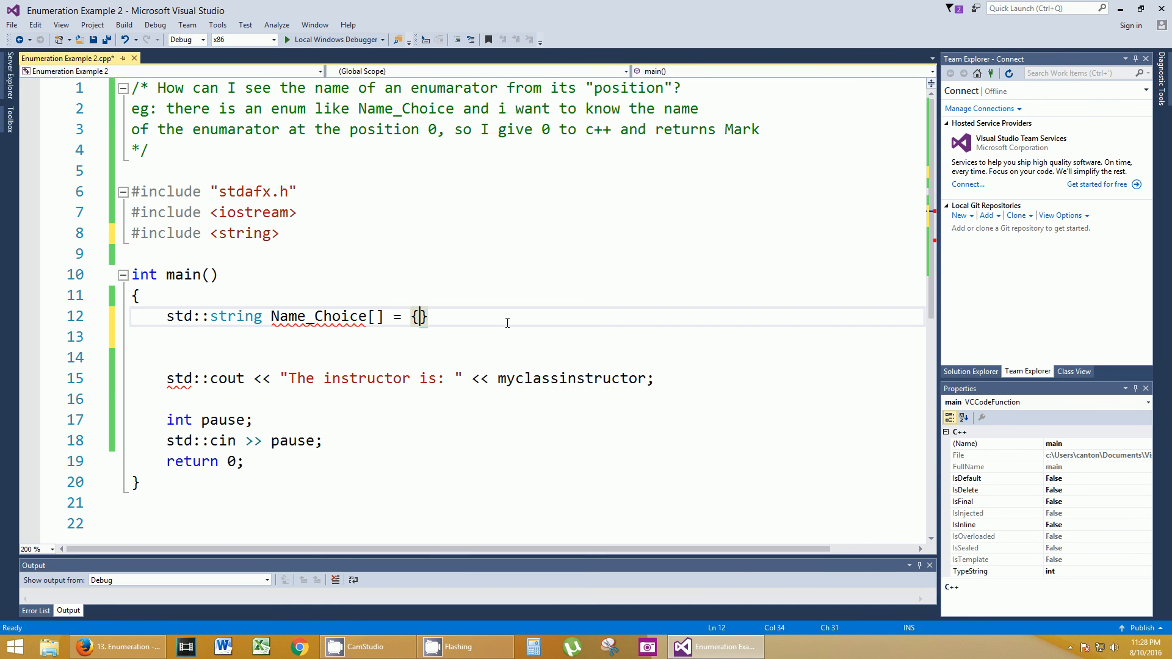
{"action": "type", "text": "\"Mark\""}
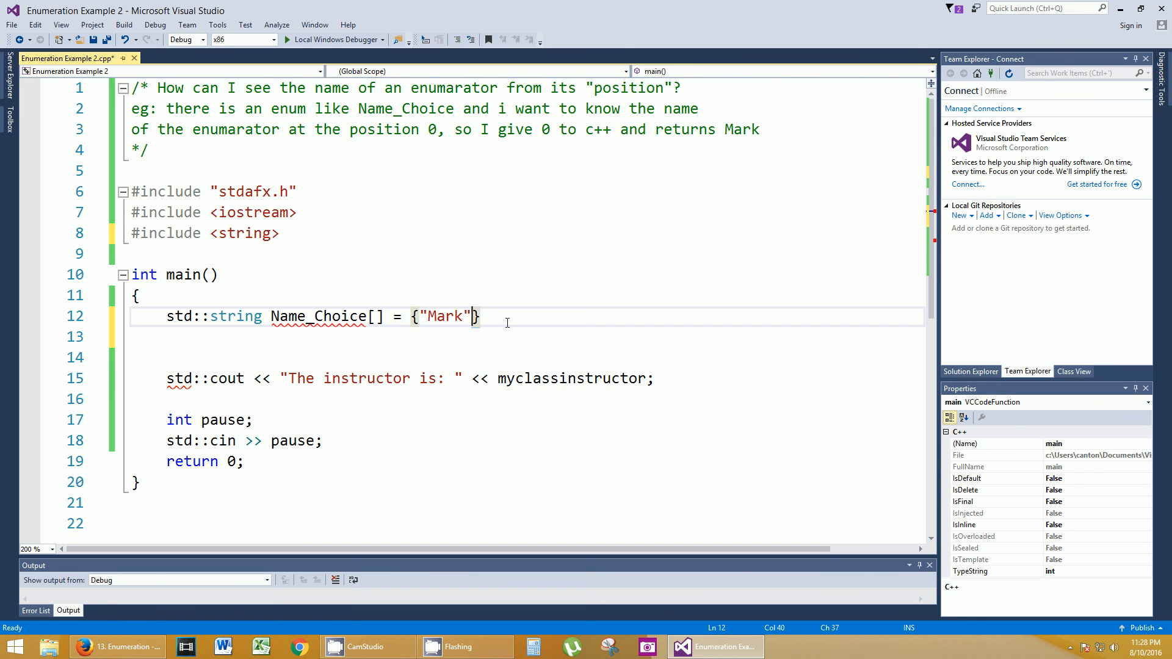
{"action": "type", "text": ", \"Tom\""}
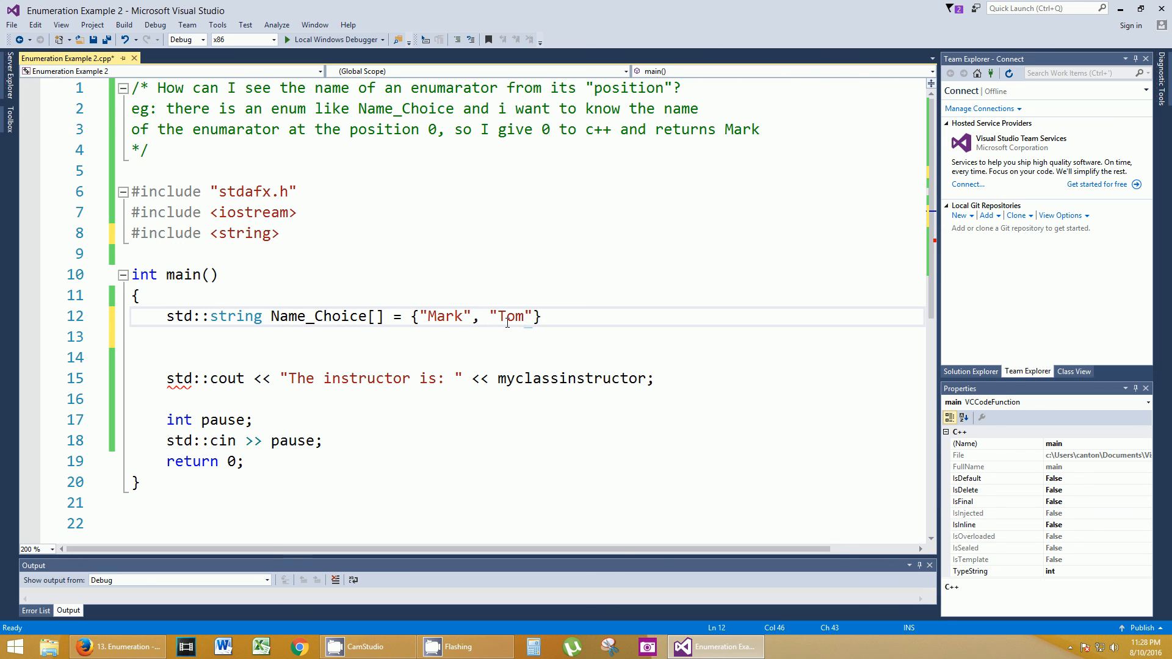
{"action": "type", "text": ","}
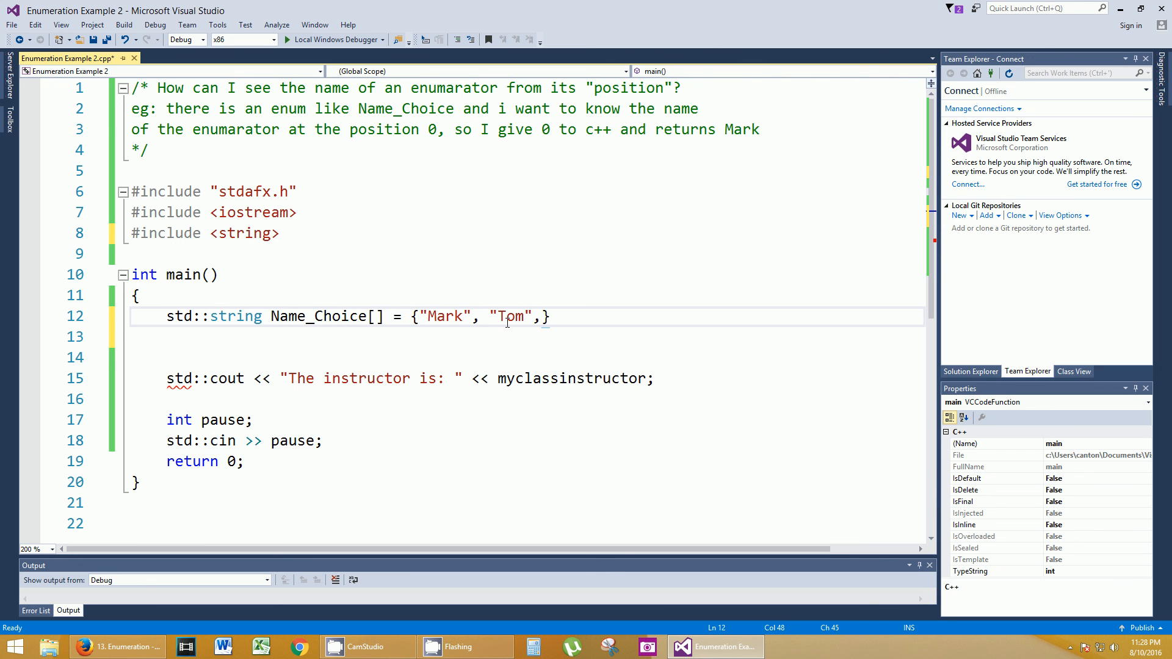
{"action": "type", "text": "\"Billy\""}
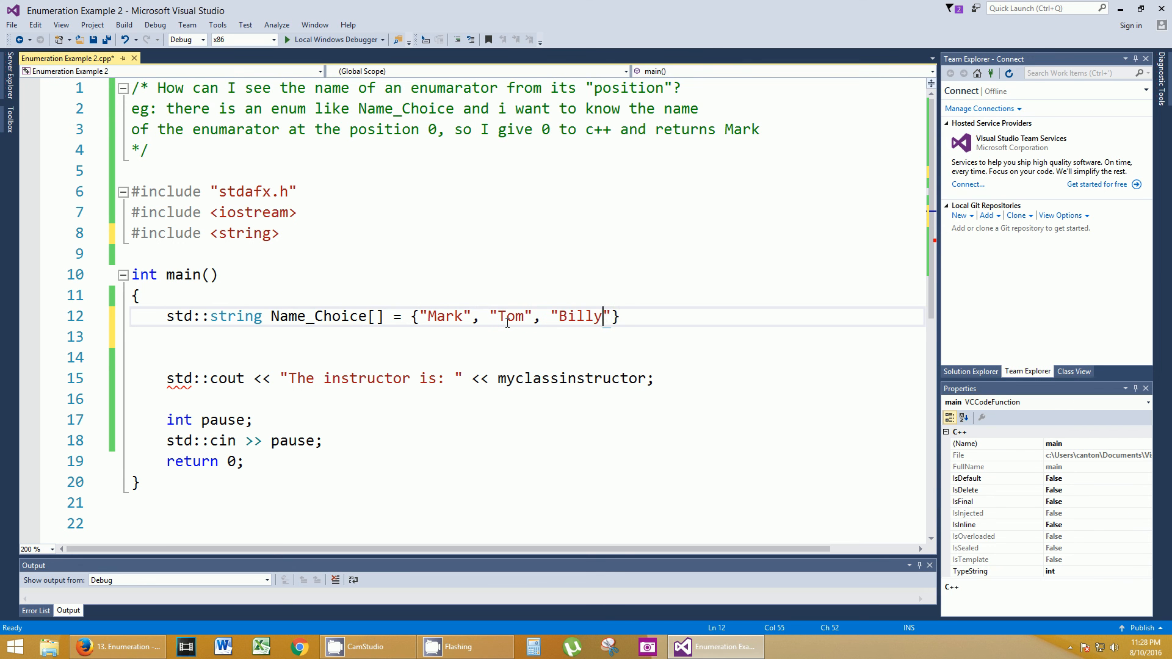
{"action": "type", "text": ","}
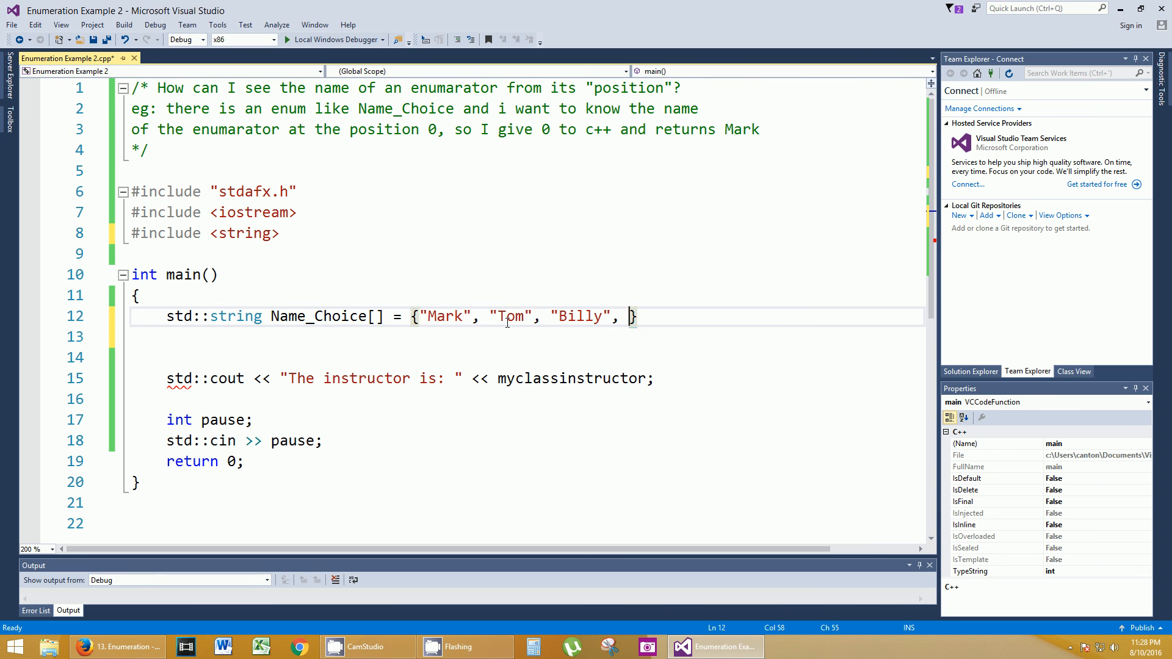
{"action": "type", "text": "\"Joe\""}
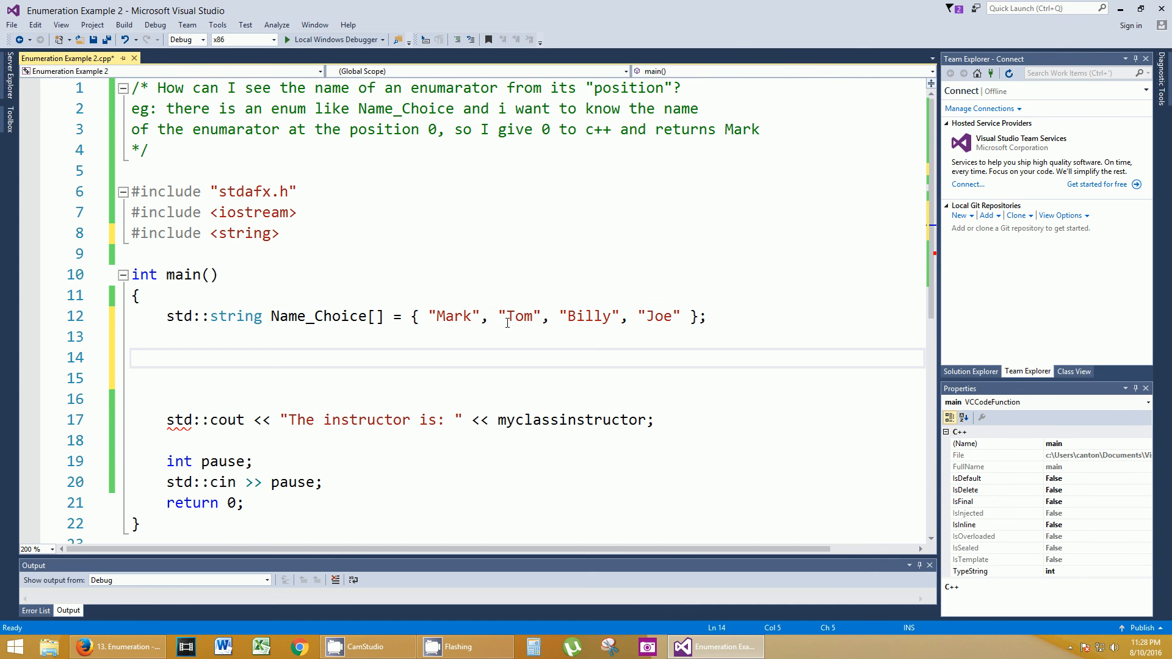
{"action": "left_click", "coordinate": [166, 358]}
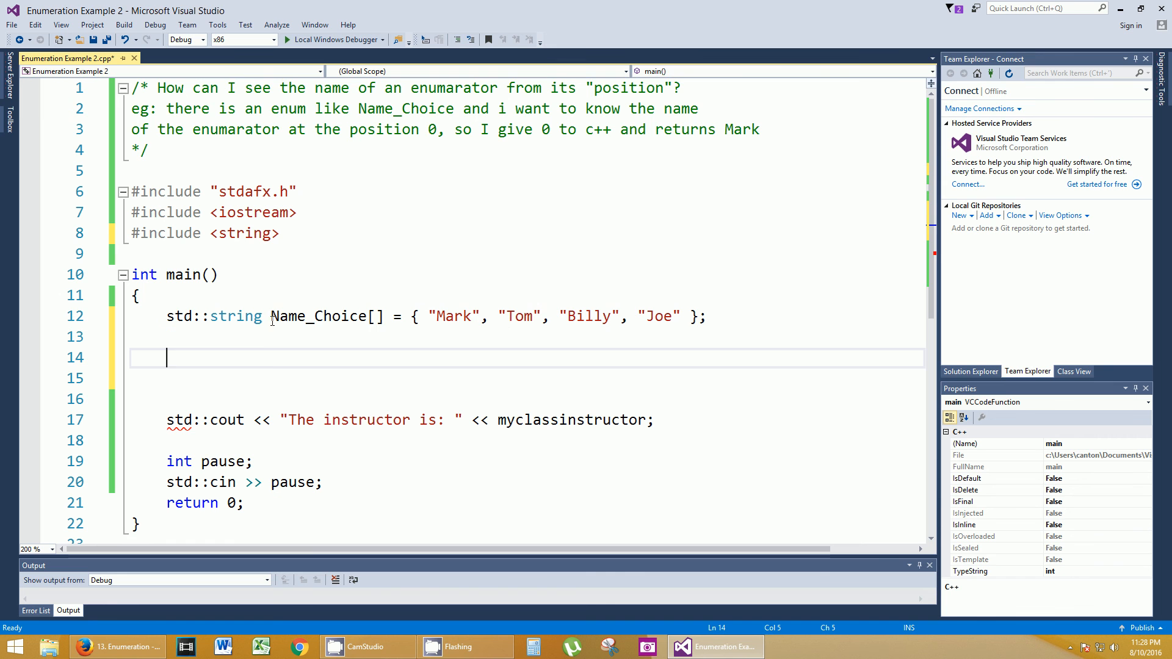
- Write std::cout << "The instructor is: " << Name_Choice[2]; under the array
{"action": "double_click", "coordinate": [317, 315]}
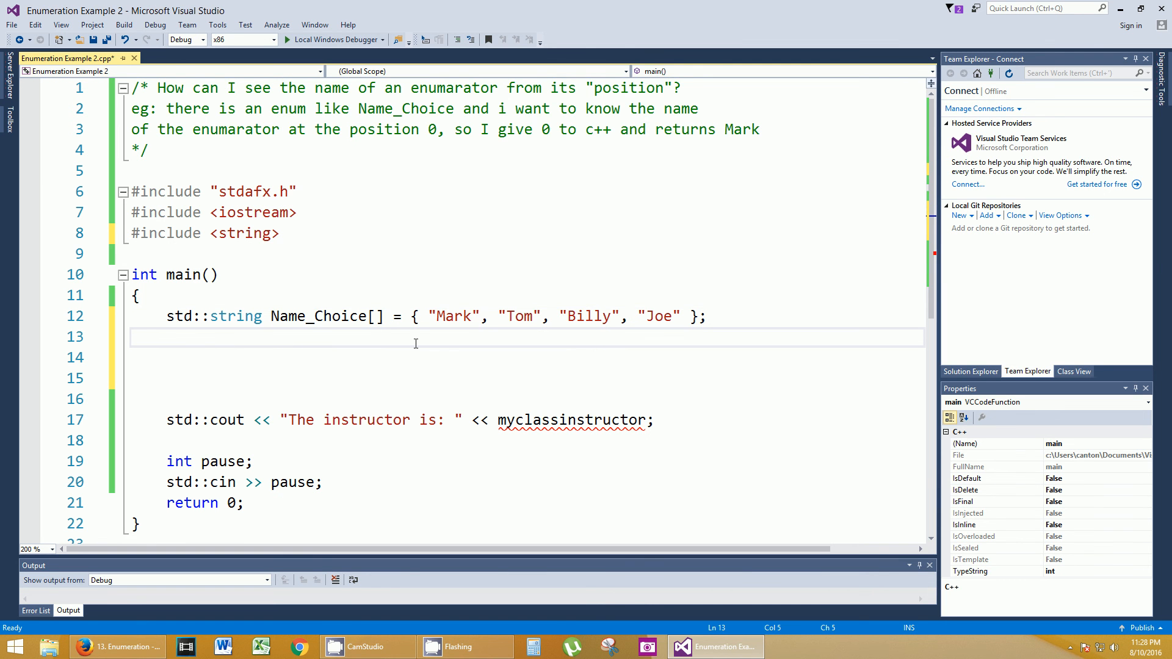
{"action": "type", "text": "st"}
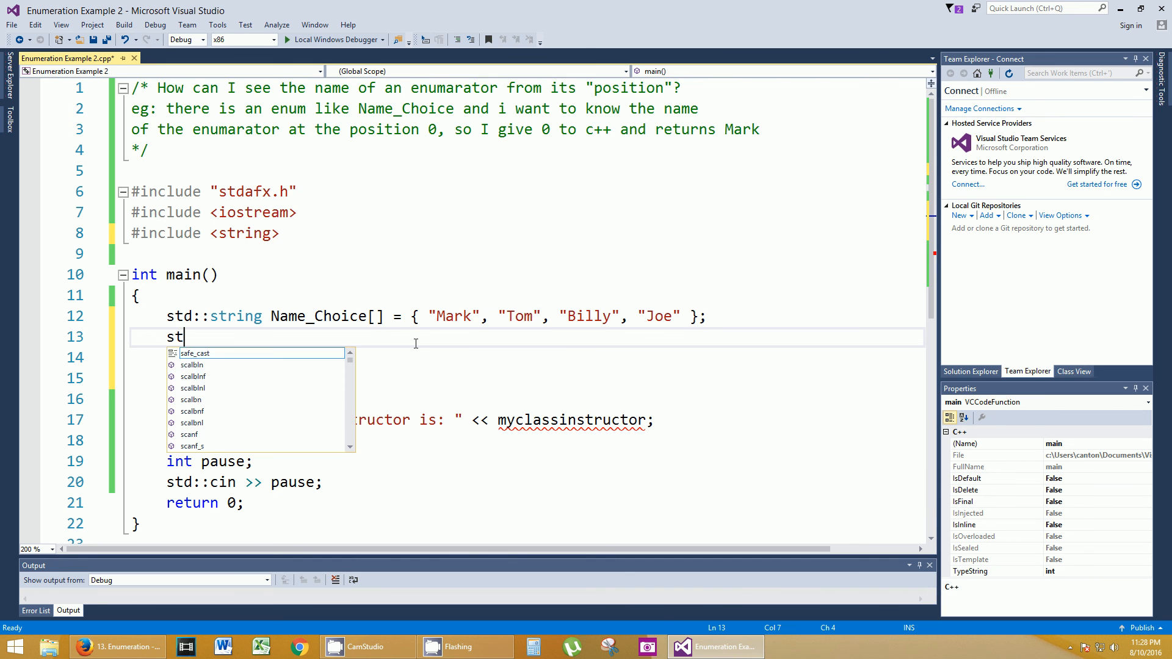
{"action": "type", "text": "d::cout <<"}
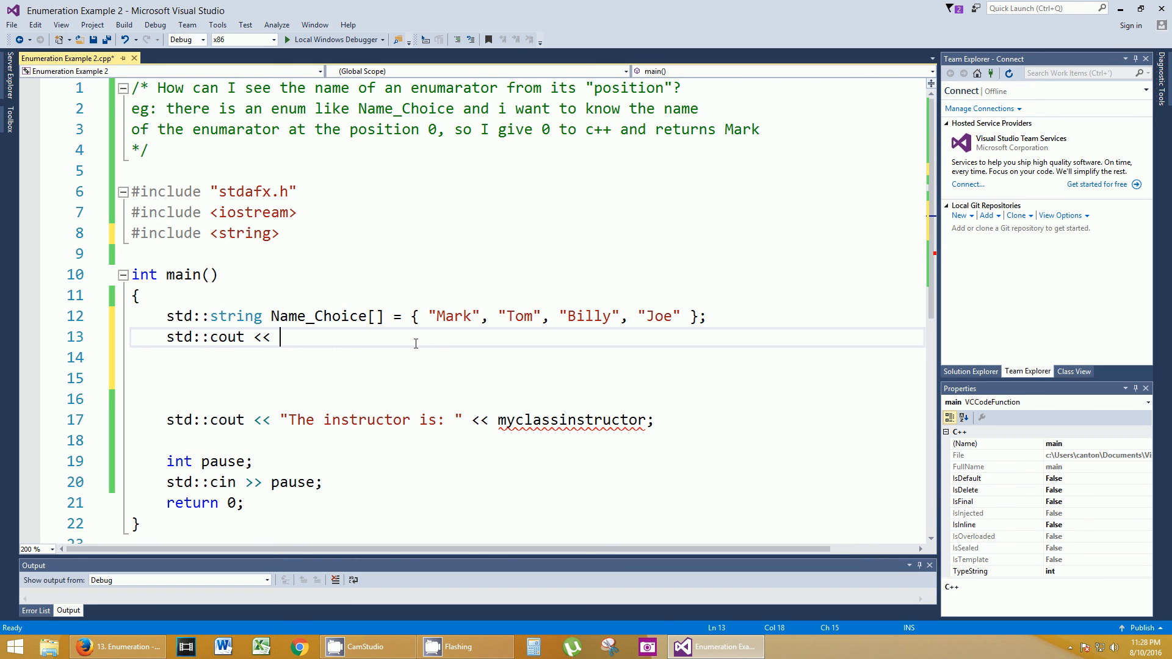
{"action": "type", "text": "\"The i\""}
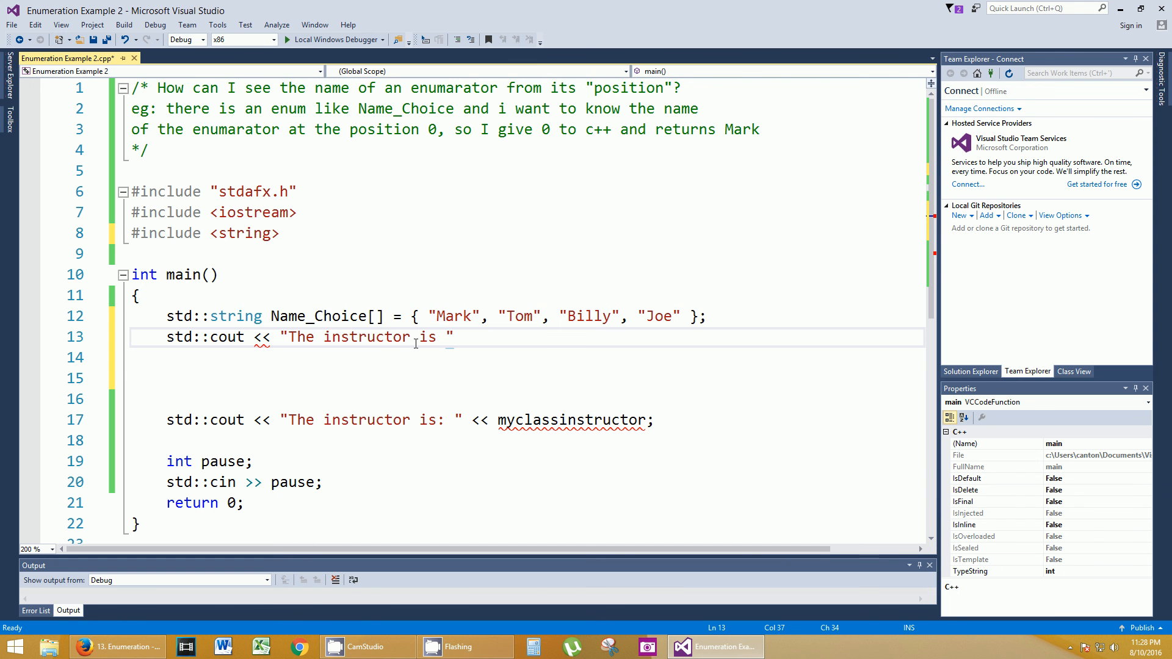
{"action": "type", "text": ":"}
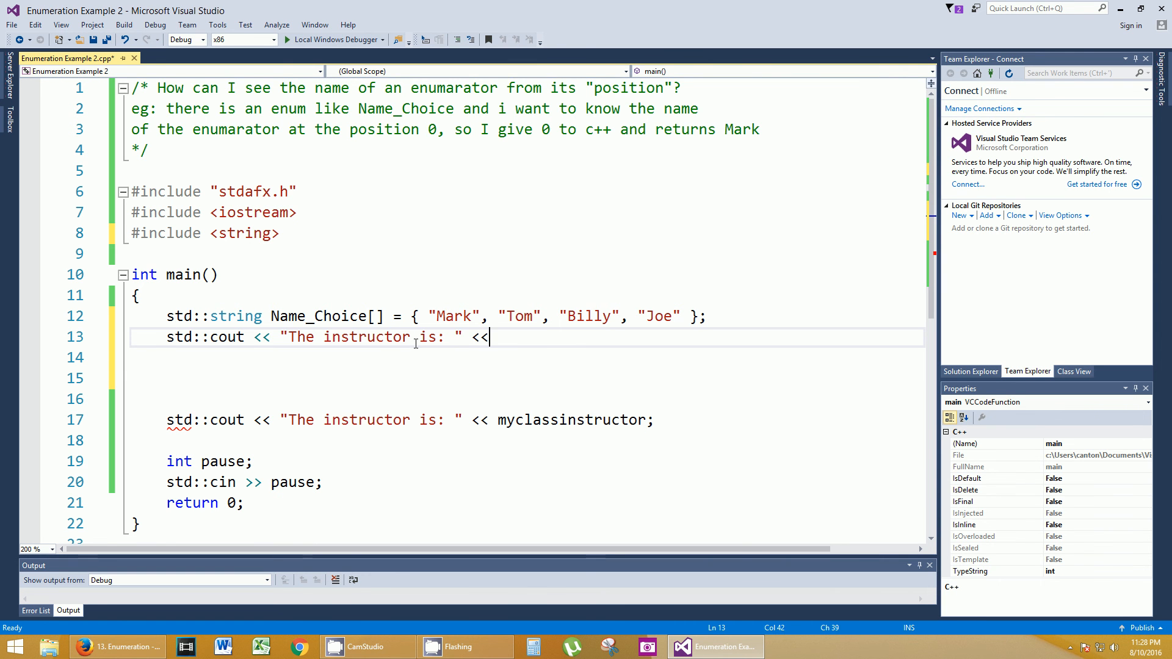
{"action": "type", "text": "Na"}
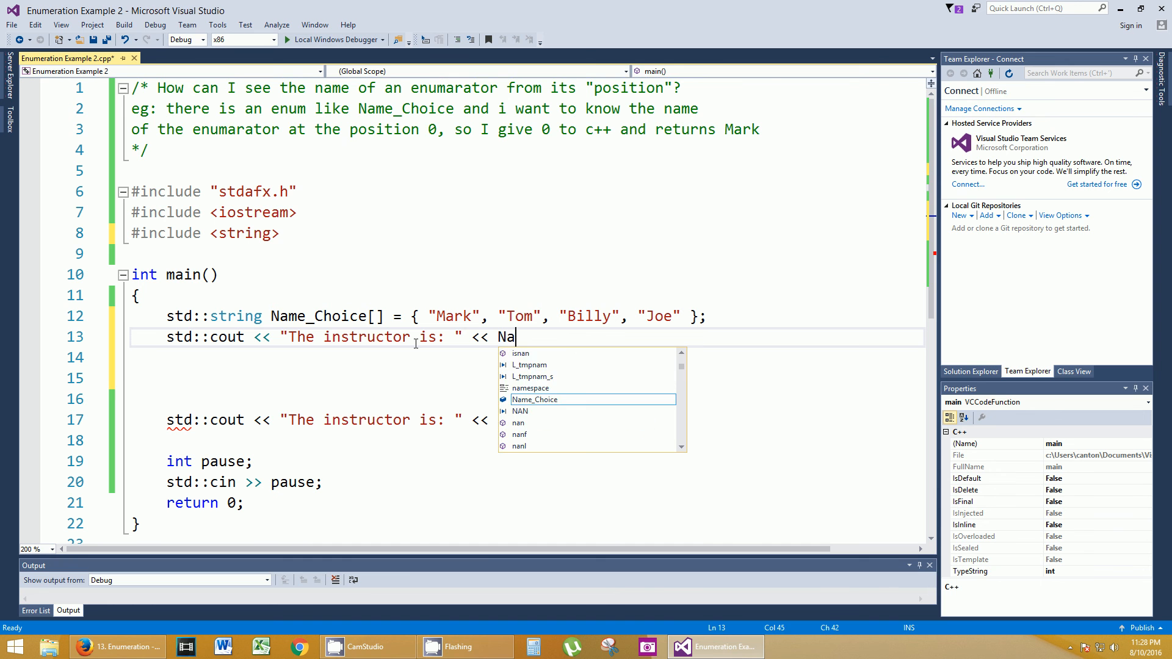
{"action": "type", "text": "me_Choice"}
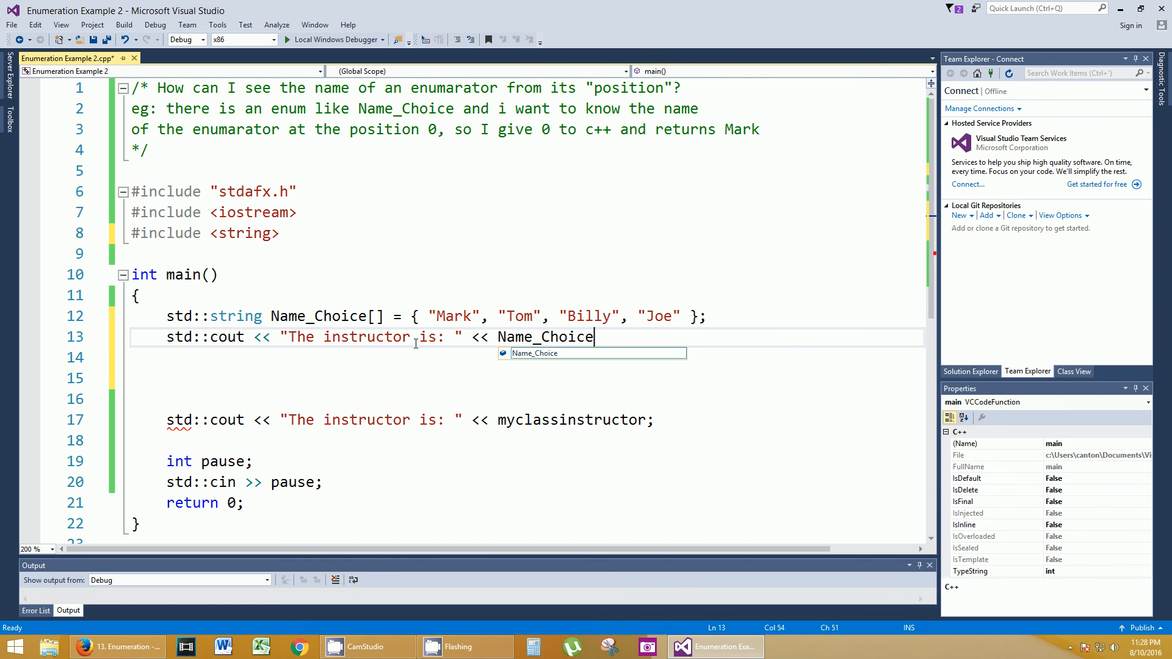
{"action": "type", "text": "[2]"}
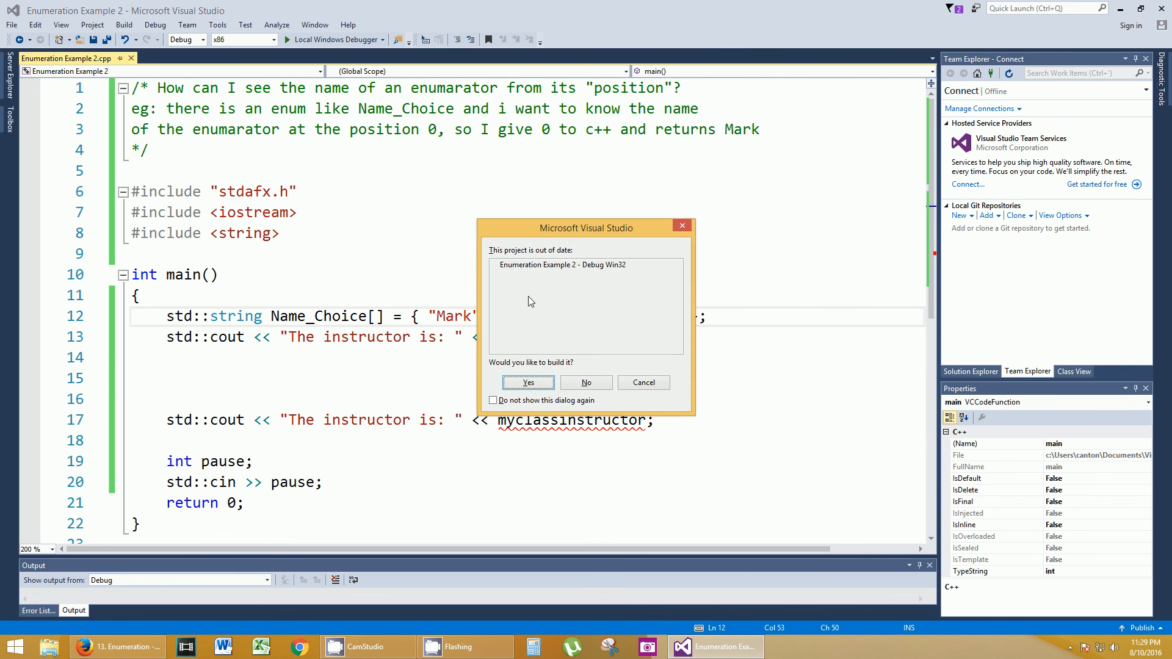
- Build the project, decline running the last good build, and show the Error List
{"action": "left_click", "coordinate": [528, 382]}
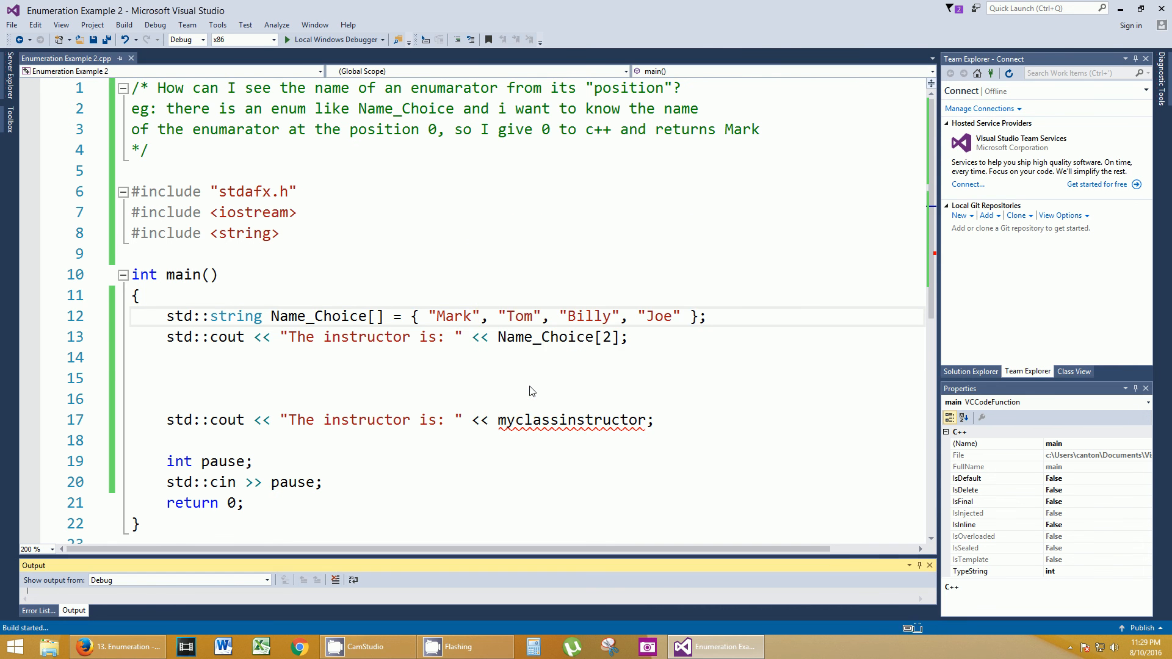
{"action": "left_click", "coordinate": [331, 39]}
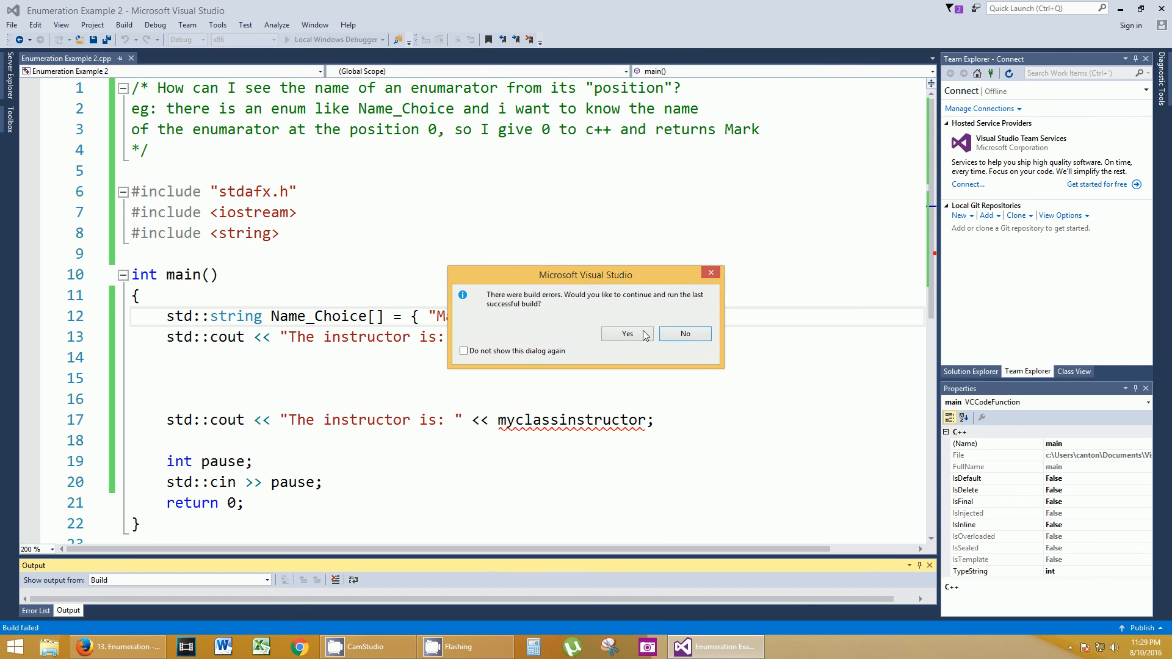
{"action": "left_click", "coordinate": [684, 334]}
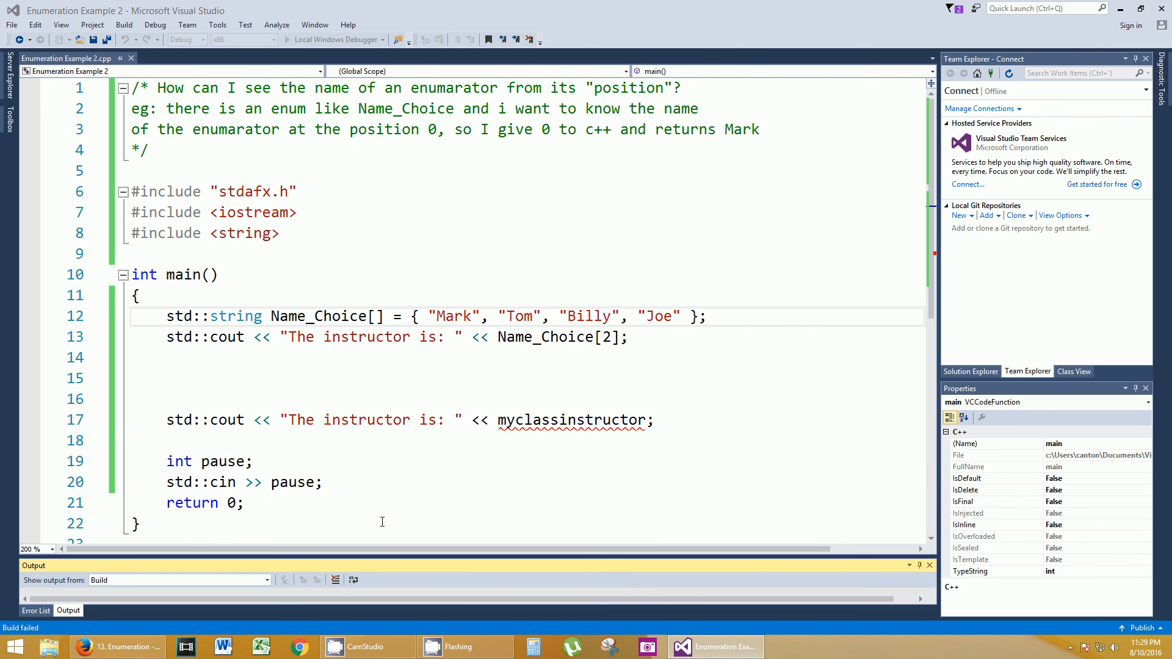
{"action": "left_click", "coordinate": [36, 610]}
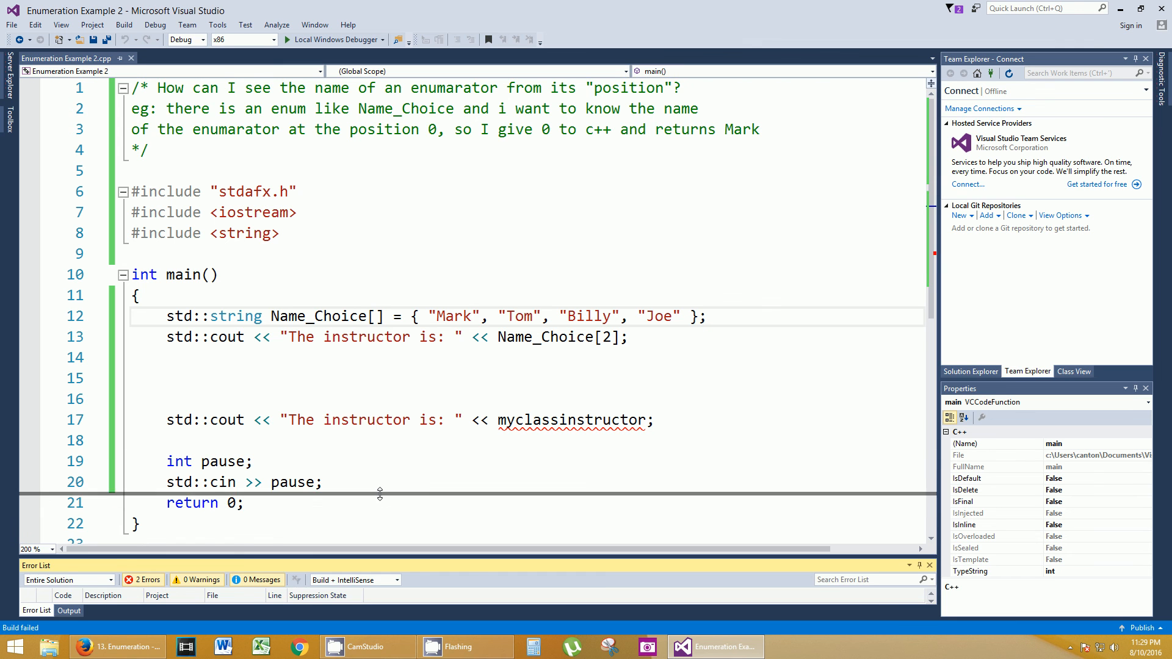
- Delete the old output line 17 that used the undeclared myclassinstructor
{"action": "left_click", "coordinate": [135, 420]}
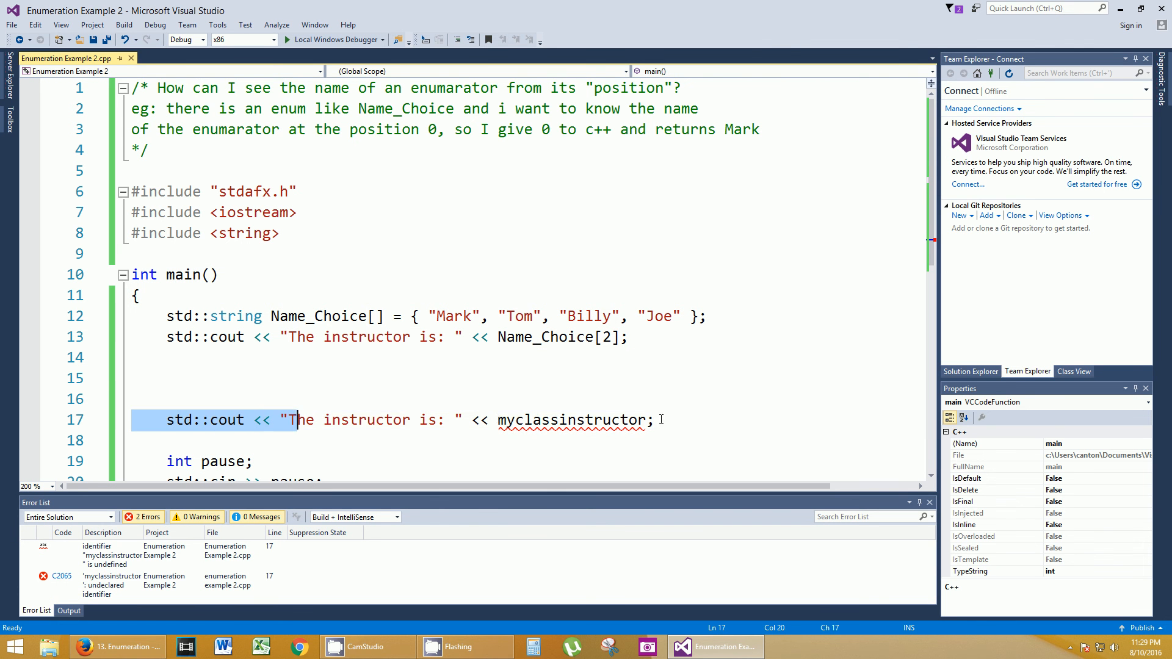
{"action": "key", "text": "Delete"}
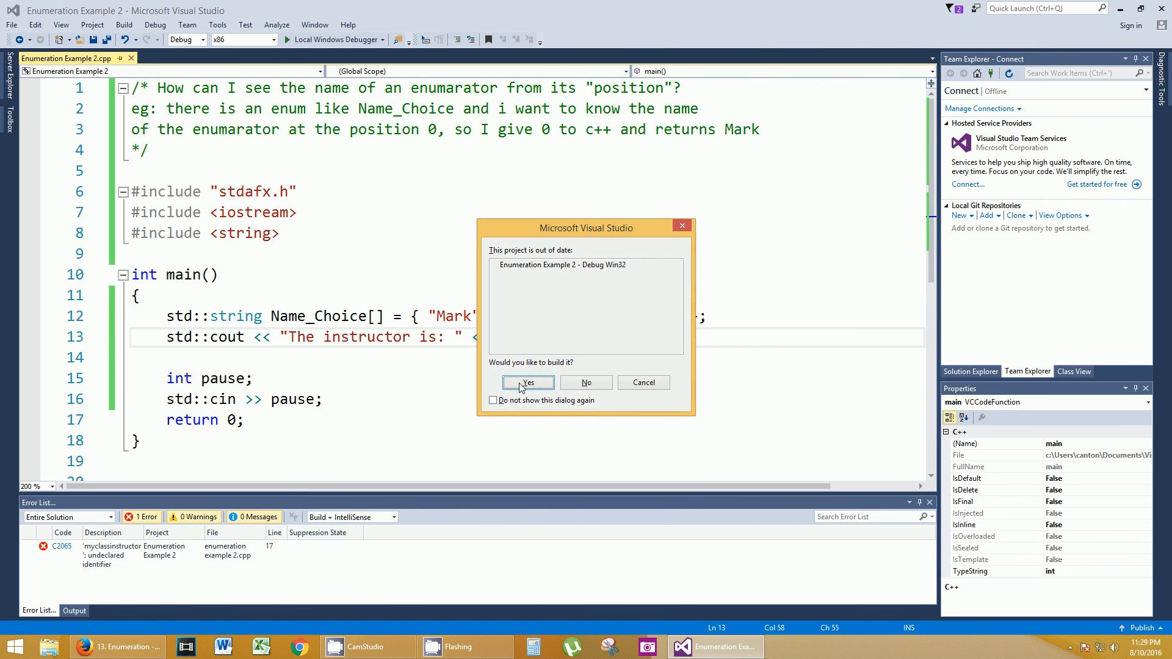
- Confirm building and running the updated project in the debugger
{"action": "left_click", "coordinate": [528, 382]}
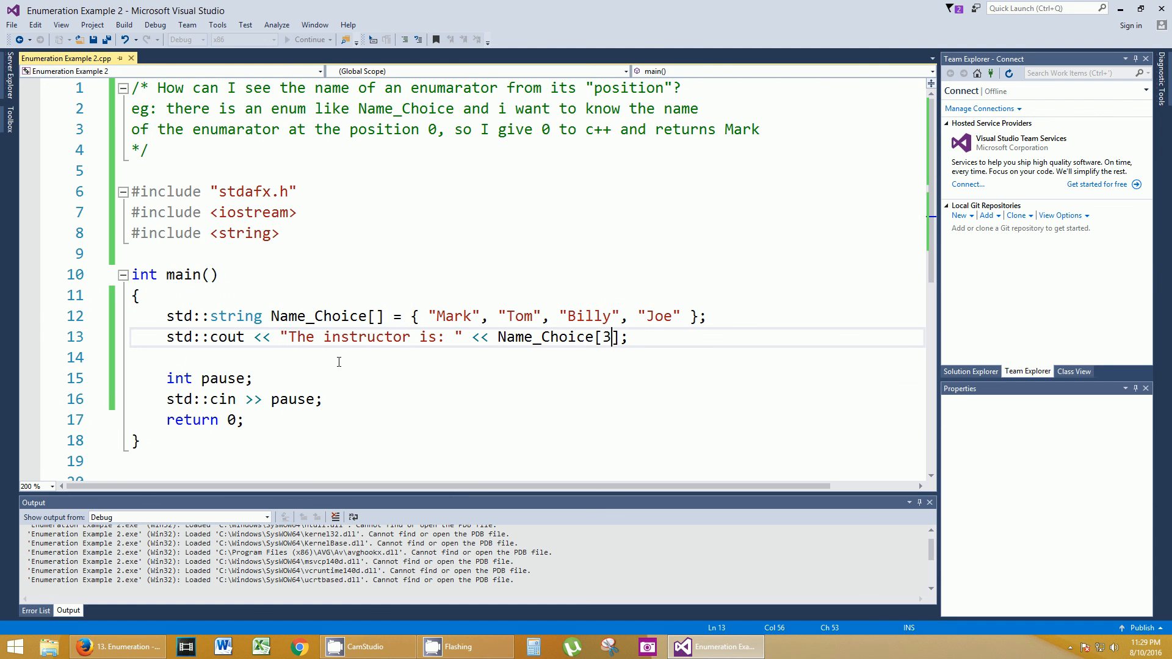
{"action": "mouse_move", "coordinate": [208, 117]}
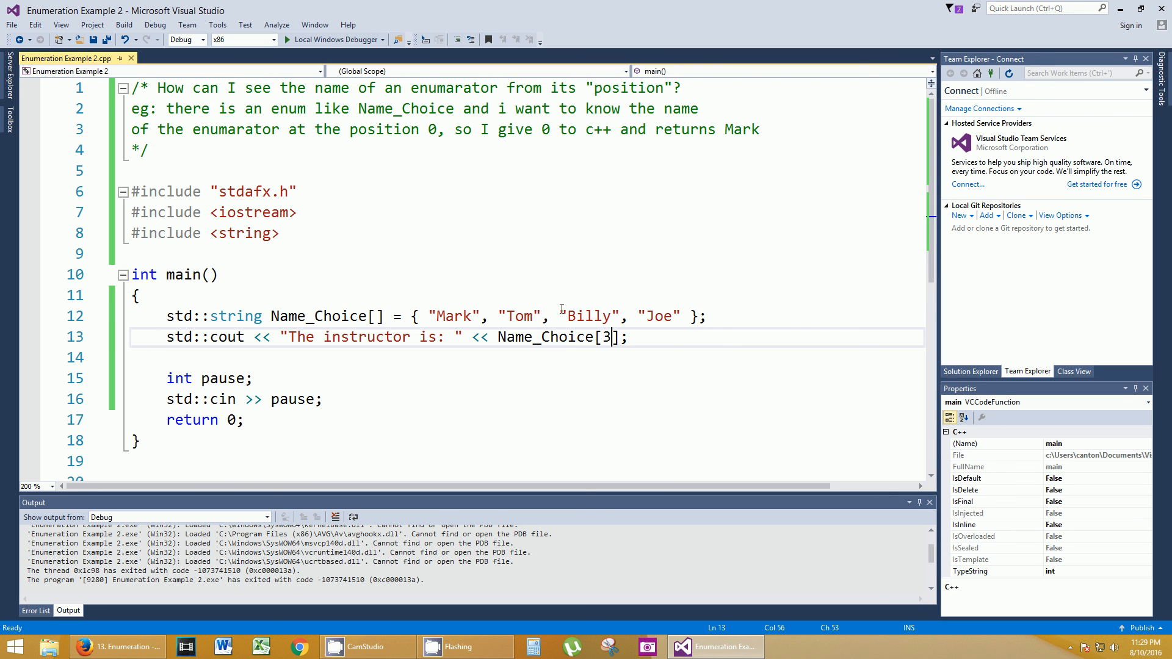
{"action": "mouse_move", "coordinate": [392, 337]}
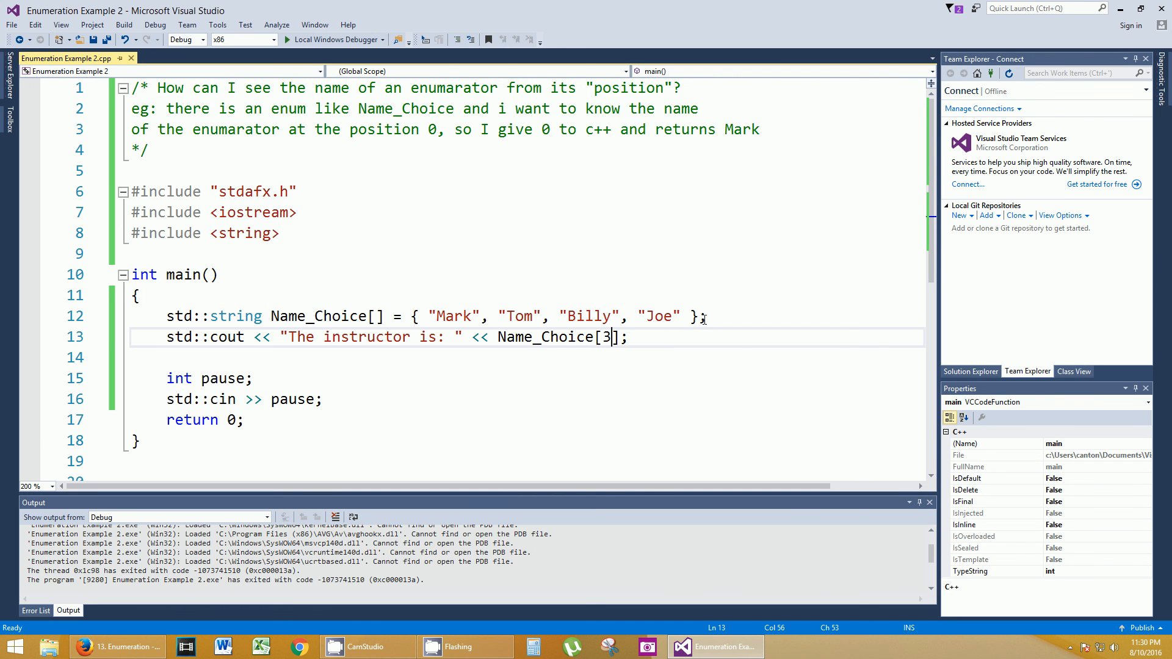
{"action": "mouse_move", "coordinate": [377, 371]}
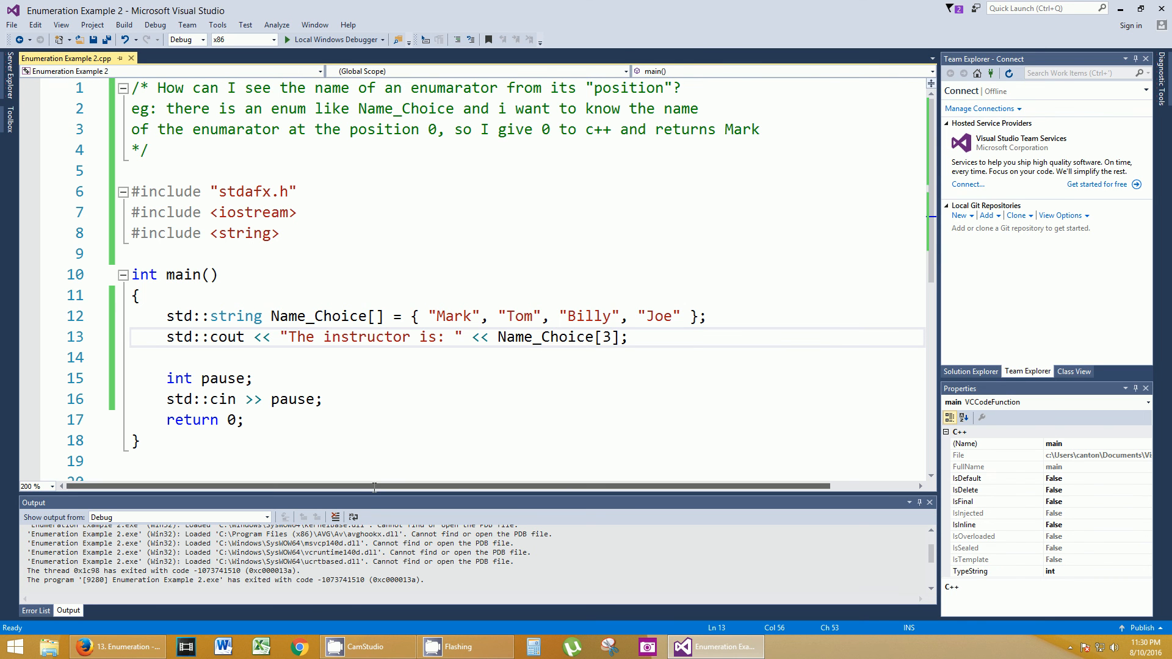
{"action": "mouse_move", "coordinate": [461, 566]}
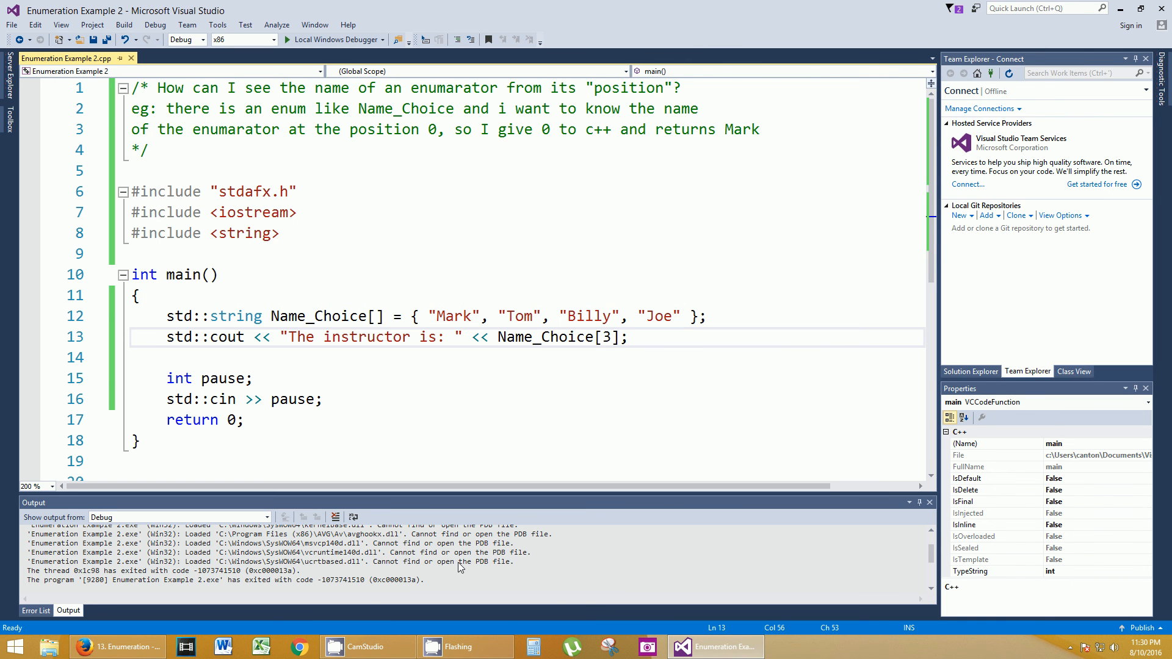
{"action": "mouse_move", "coordinate": [366, 647]}
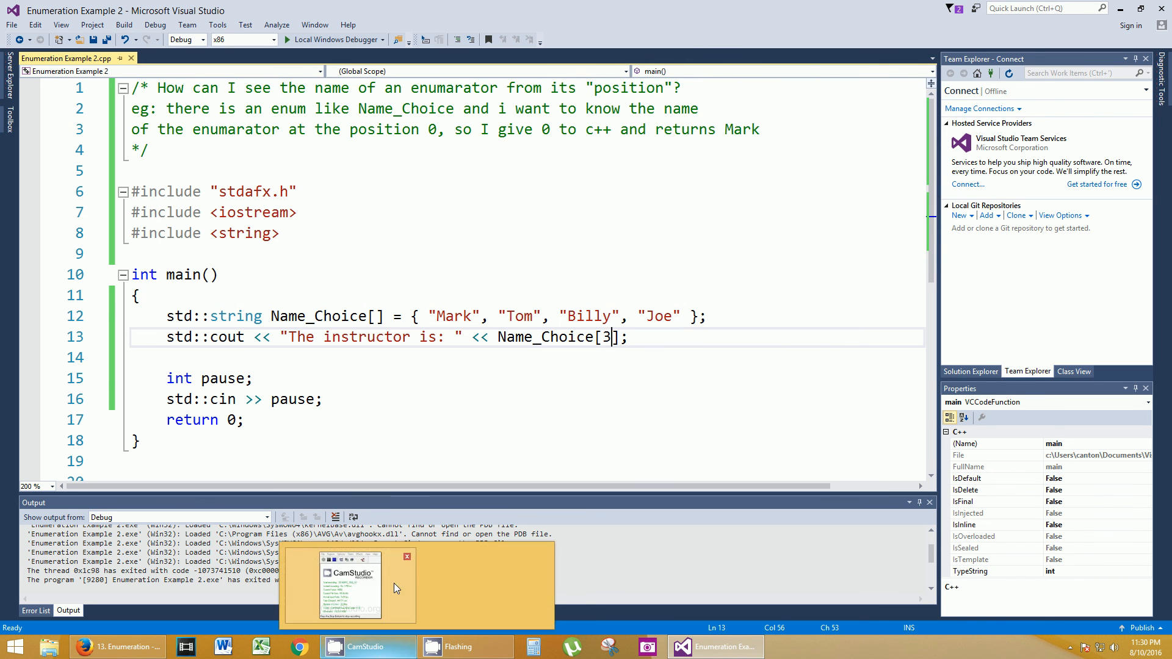